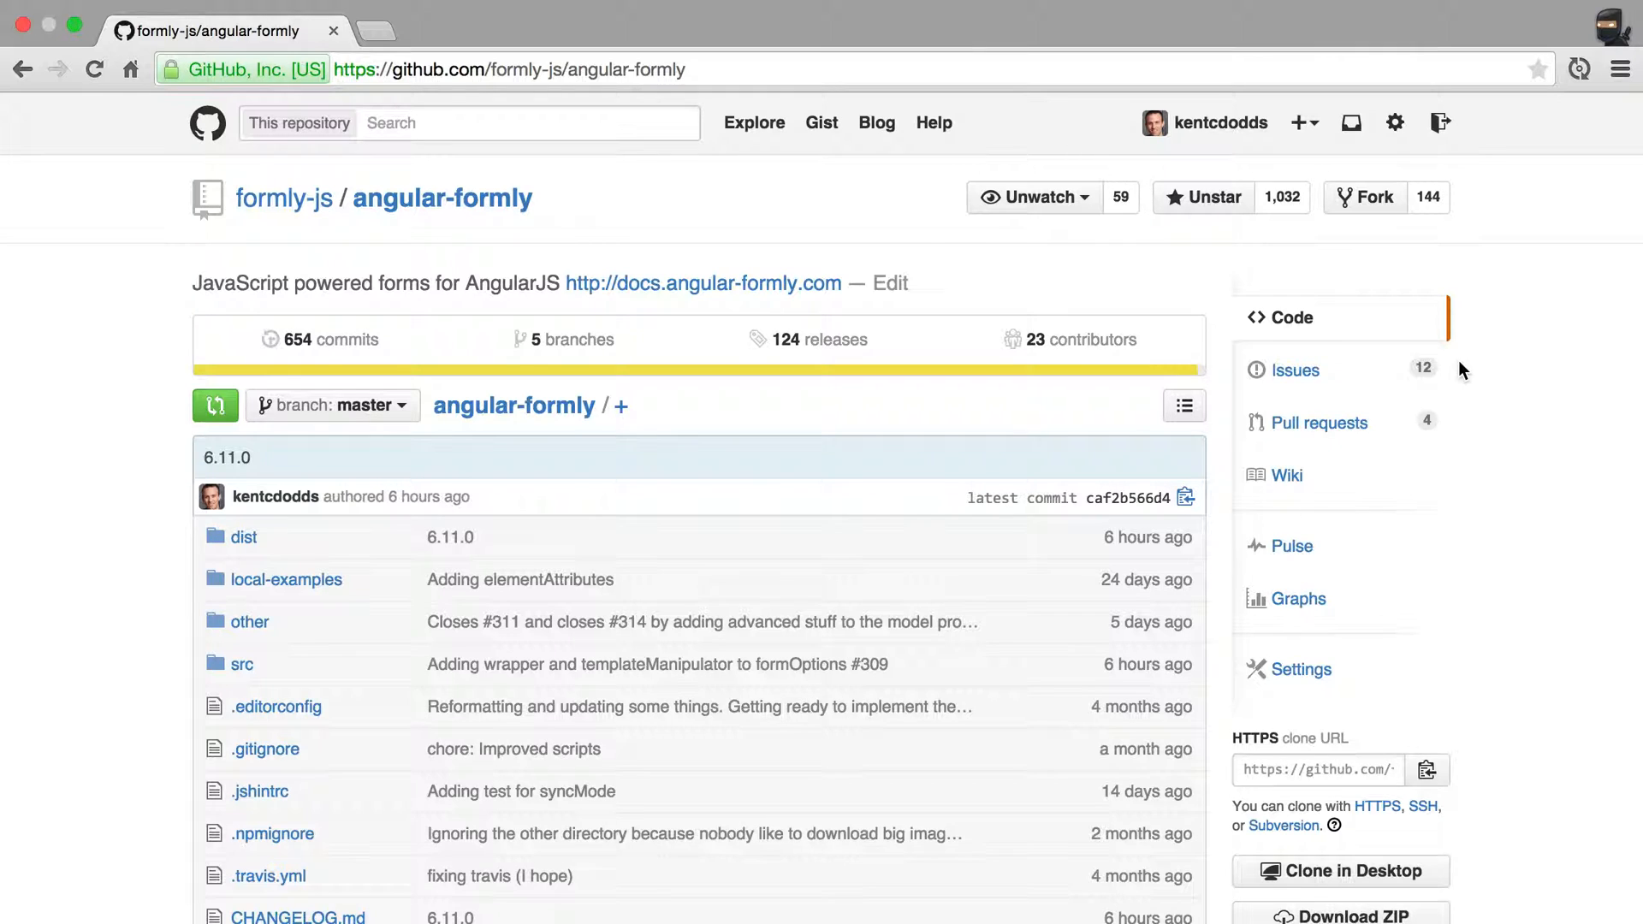
mouse_move(1294, 371)
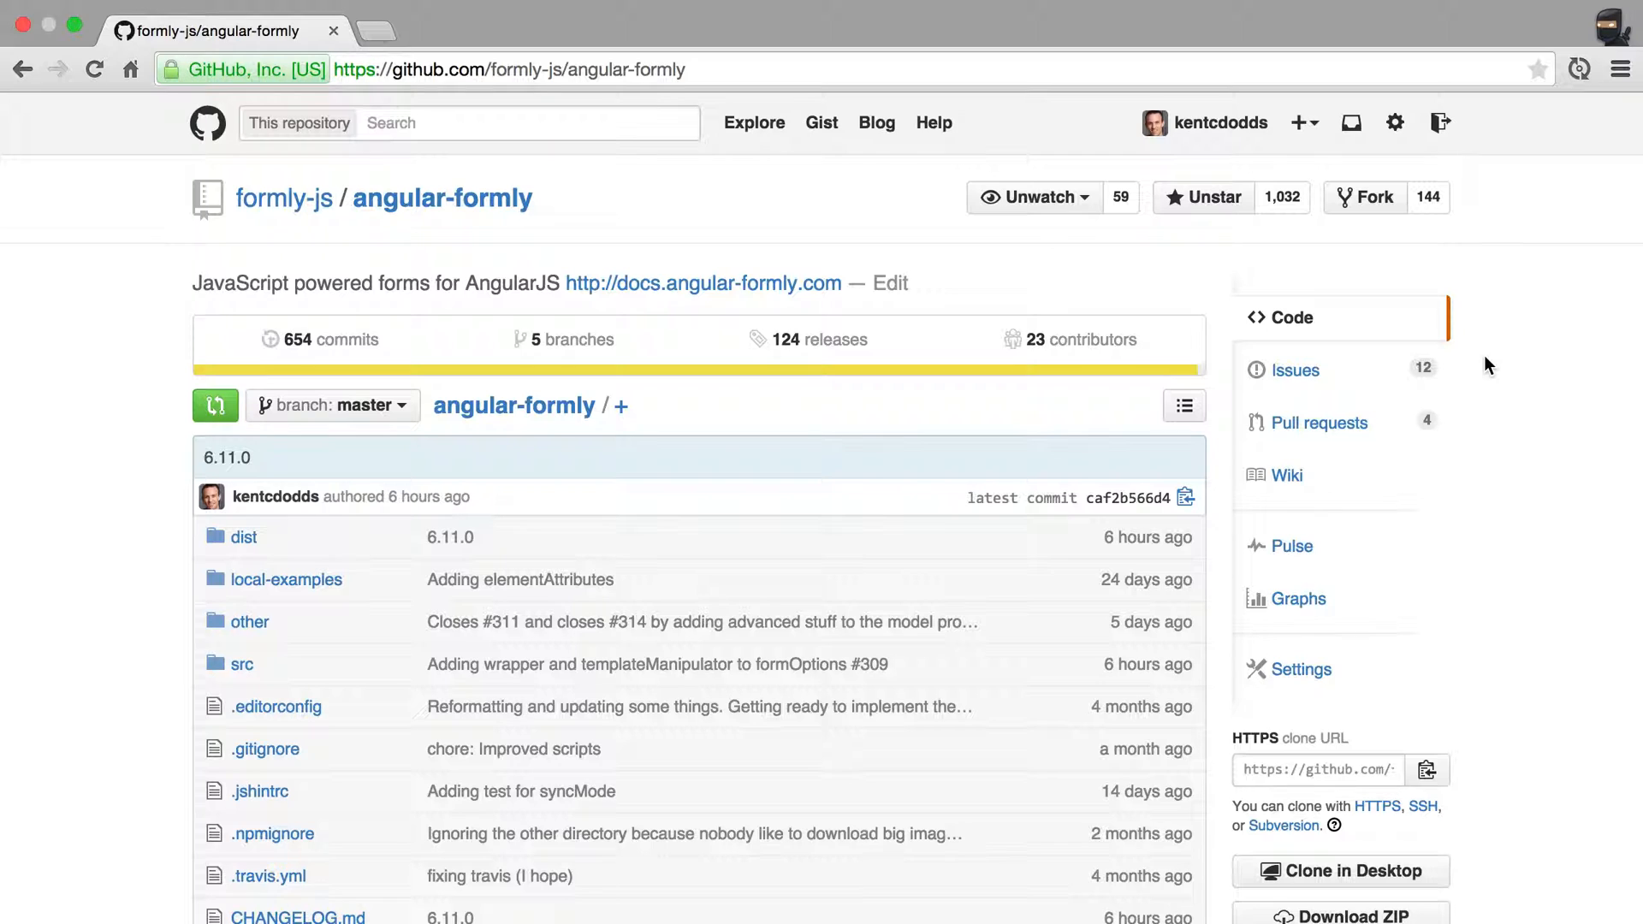
mouse_move(1332, 368)
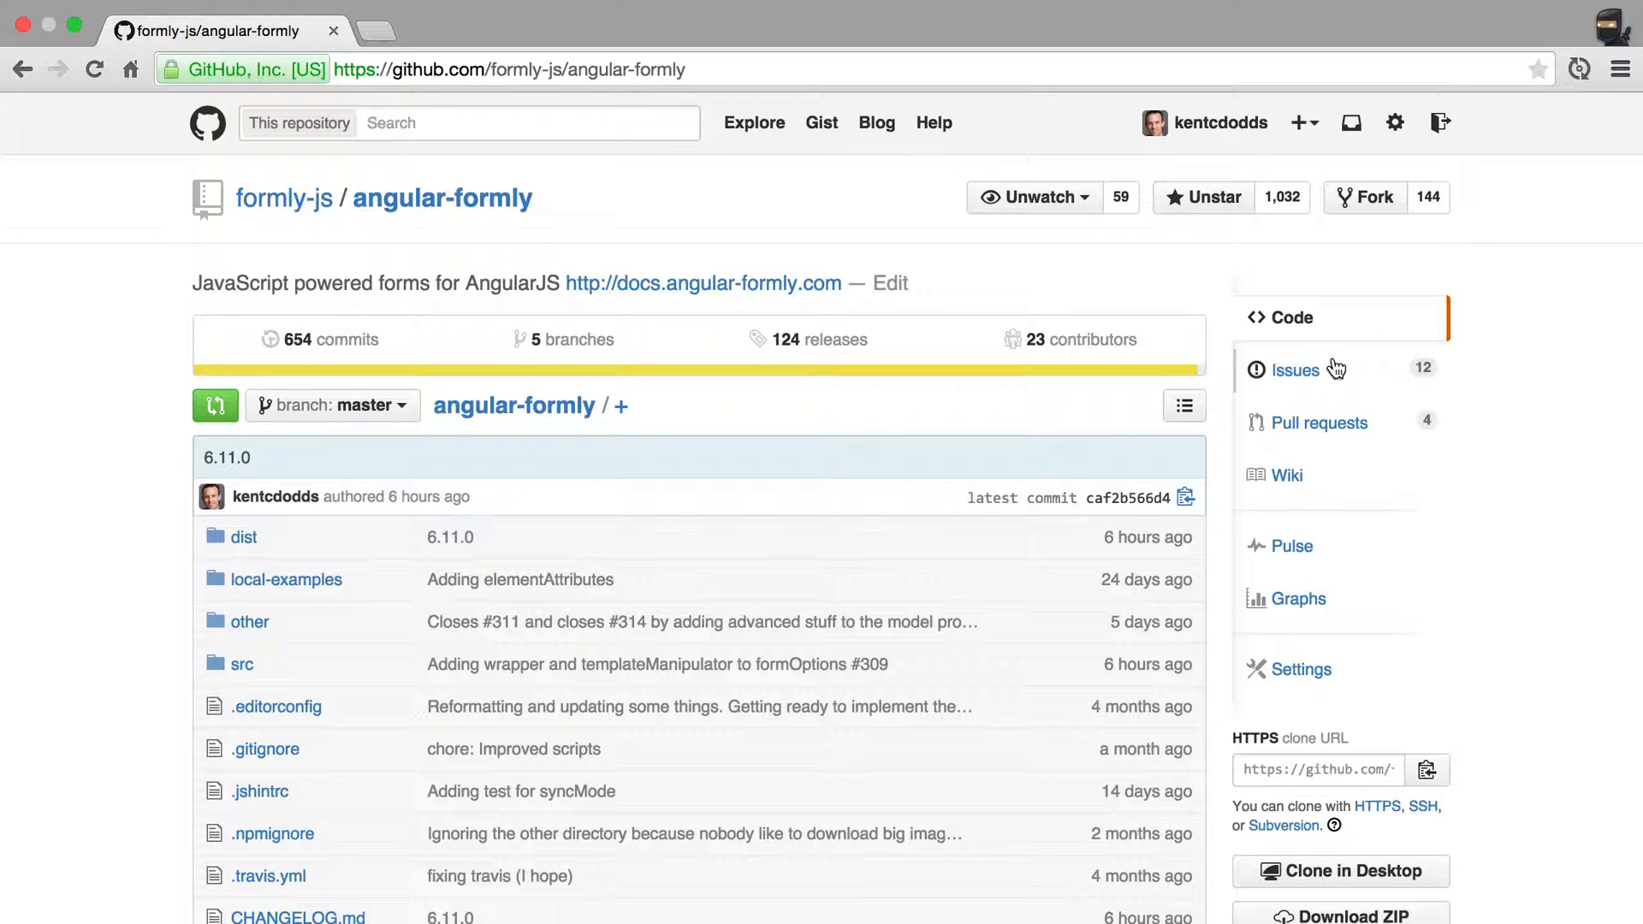
mouse_move(1296, 370)
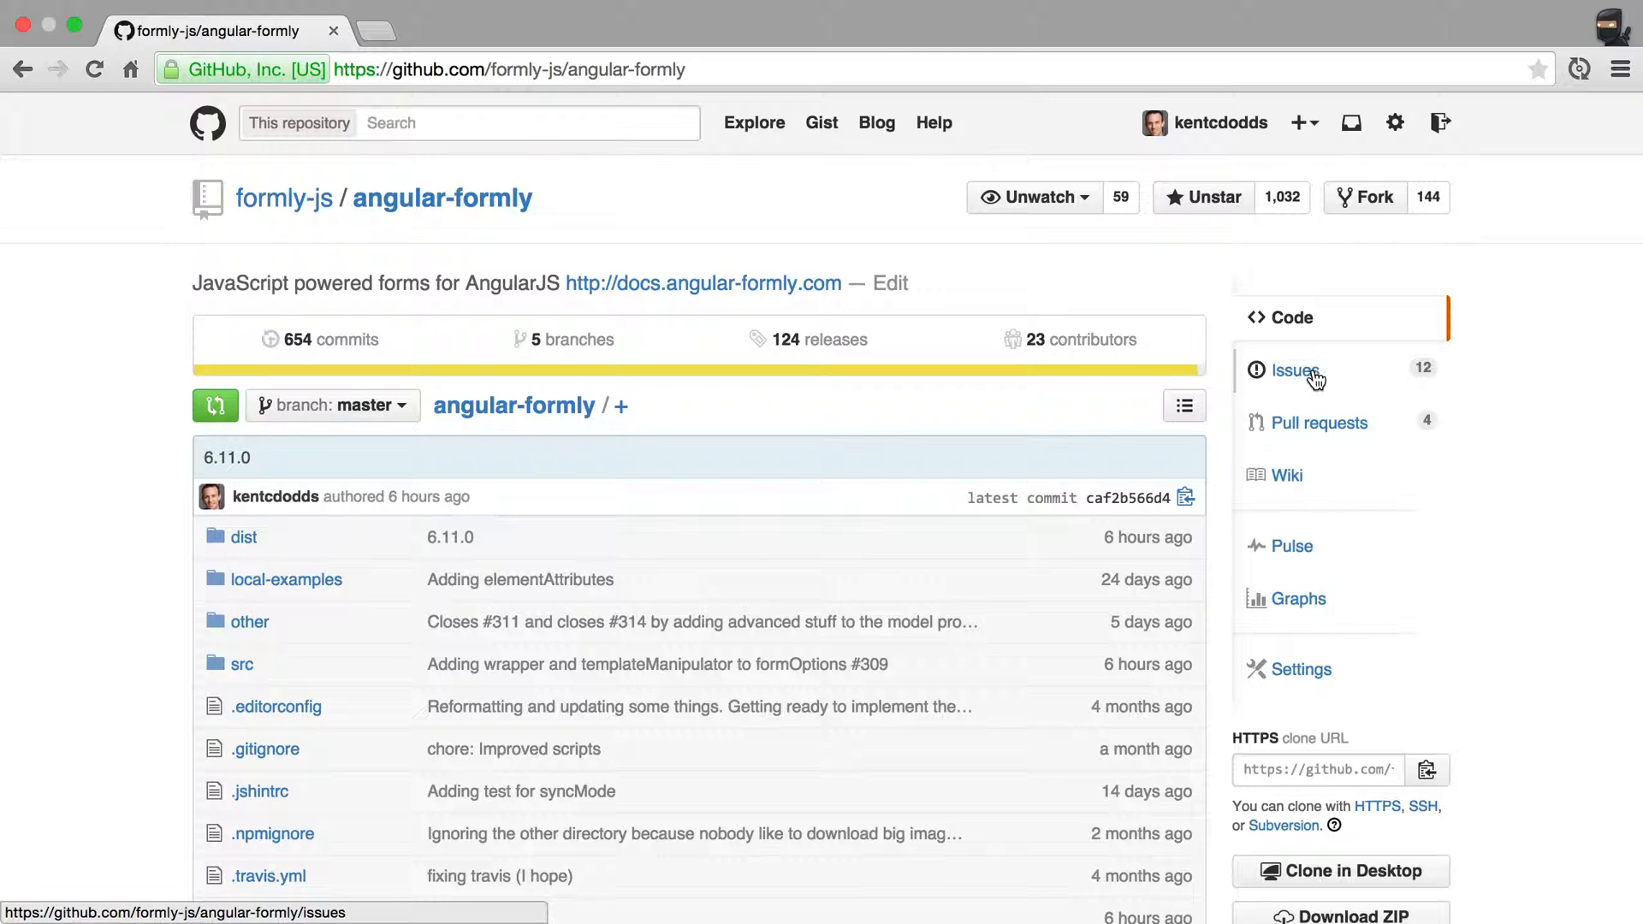
mouse_move(318, 241)
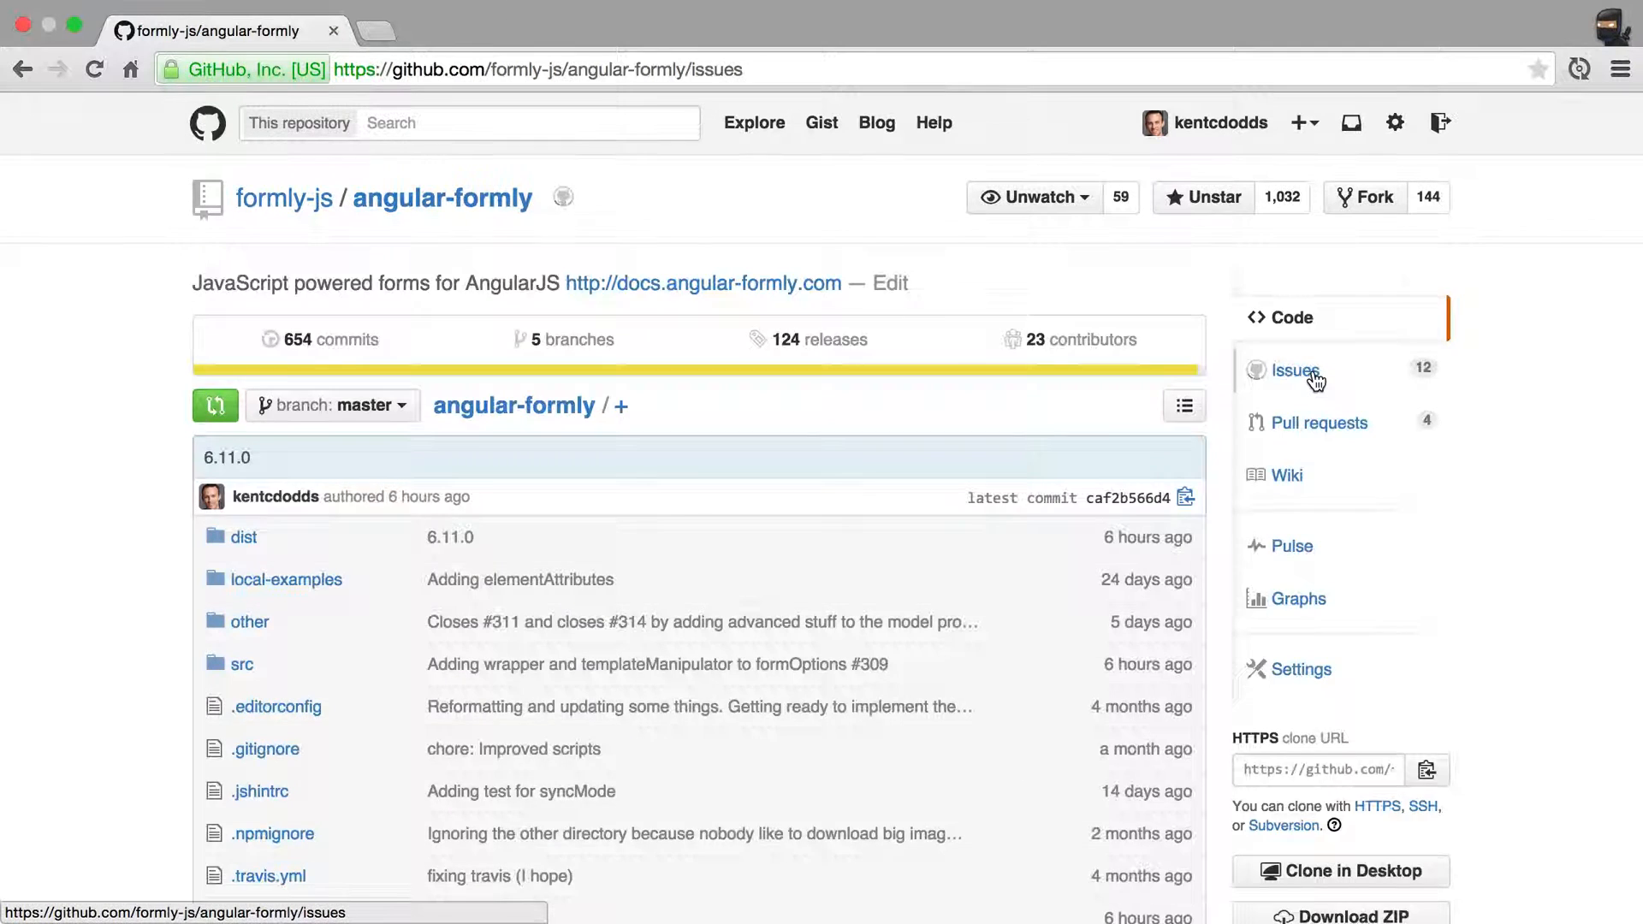
Step: Start a new issue from the angular-formly Issues page
click(1293, 369)
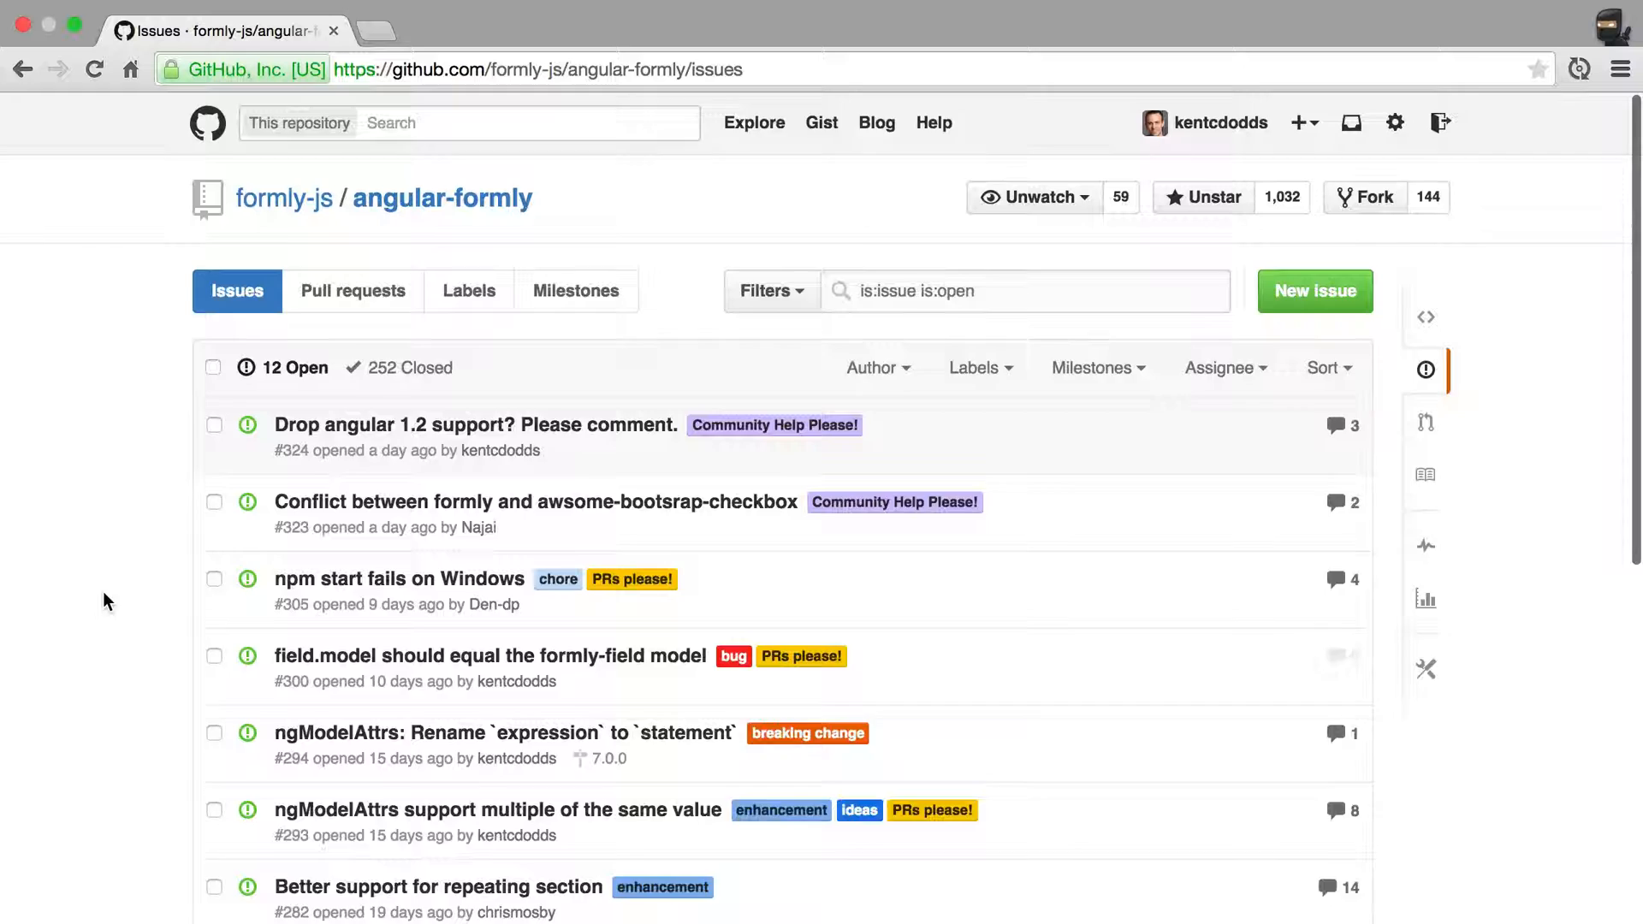
mouse_move(39, 678)
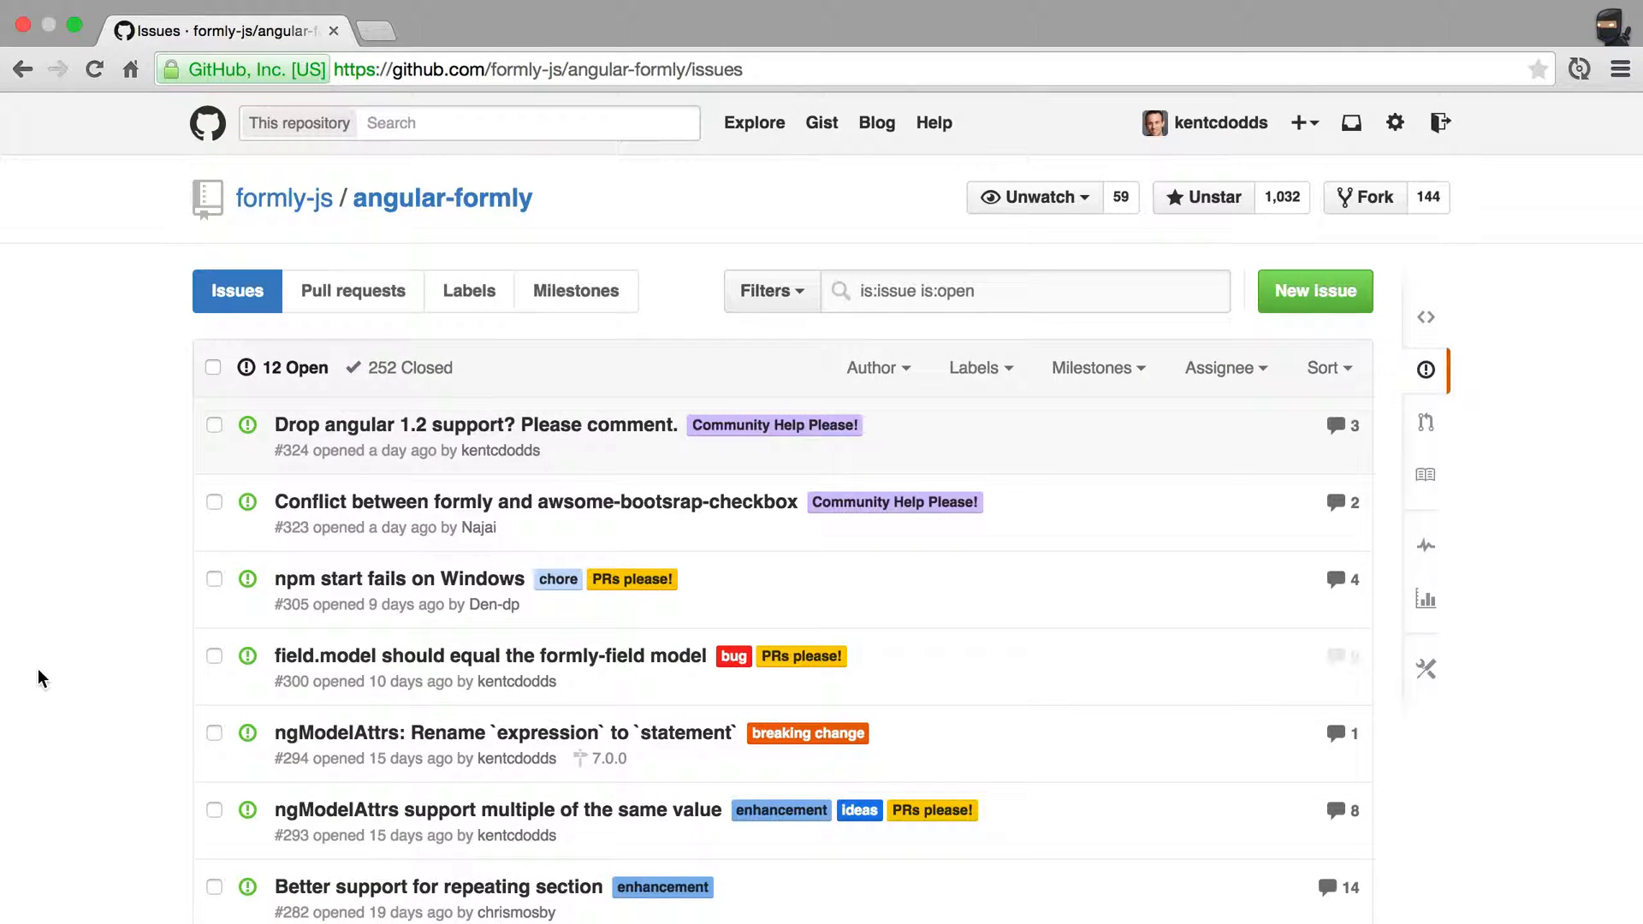
mouse_move(1314, 291)
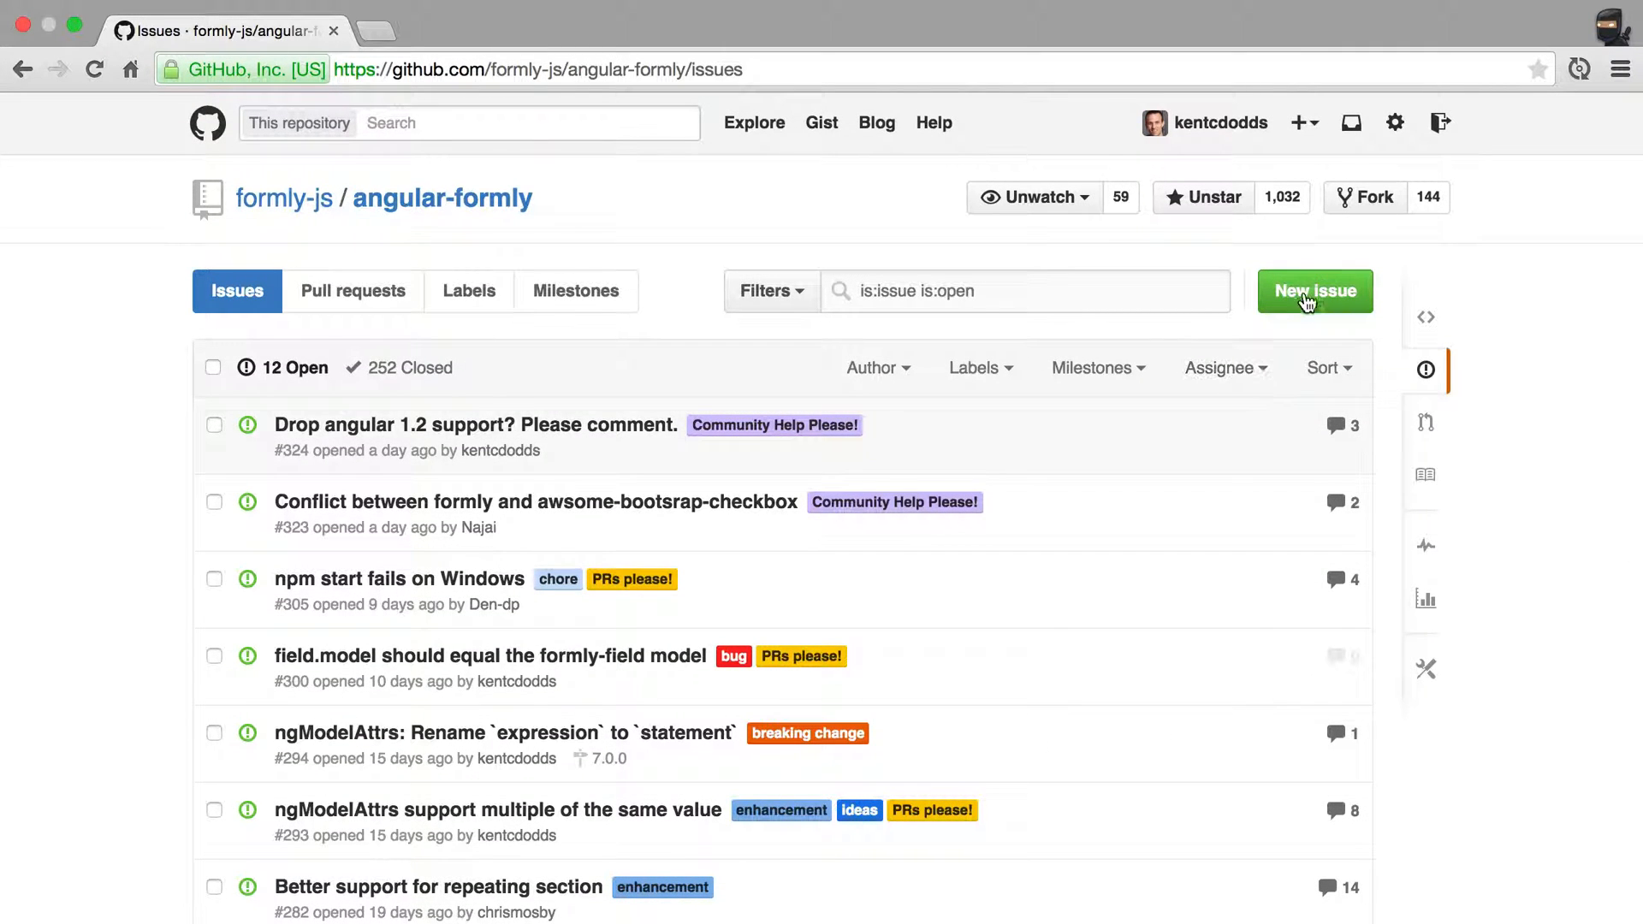
click(1314, 291)
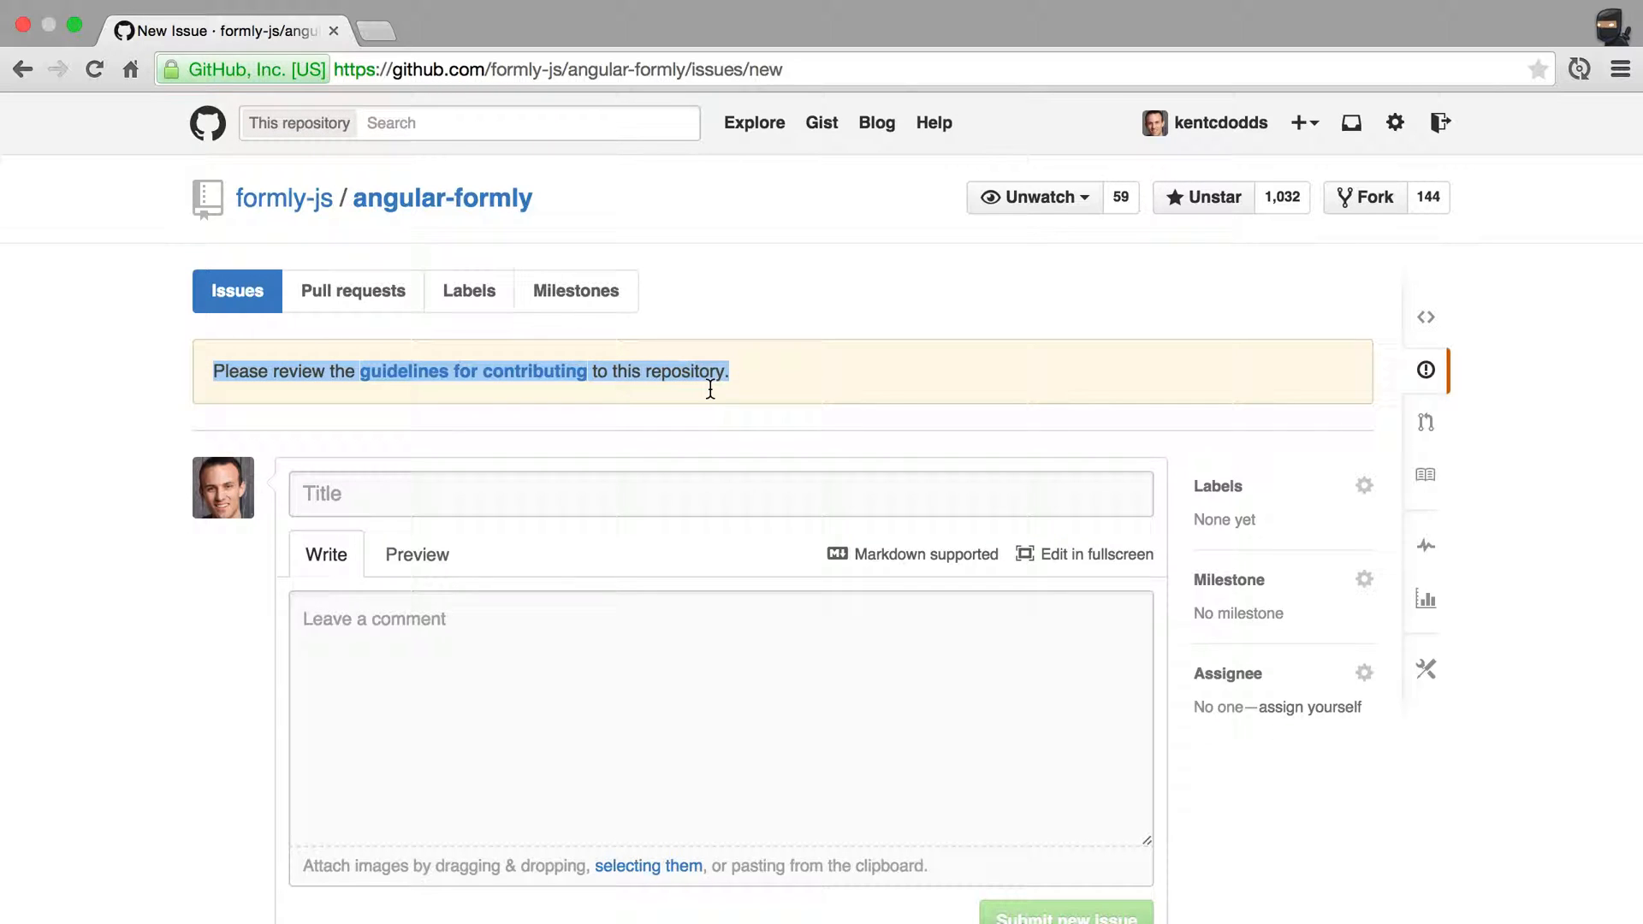
Step: Read the contributing guidelines' Issues section and follow its JS Bin template link
click(474, 372)
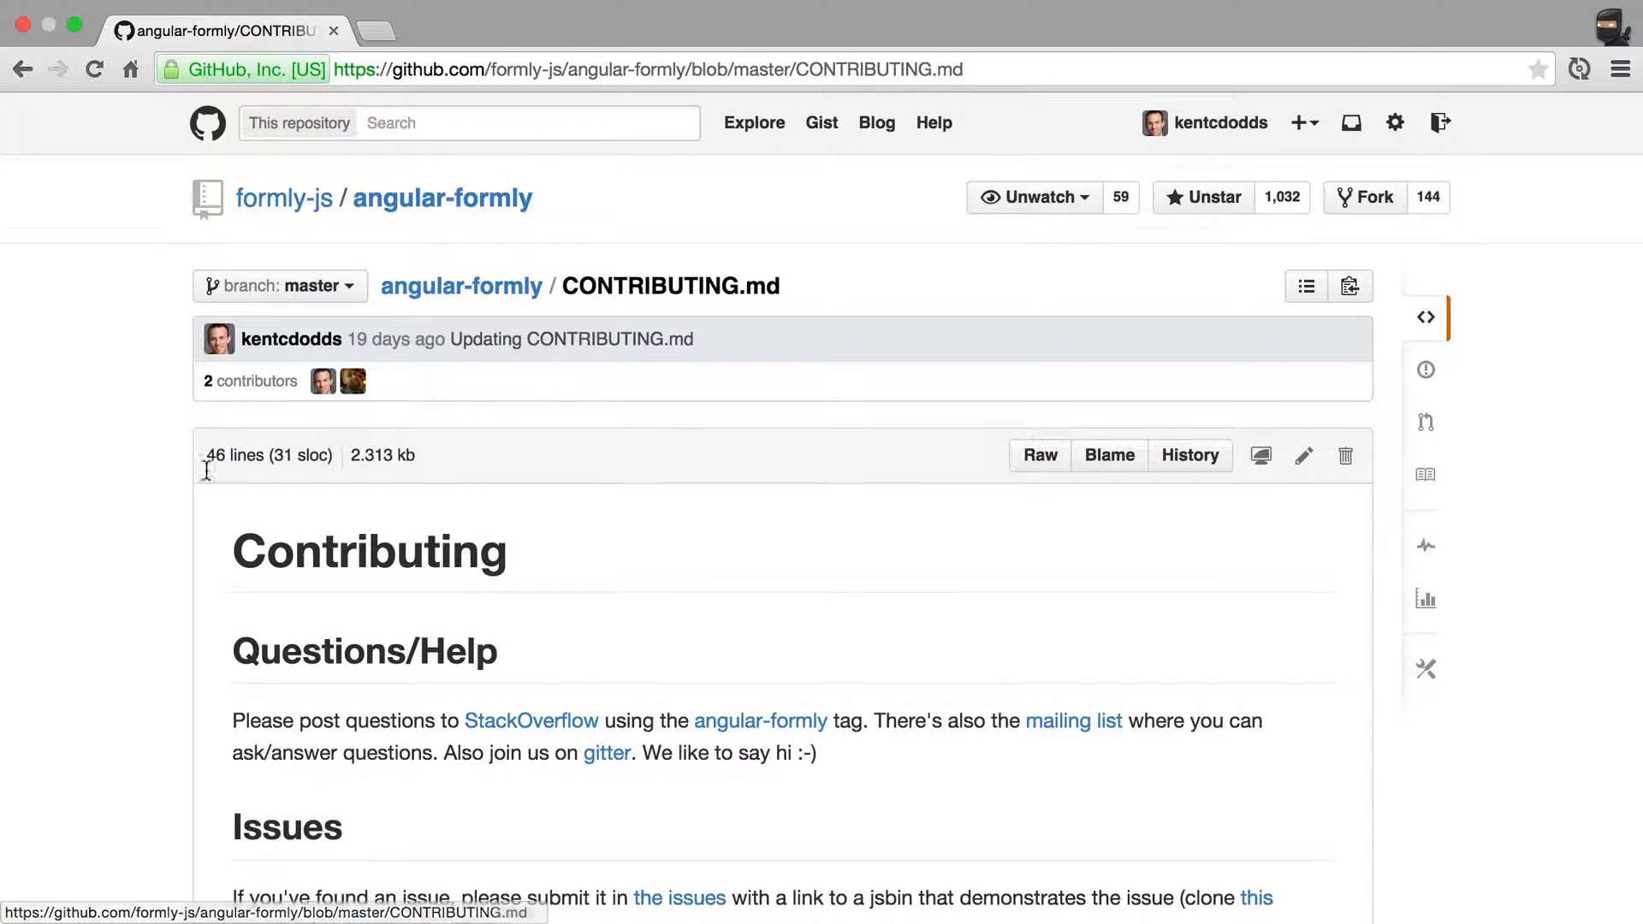
scroll(down, 3)
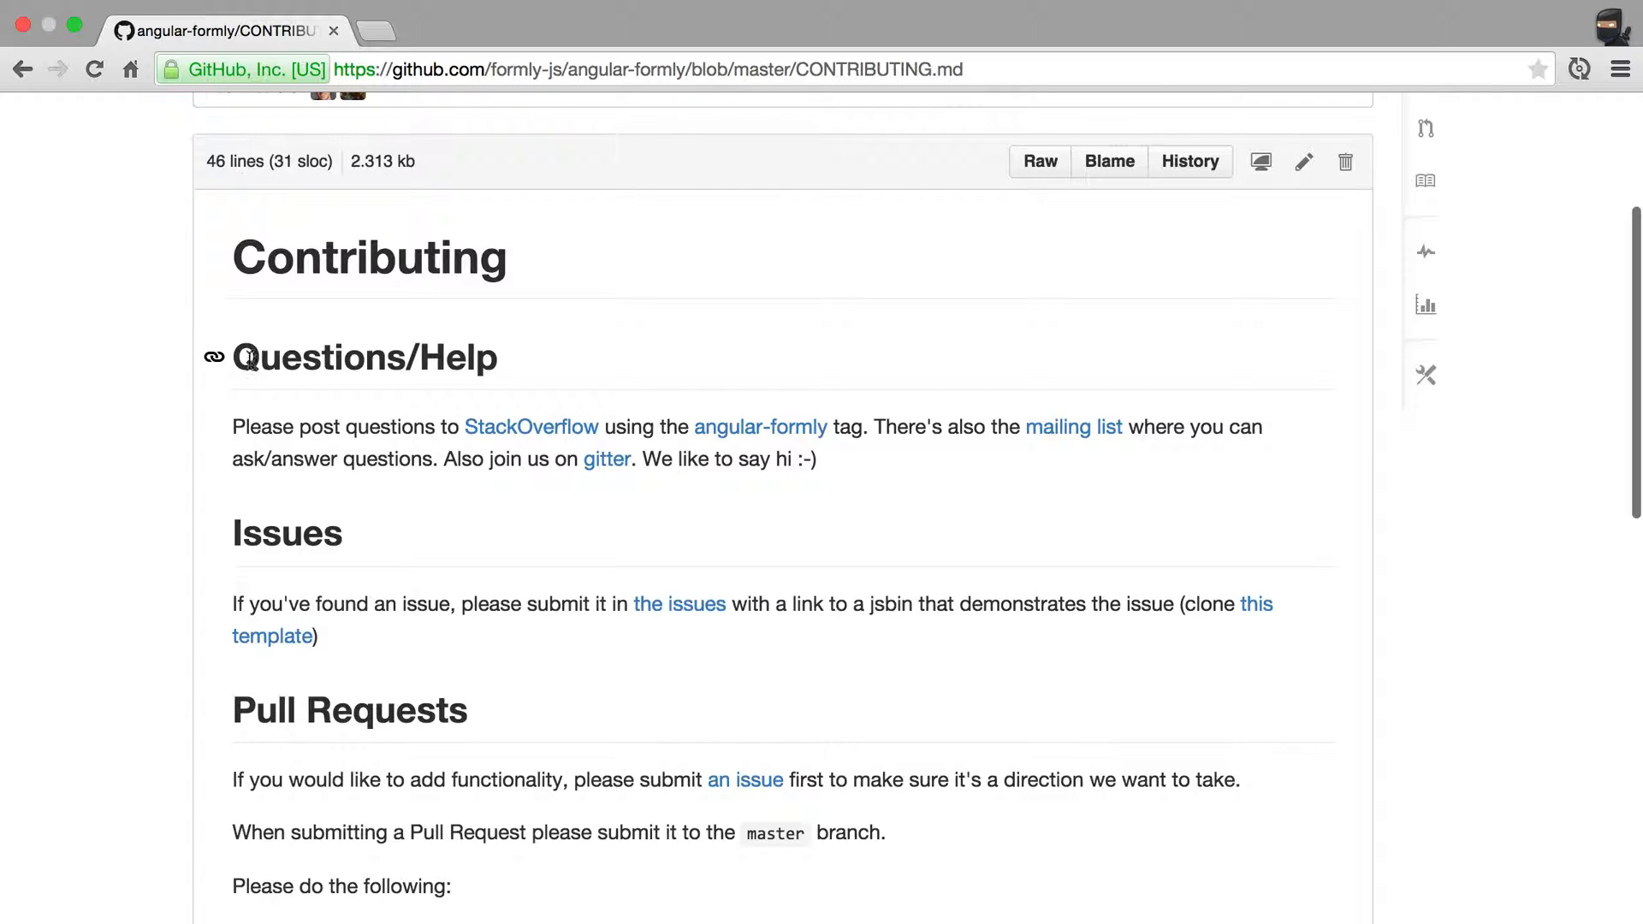
mouse_move(838, 505)
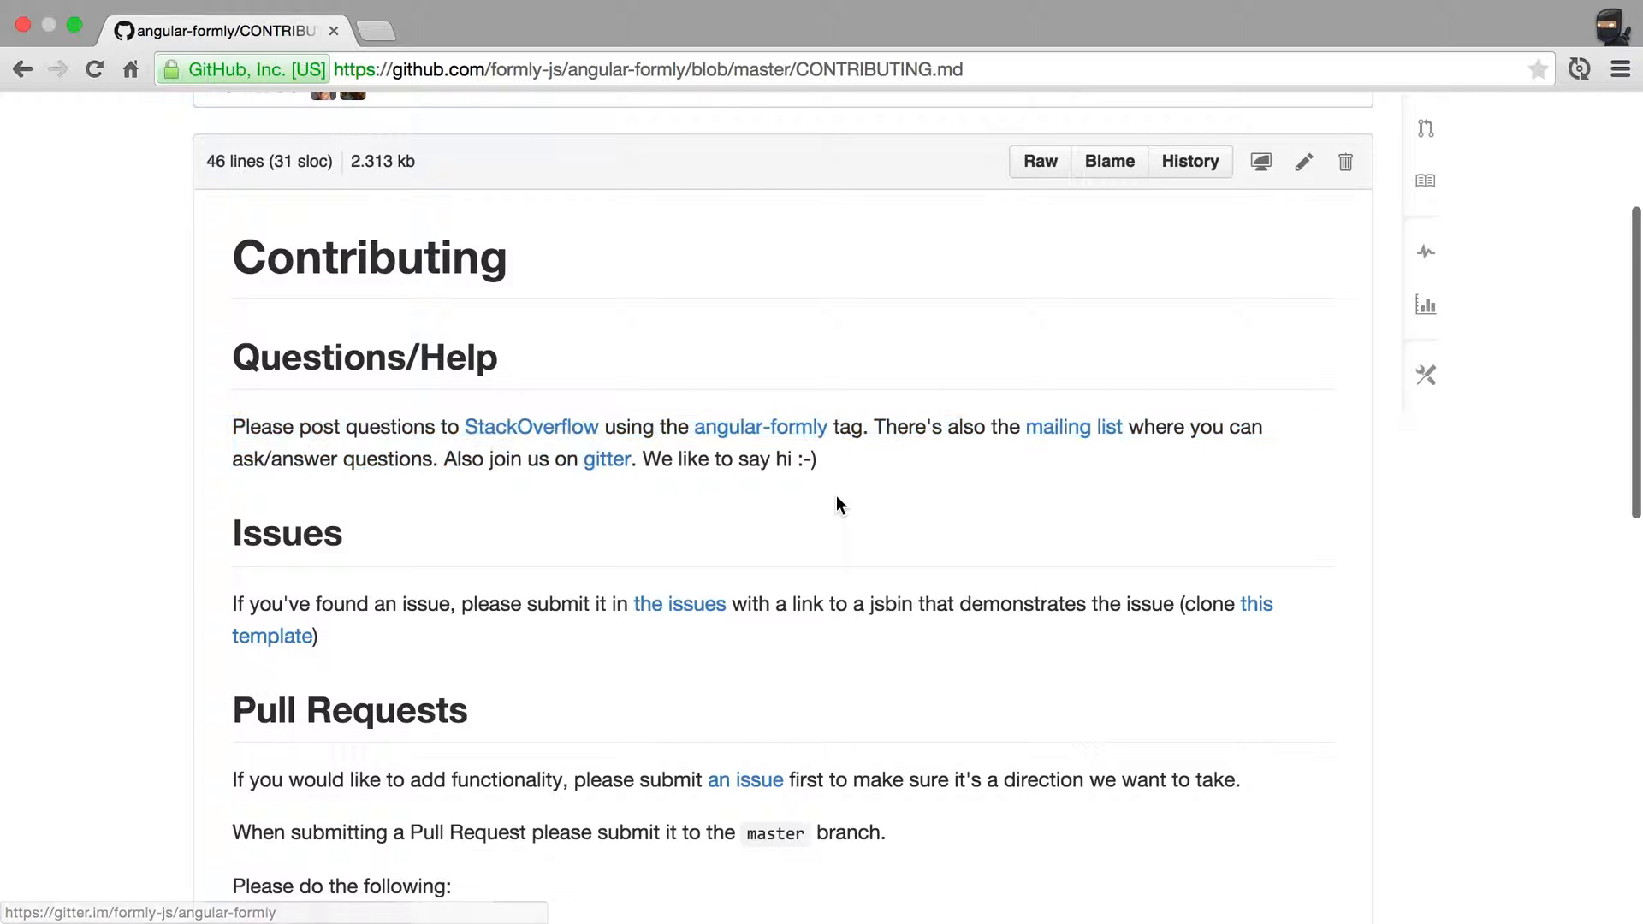
scroll(down, 3)
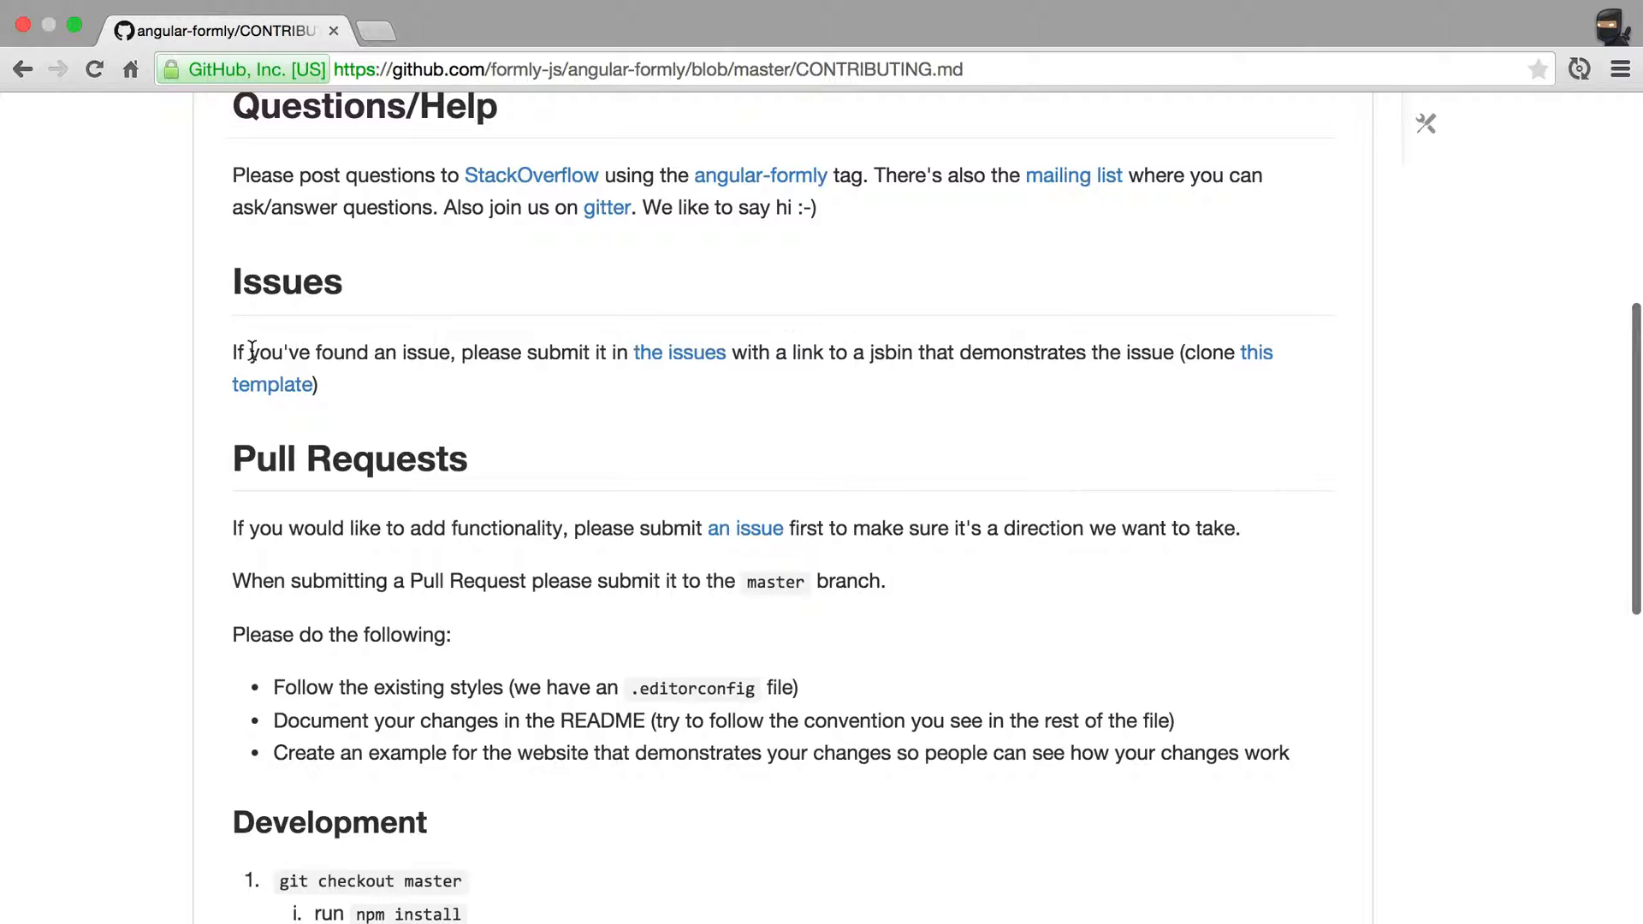
mouse_move(616, 387)
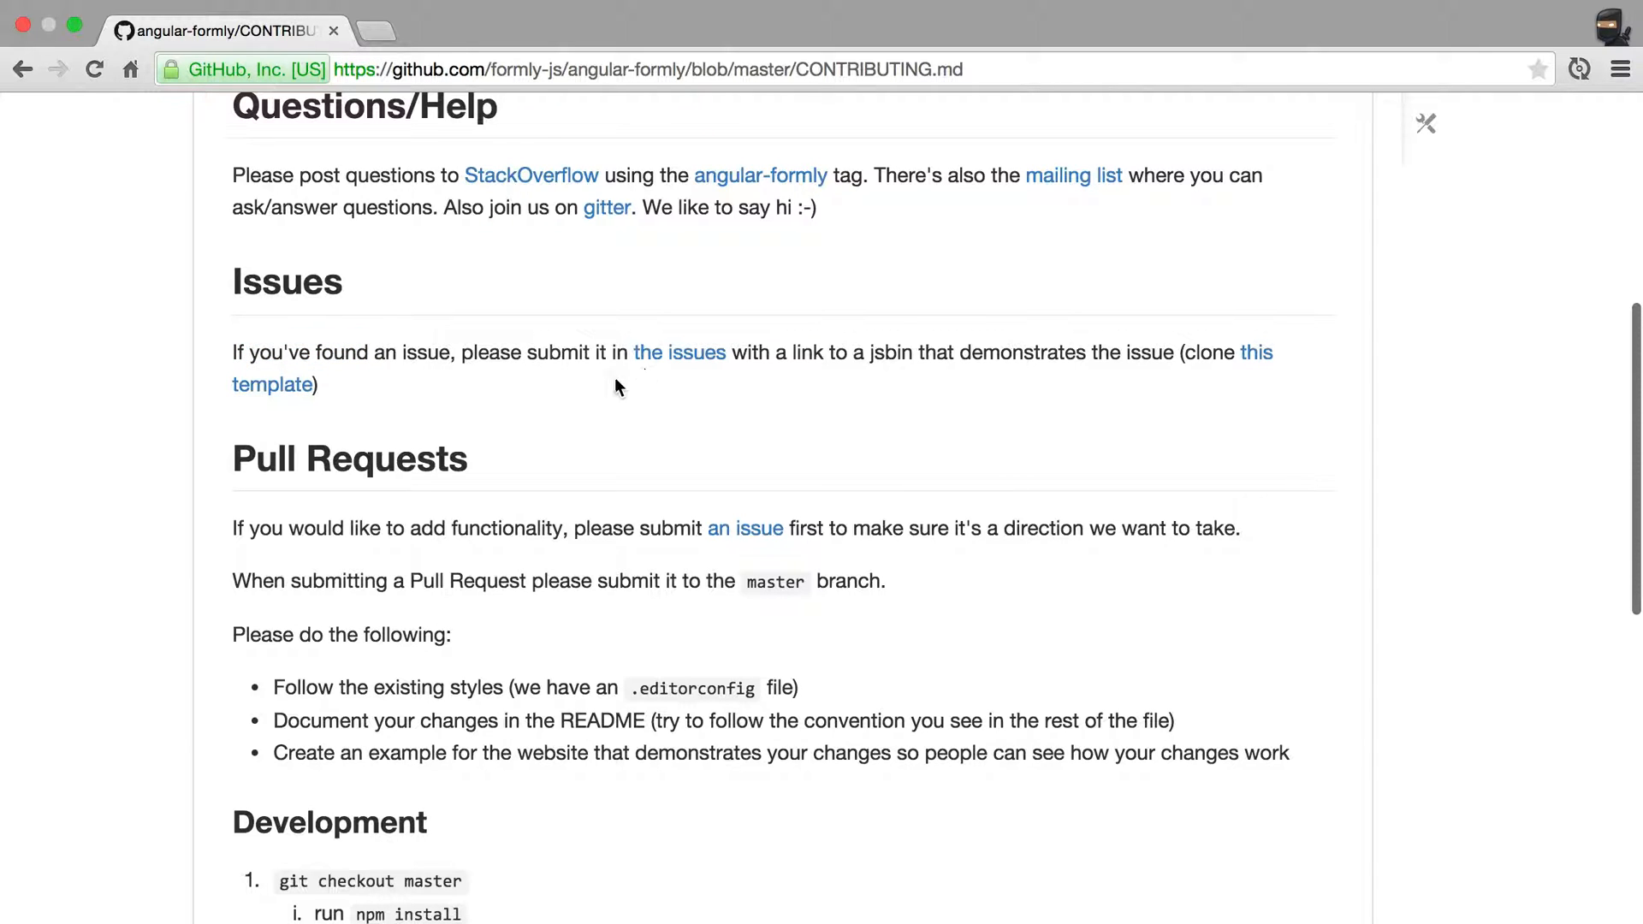
mouse_move(680, 353)
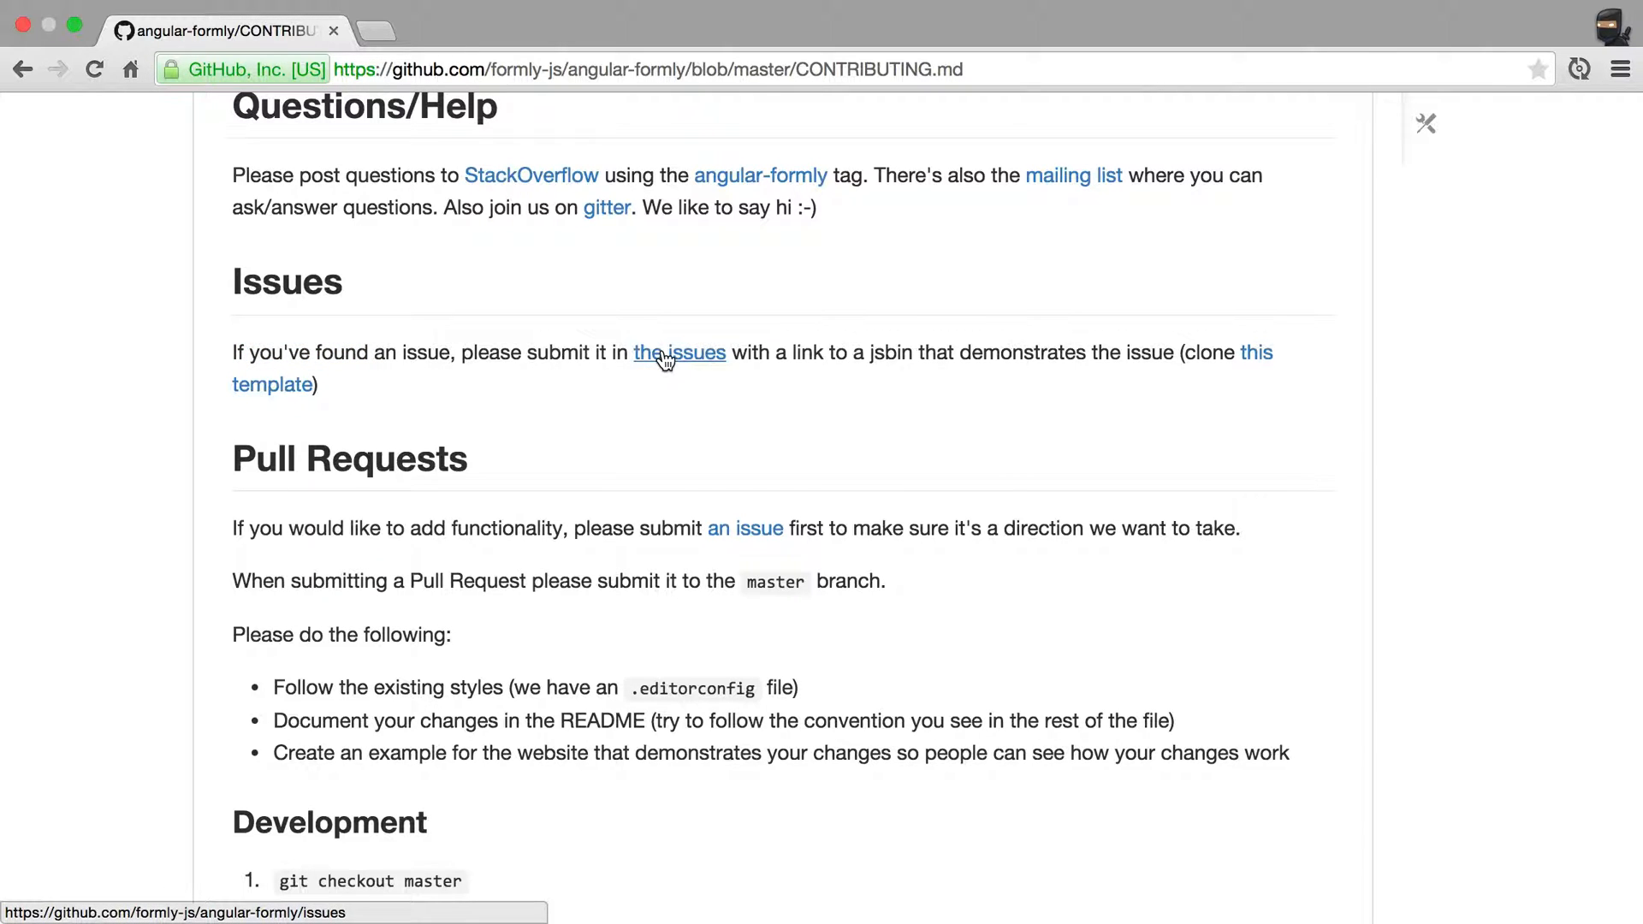
mouse_move(898, 354)
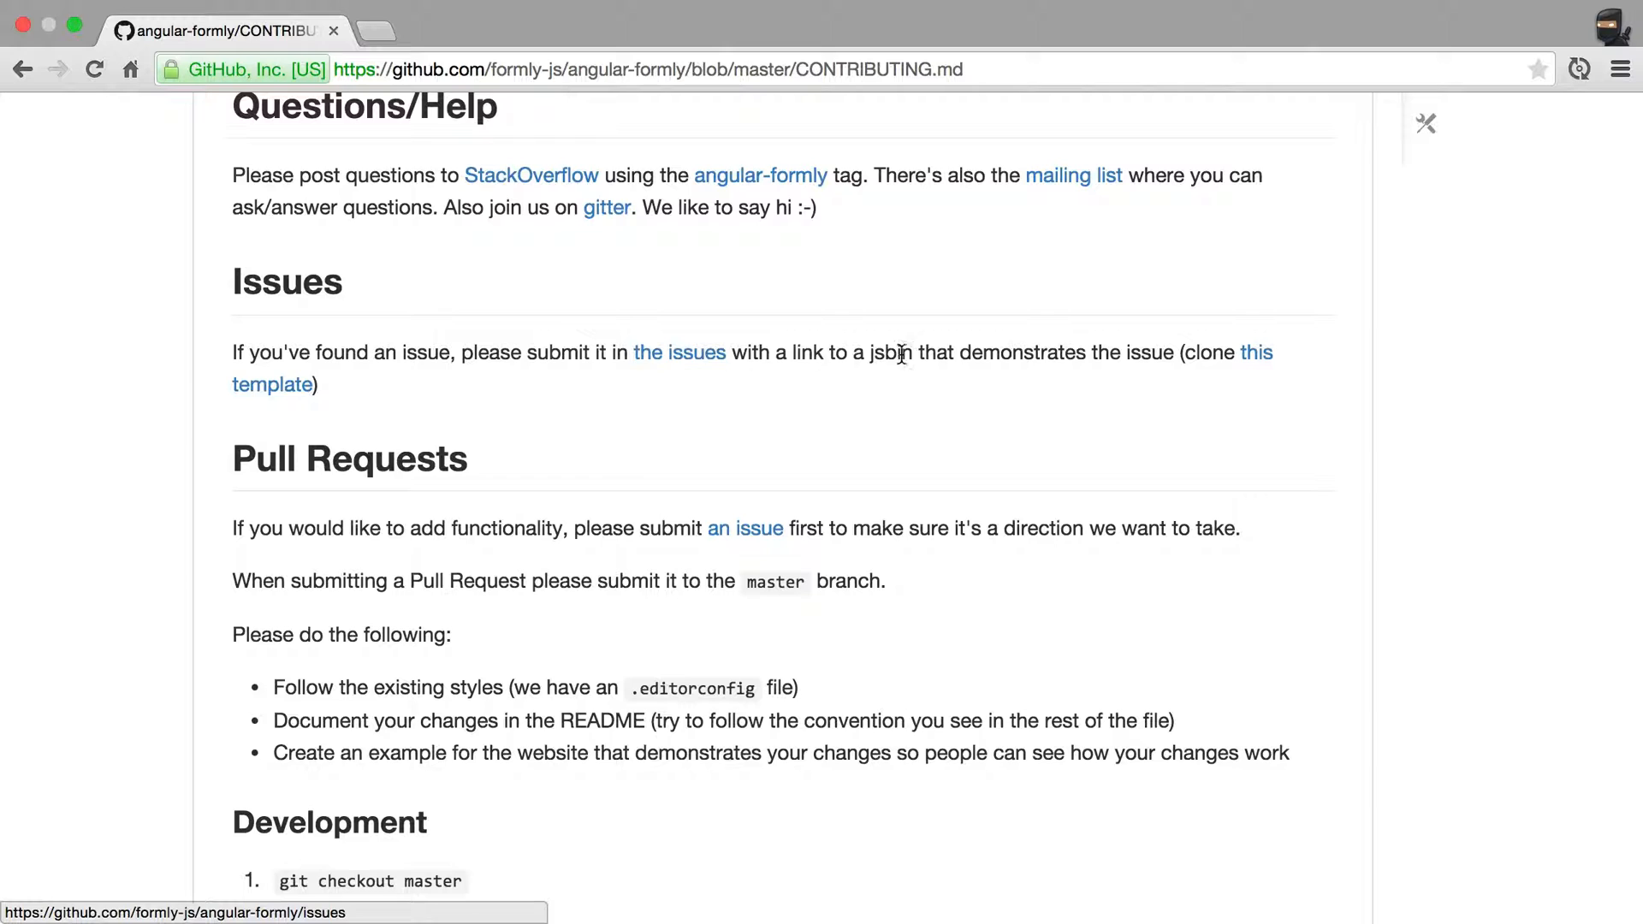
mouse_move(1255, 352)
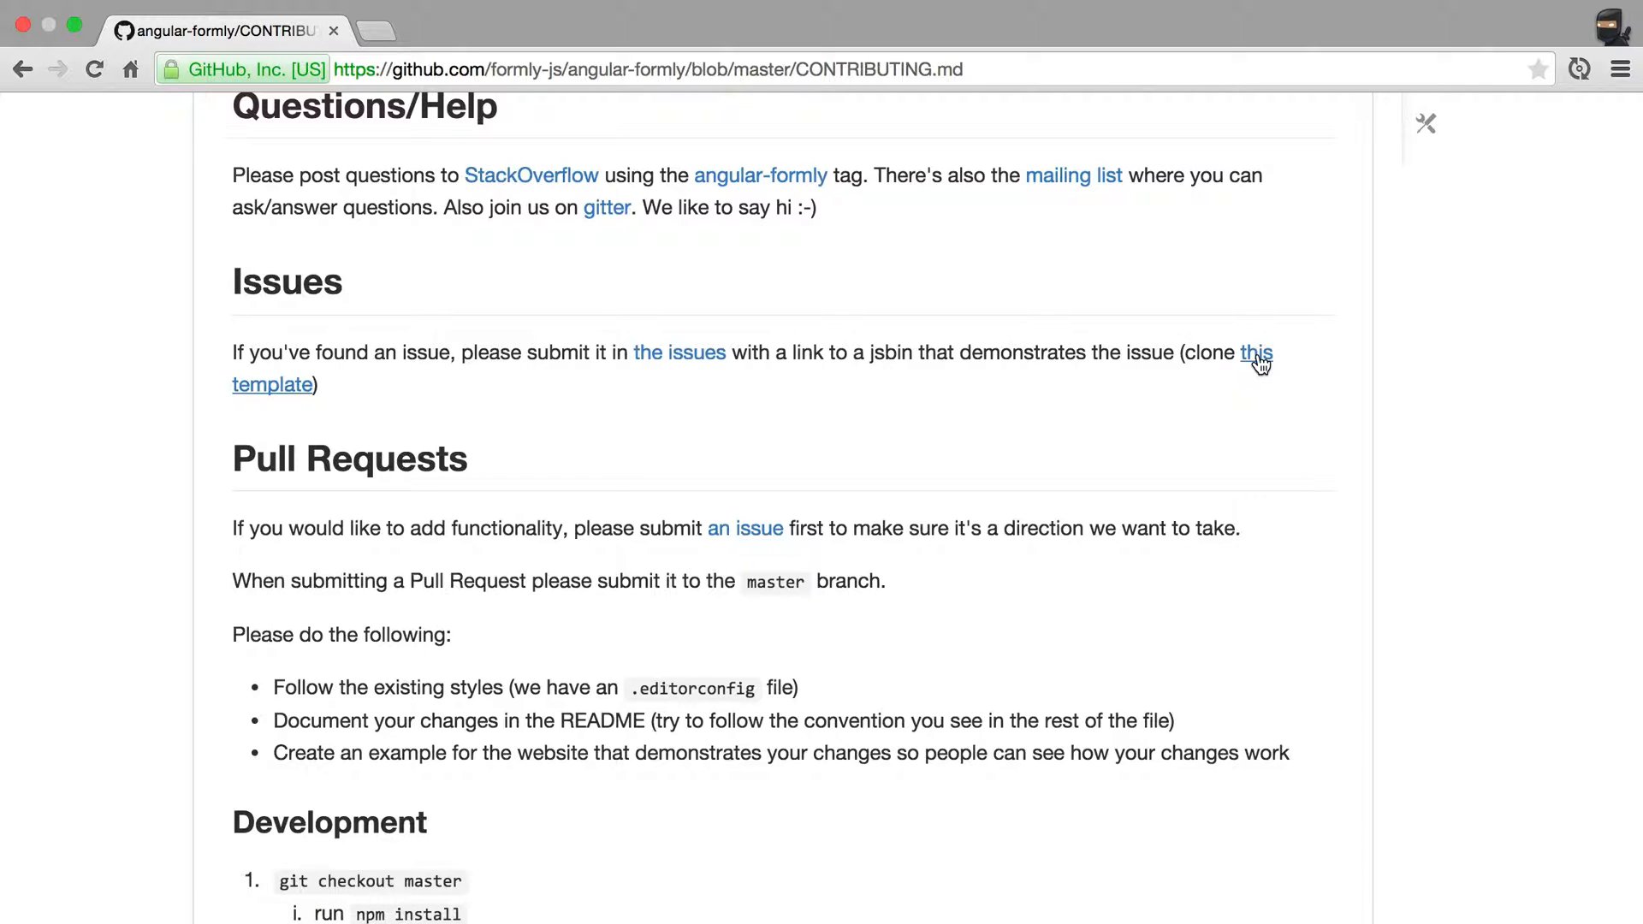
click(1254, 353)
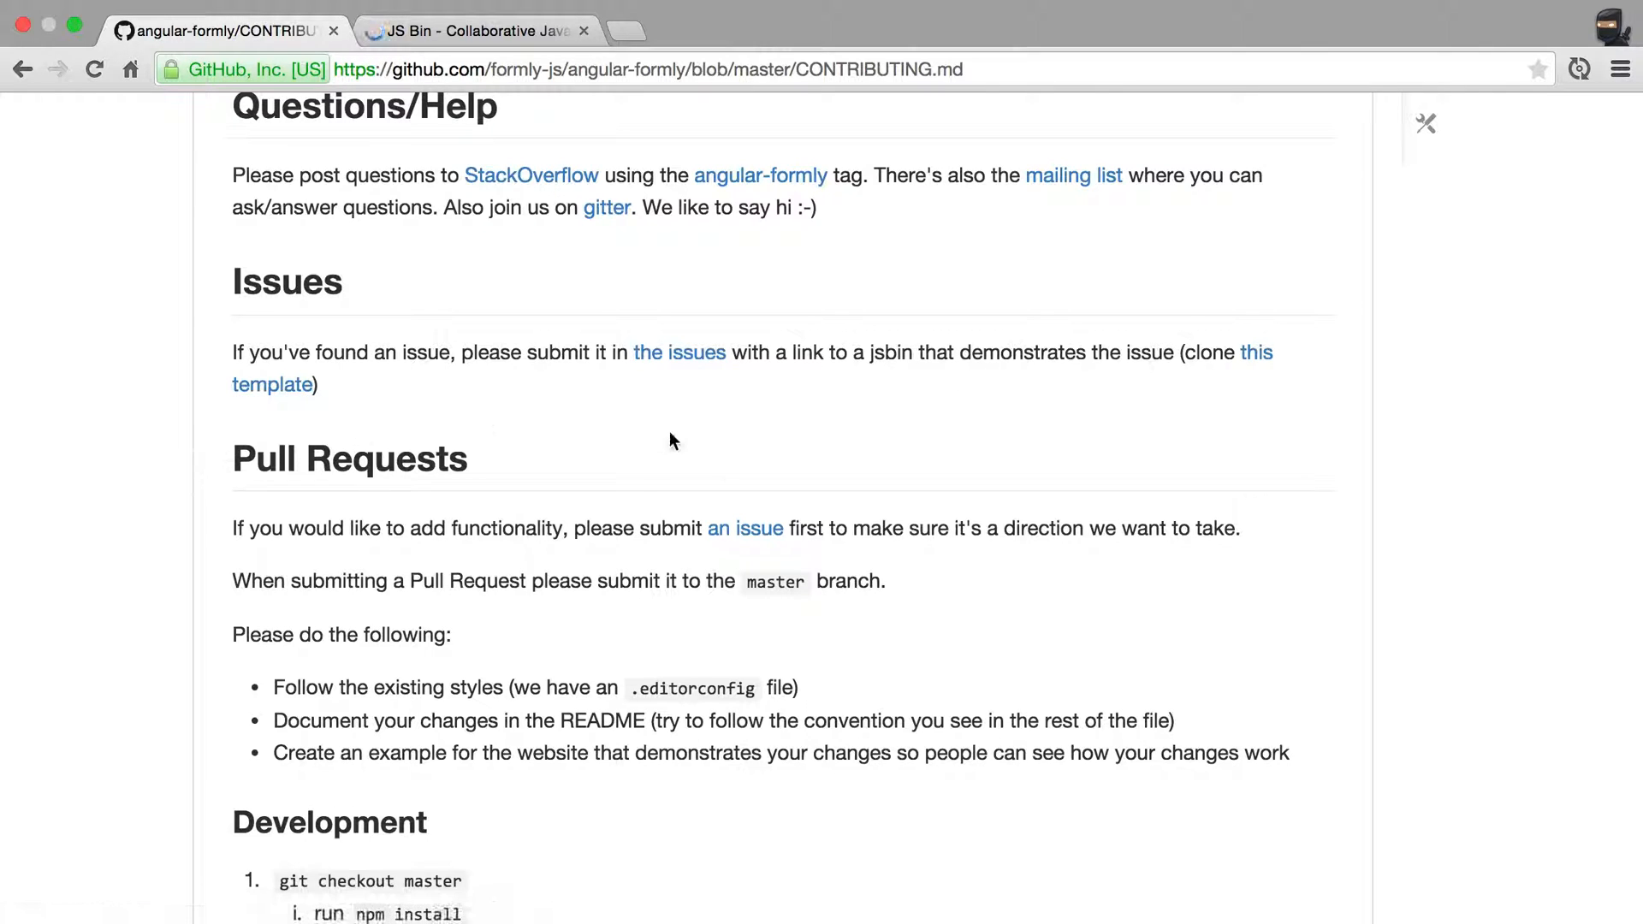
Step: In the JS Bin template, try adding a template: 'hello' property, then hide the console error
click(477, 30)
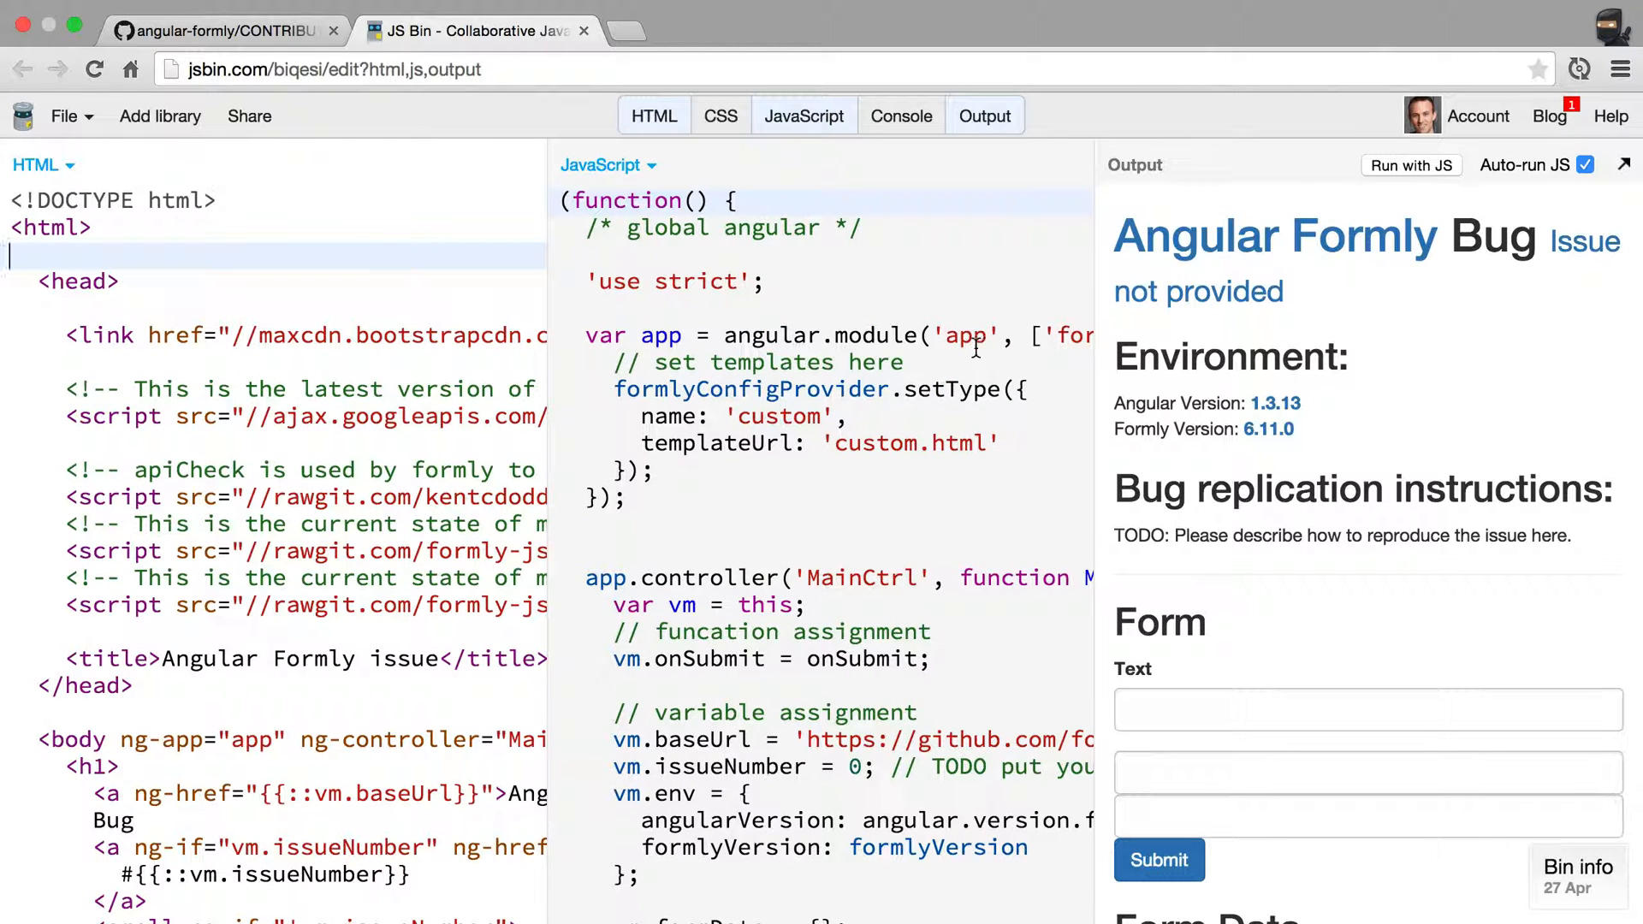
mouse_move(776, 479)
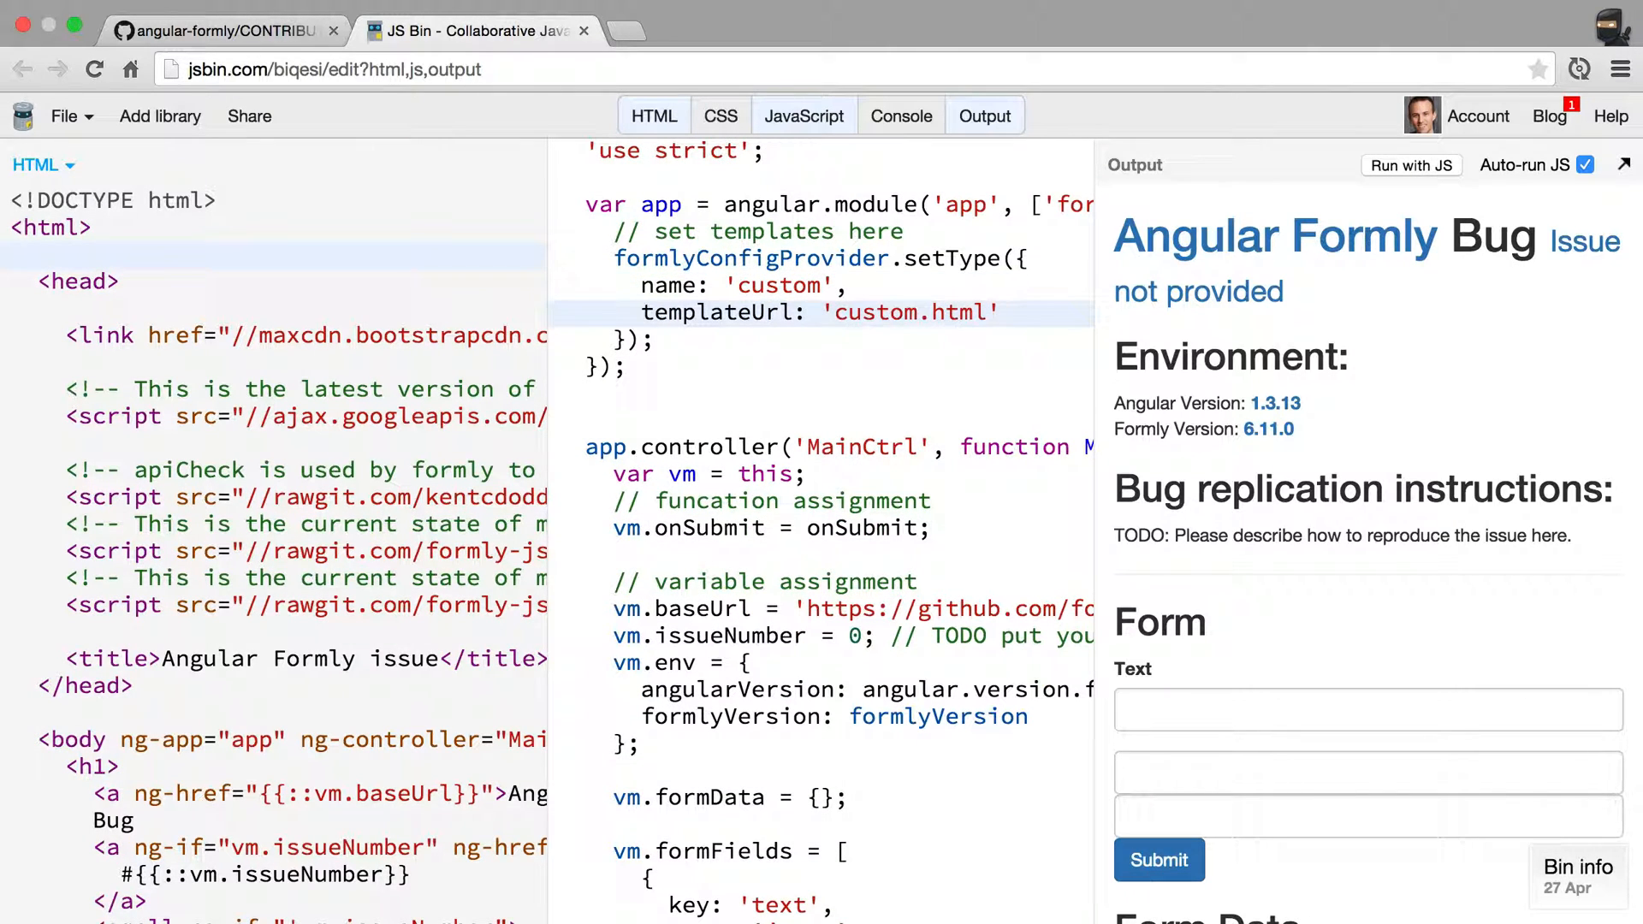
text(template)
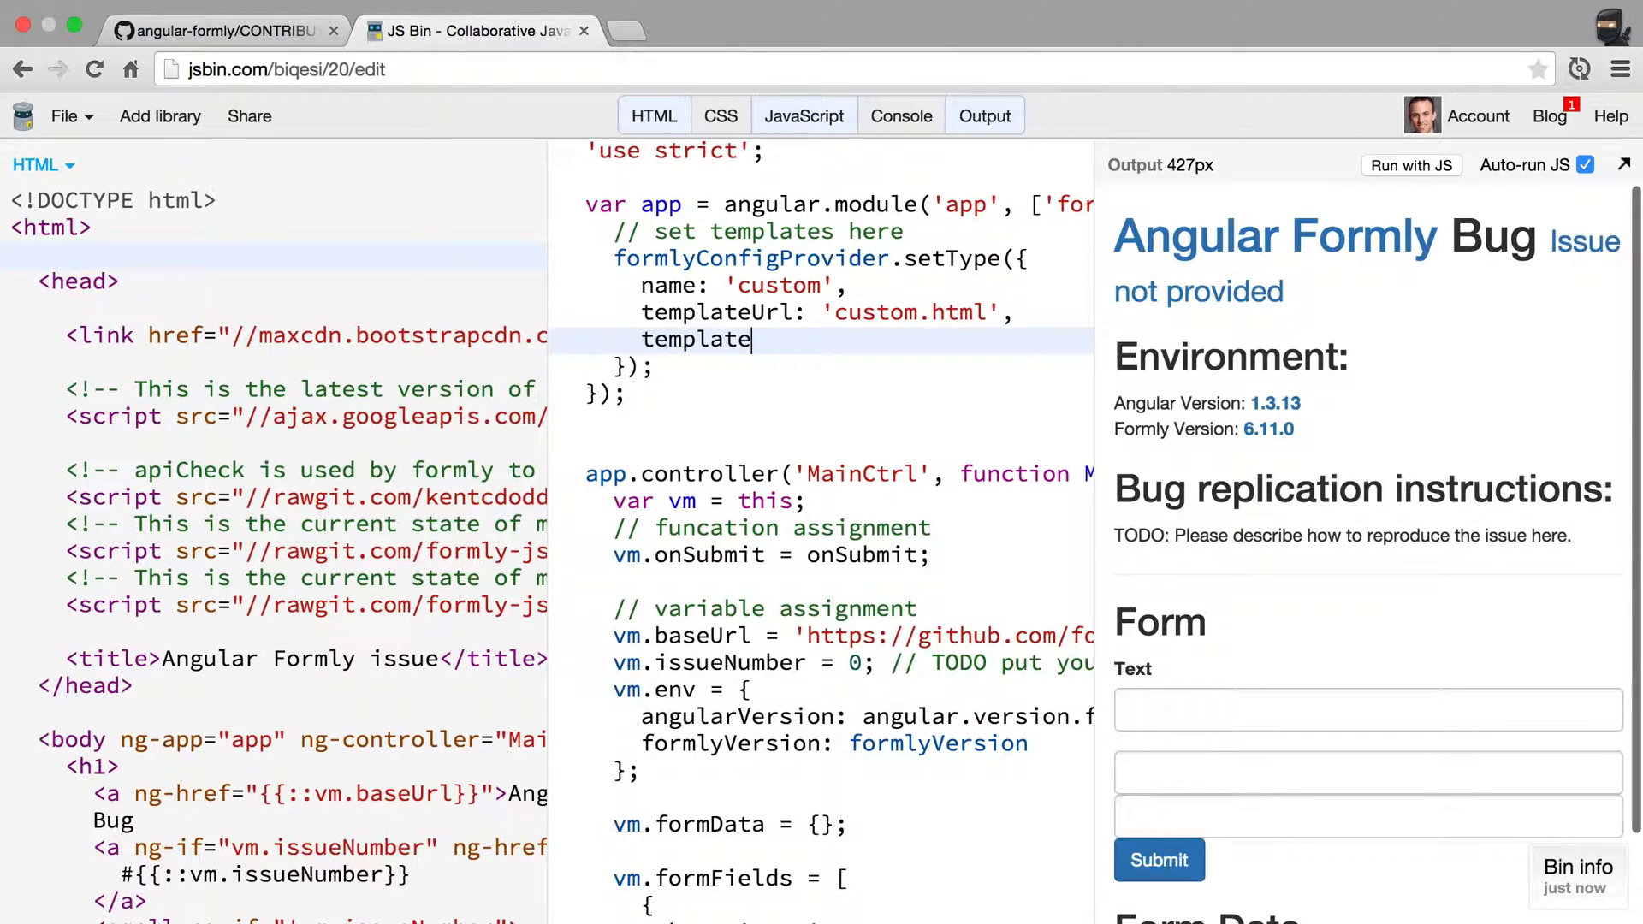
text(: 'h')
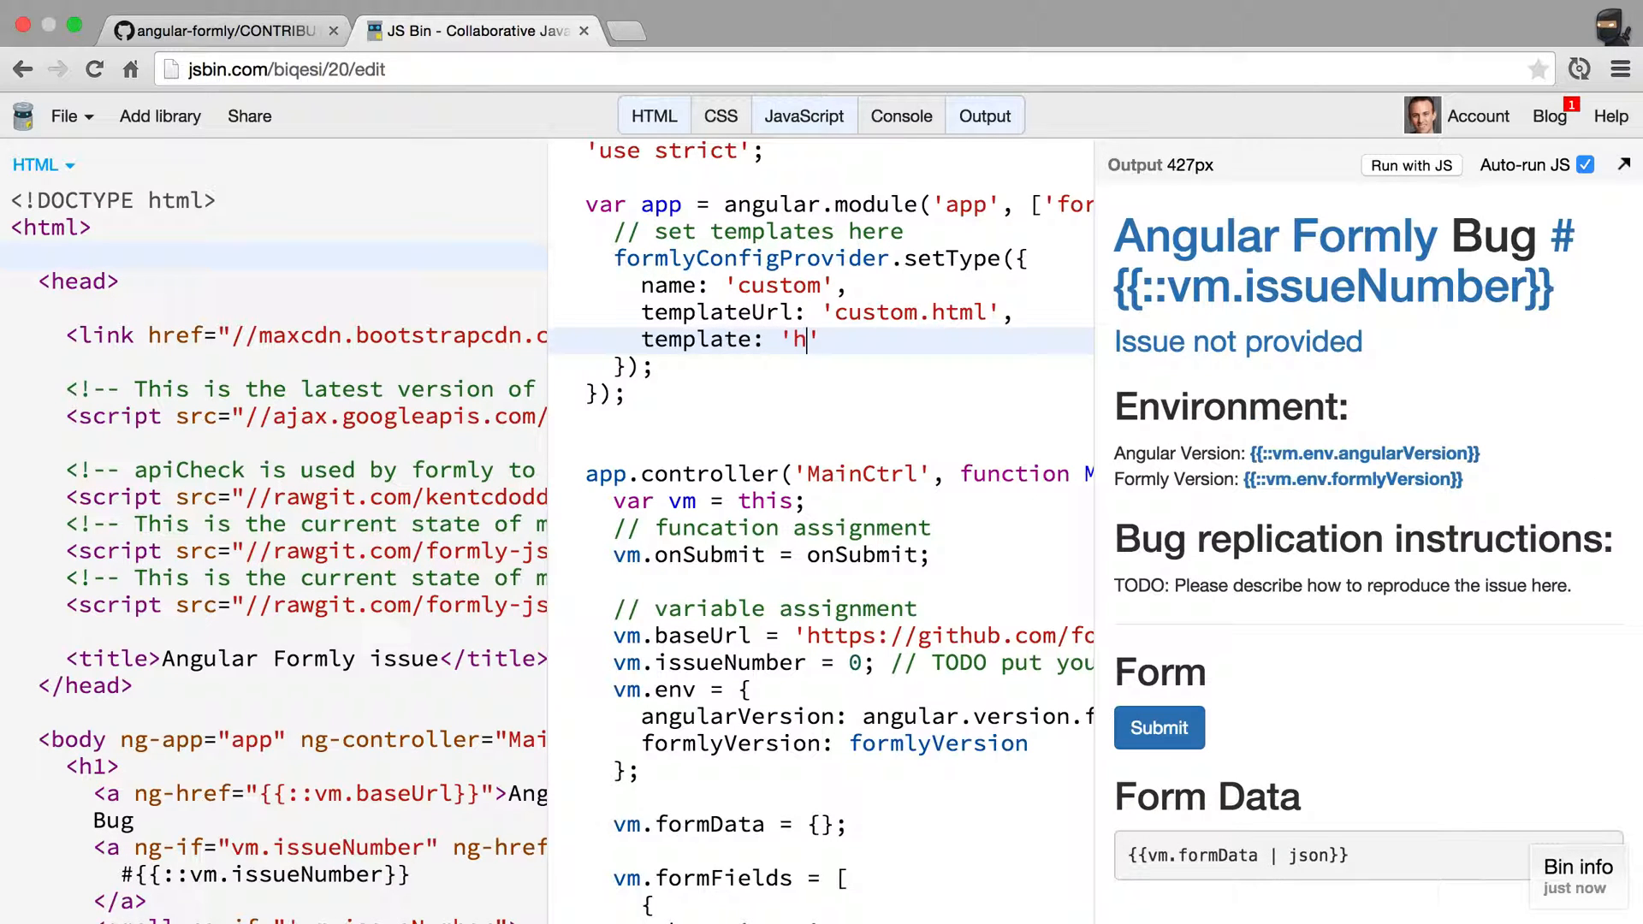
text(ello)
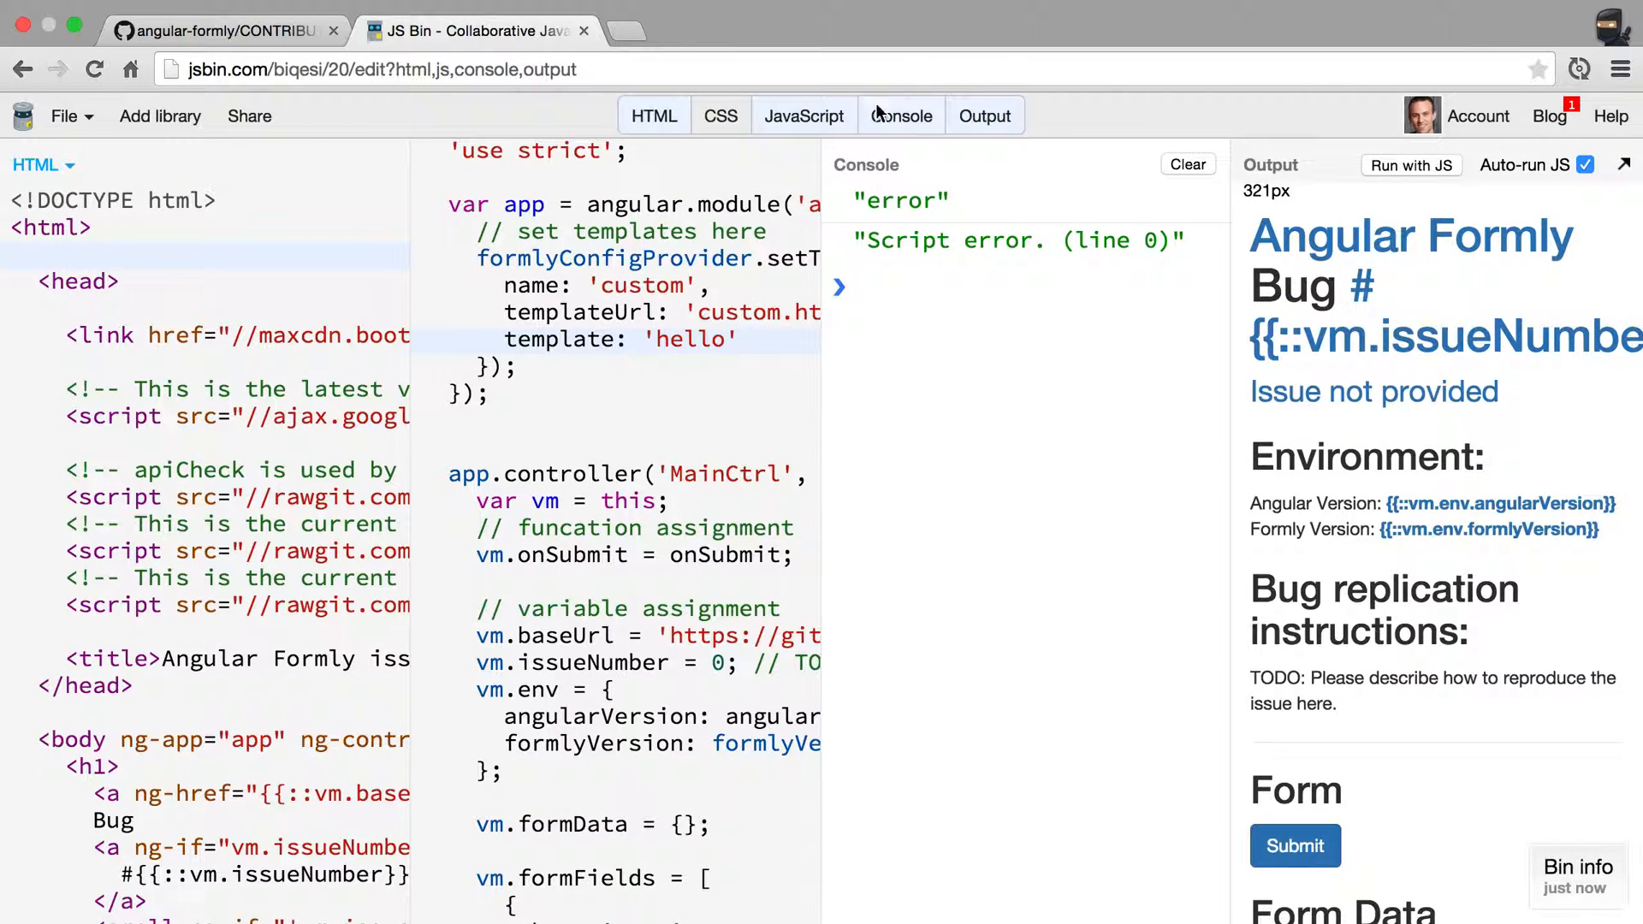
click(900, 115)
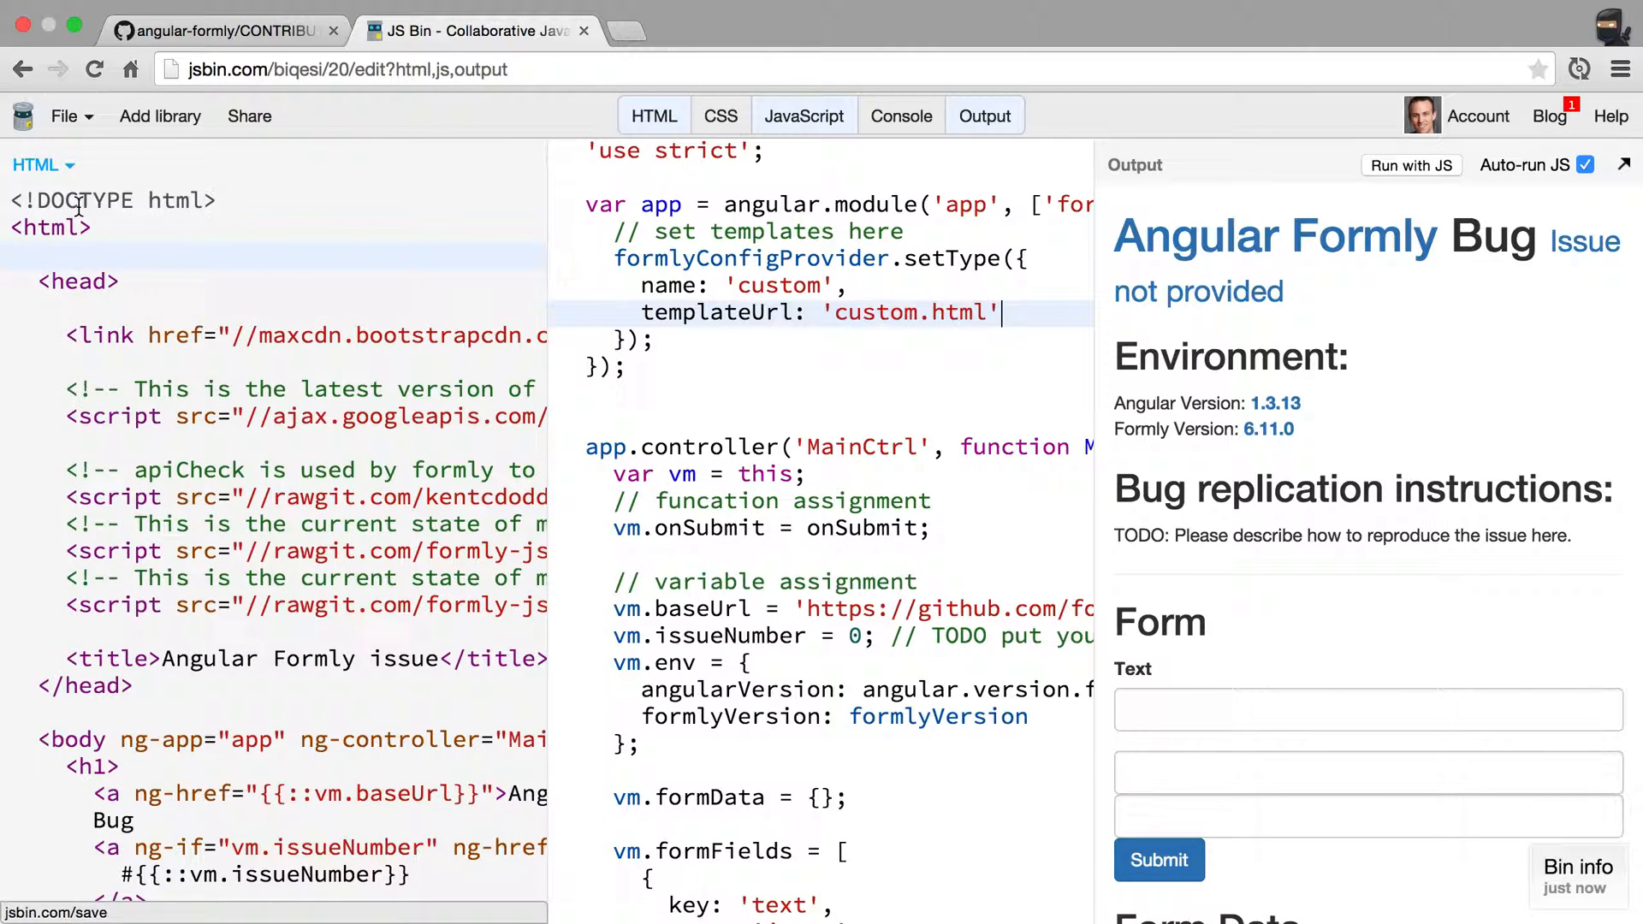
Step: Clone the Angular Formly bug template into a personal bin via the File menu
click(65, 116)
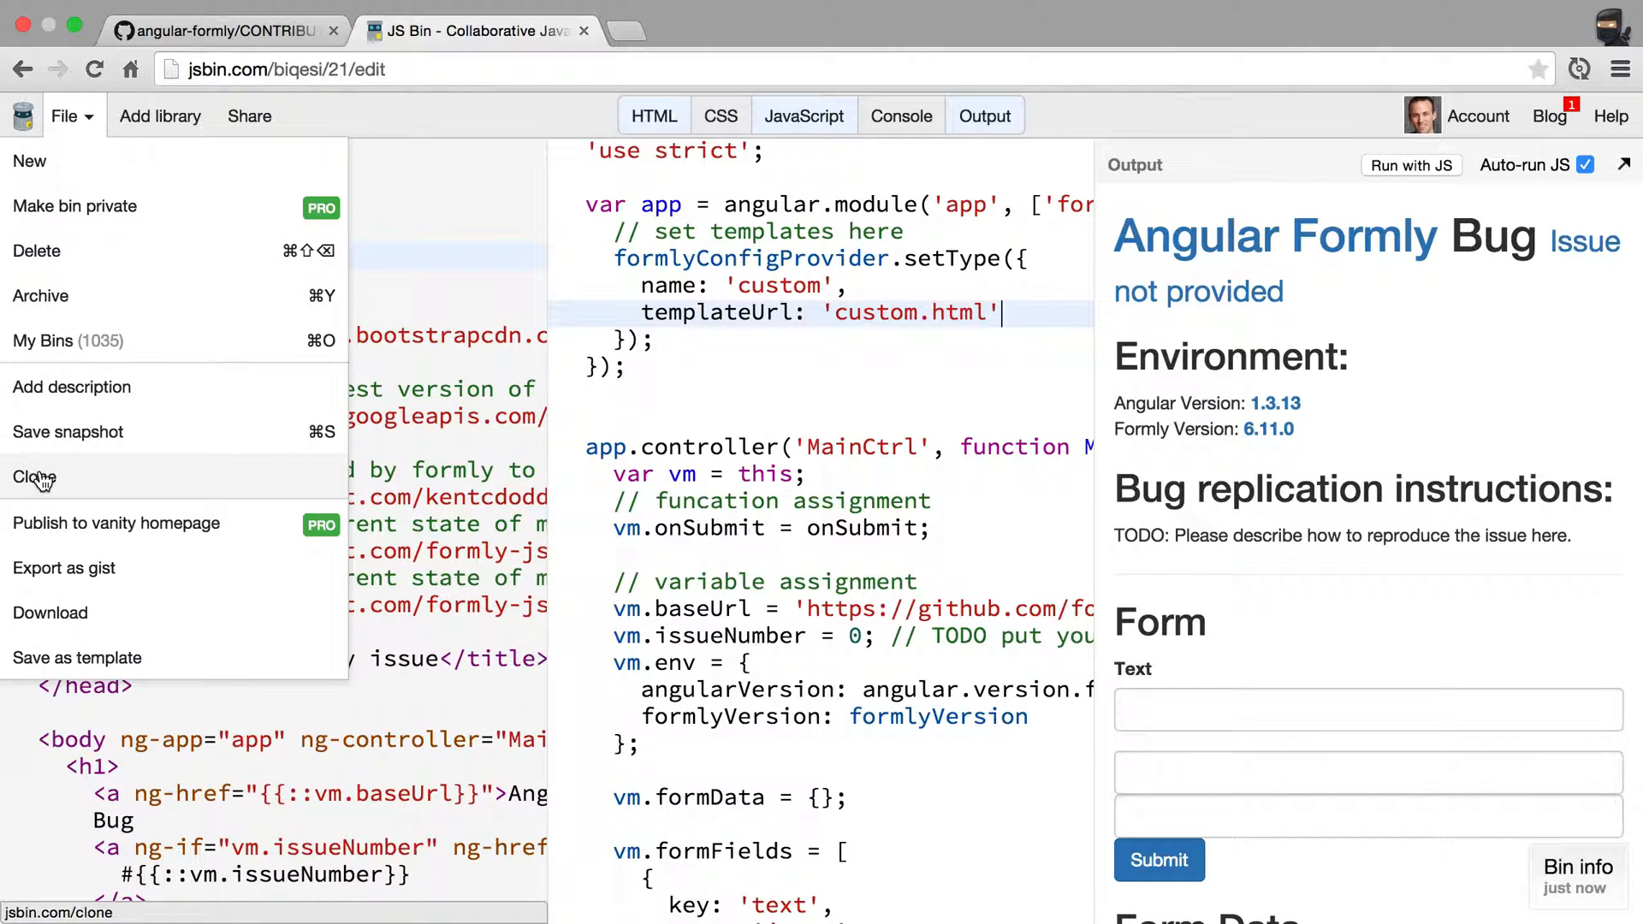
click(34, 477)
text(template: ')
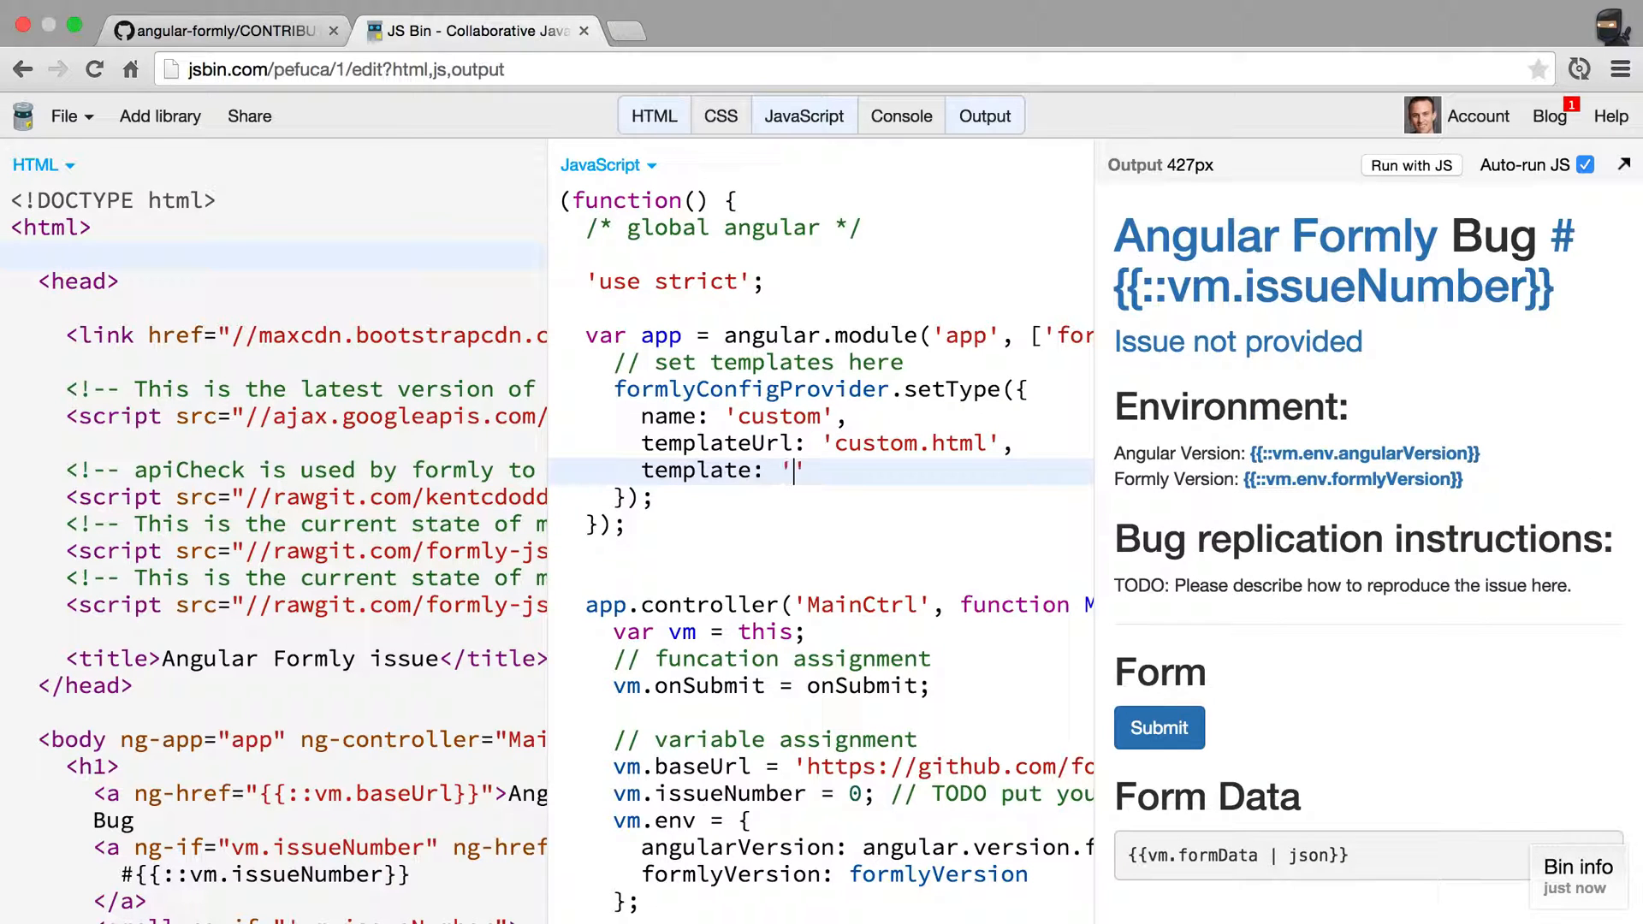
text(heewkjfo)
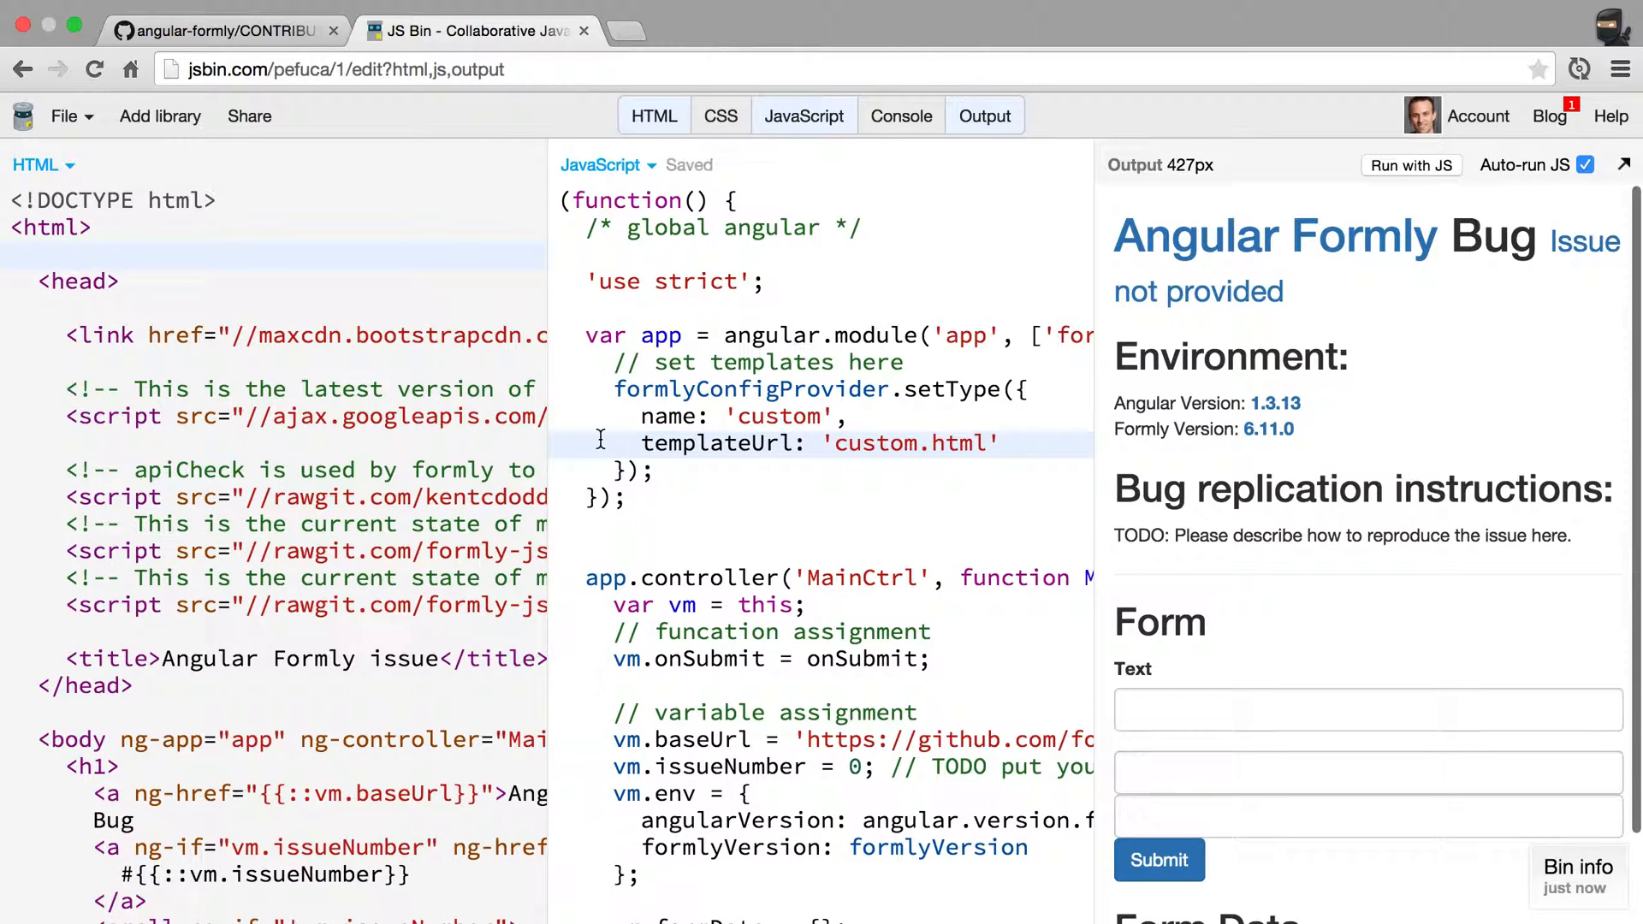
scroll(down, 3)
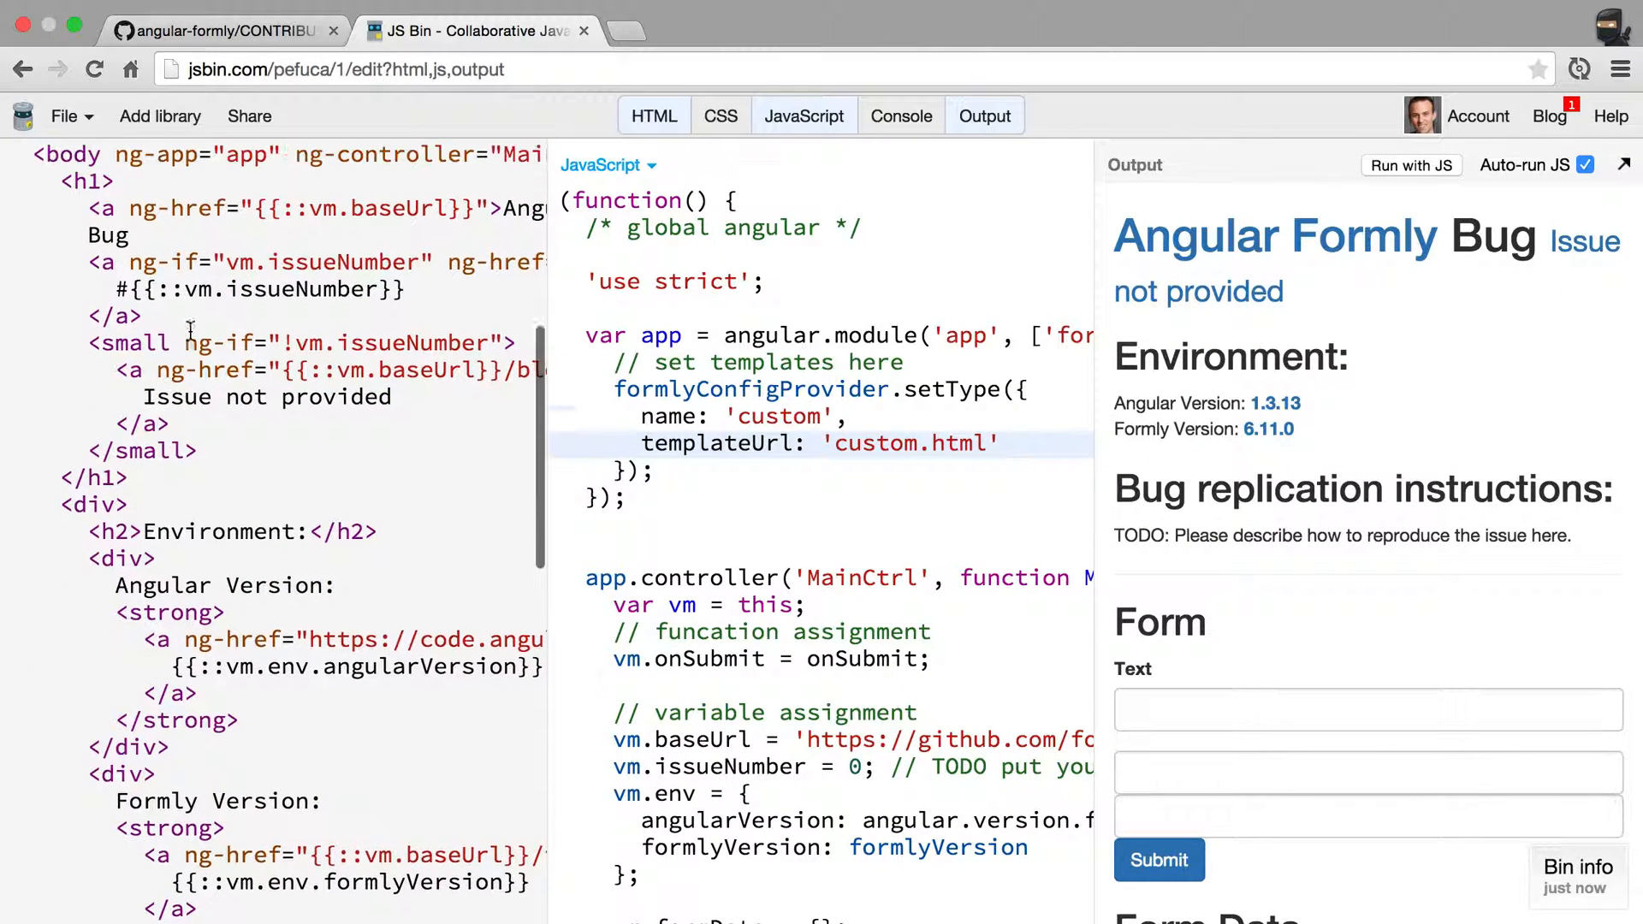
scroll(up, 3)
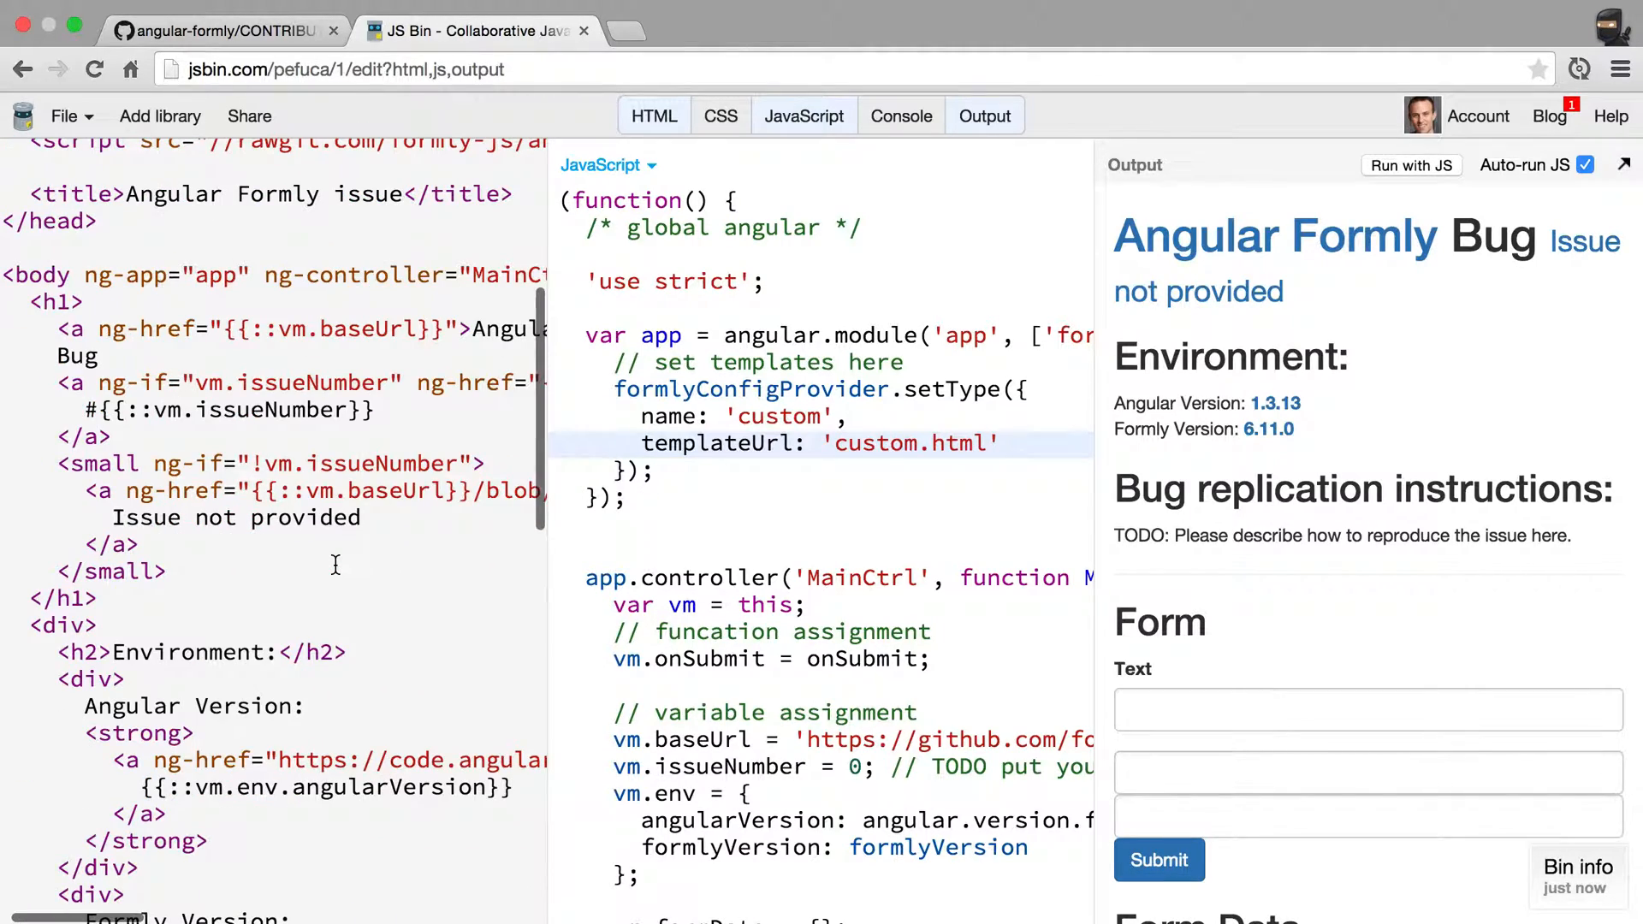
scroll(down, 3)
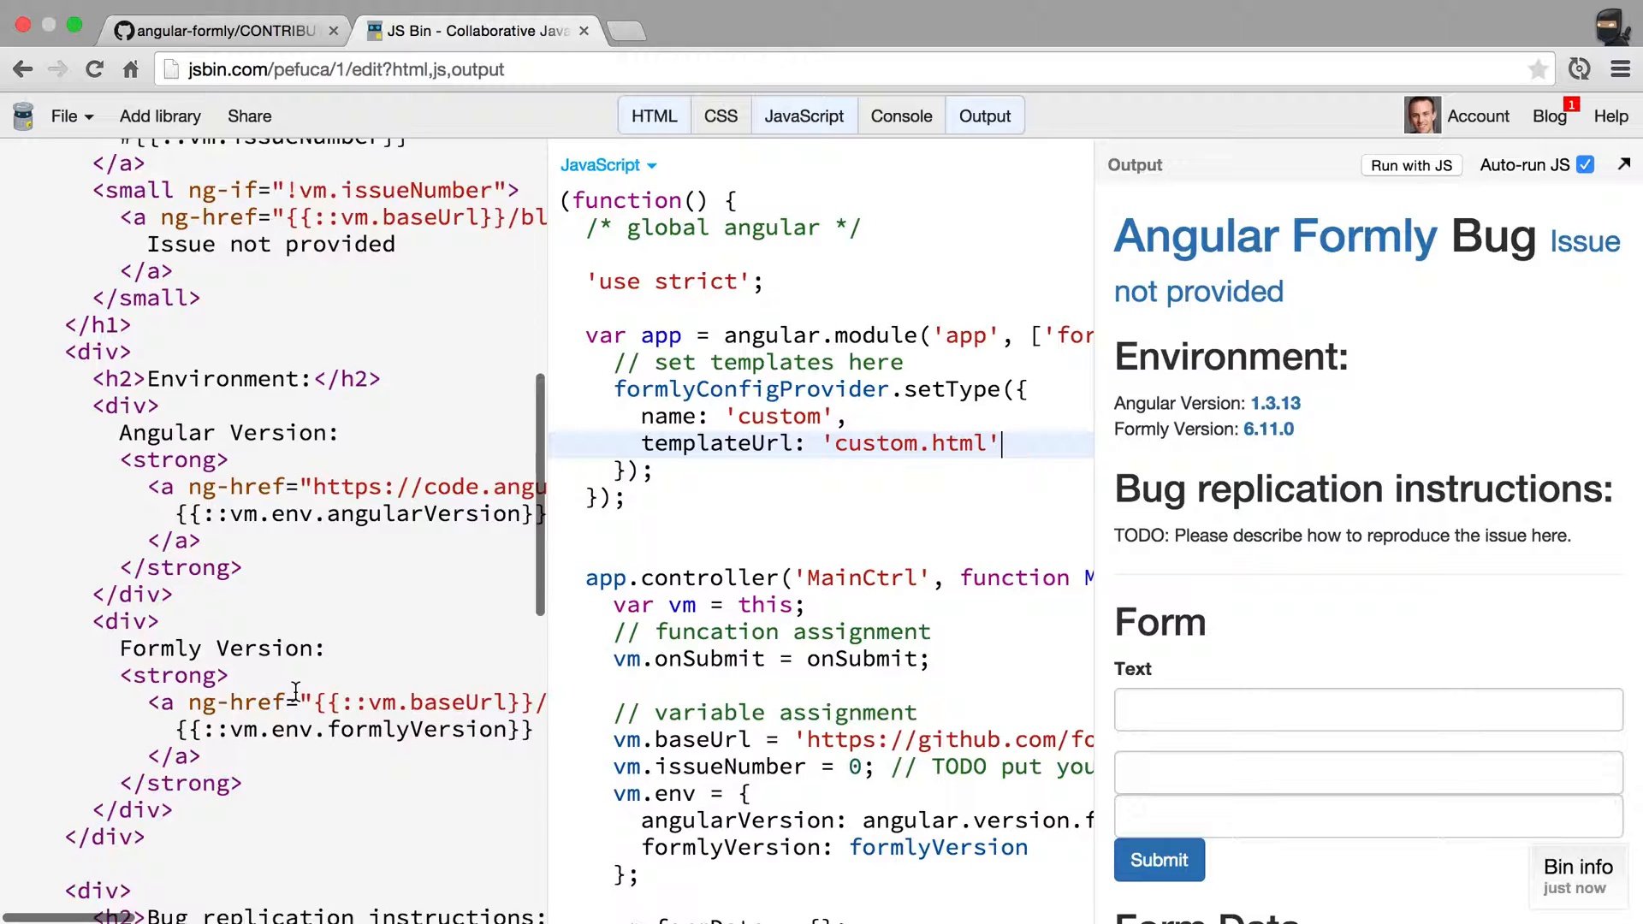
scroll(down, 3)
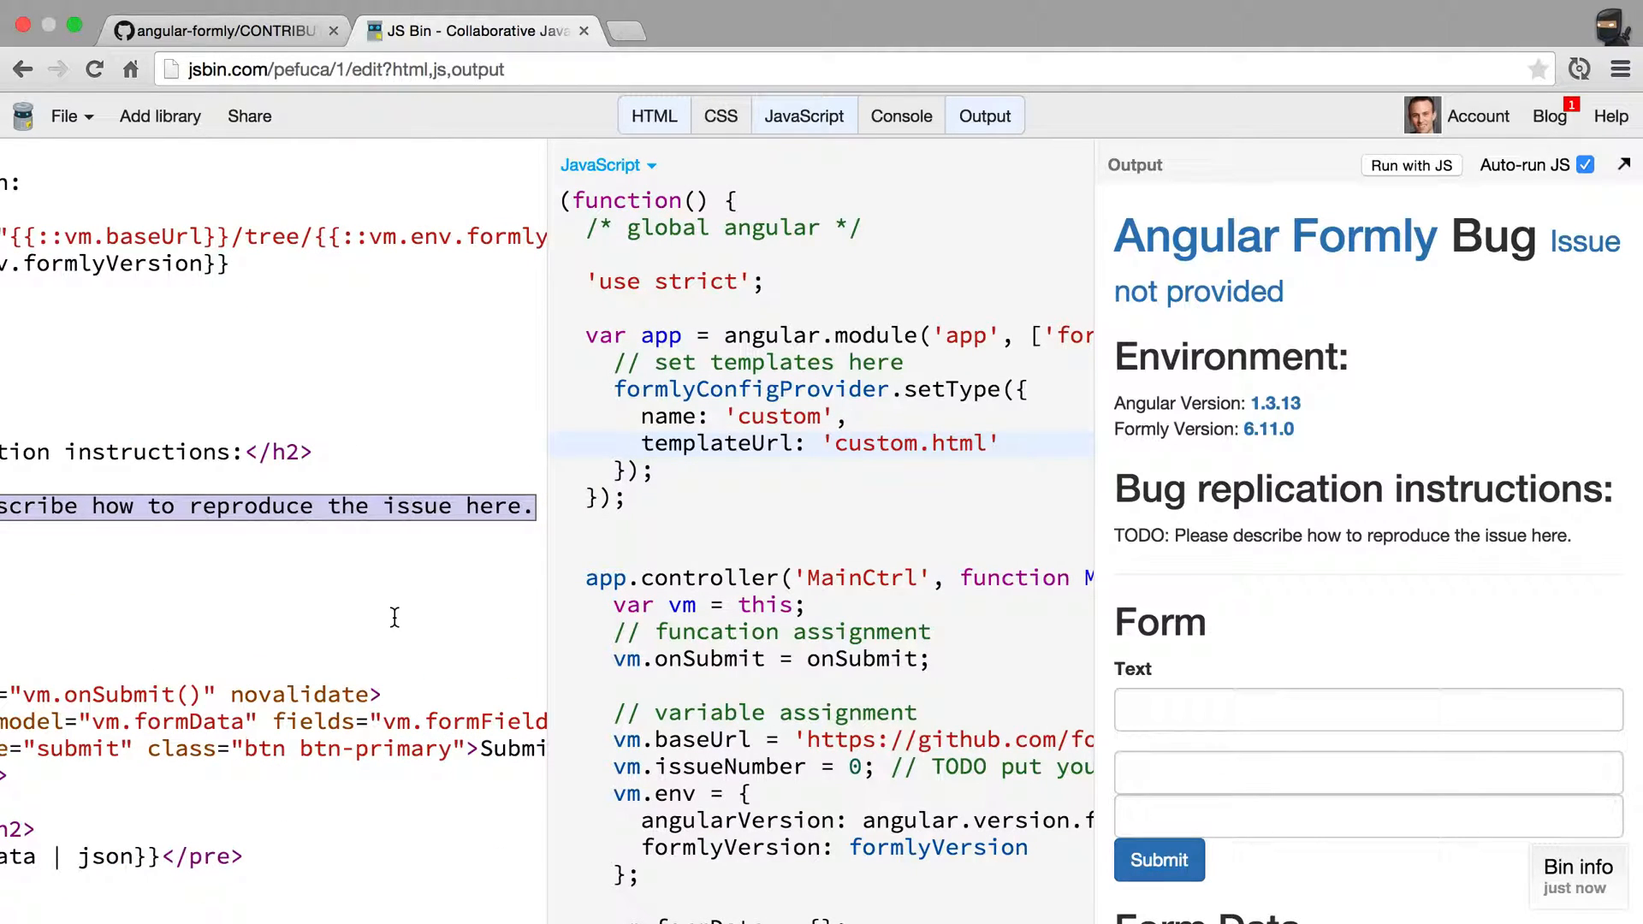
scroll(down, 3)
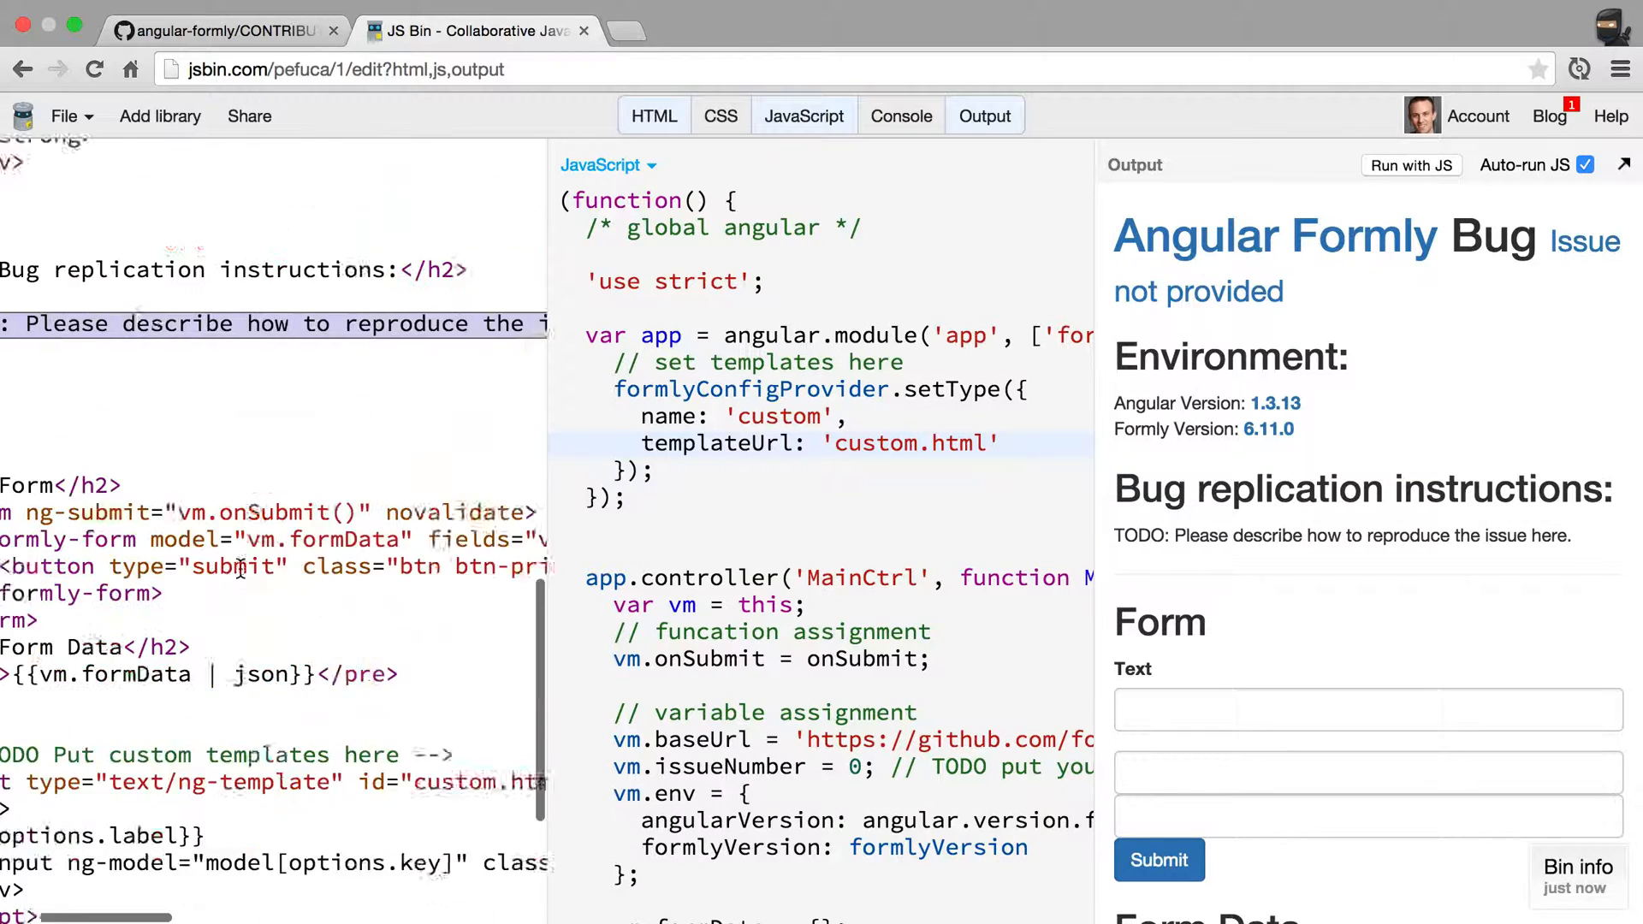
scroll(up, 3)
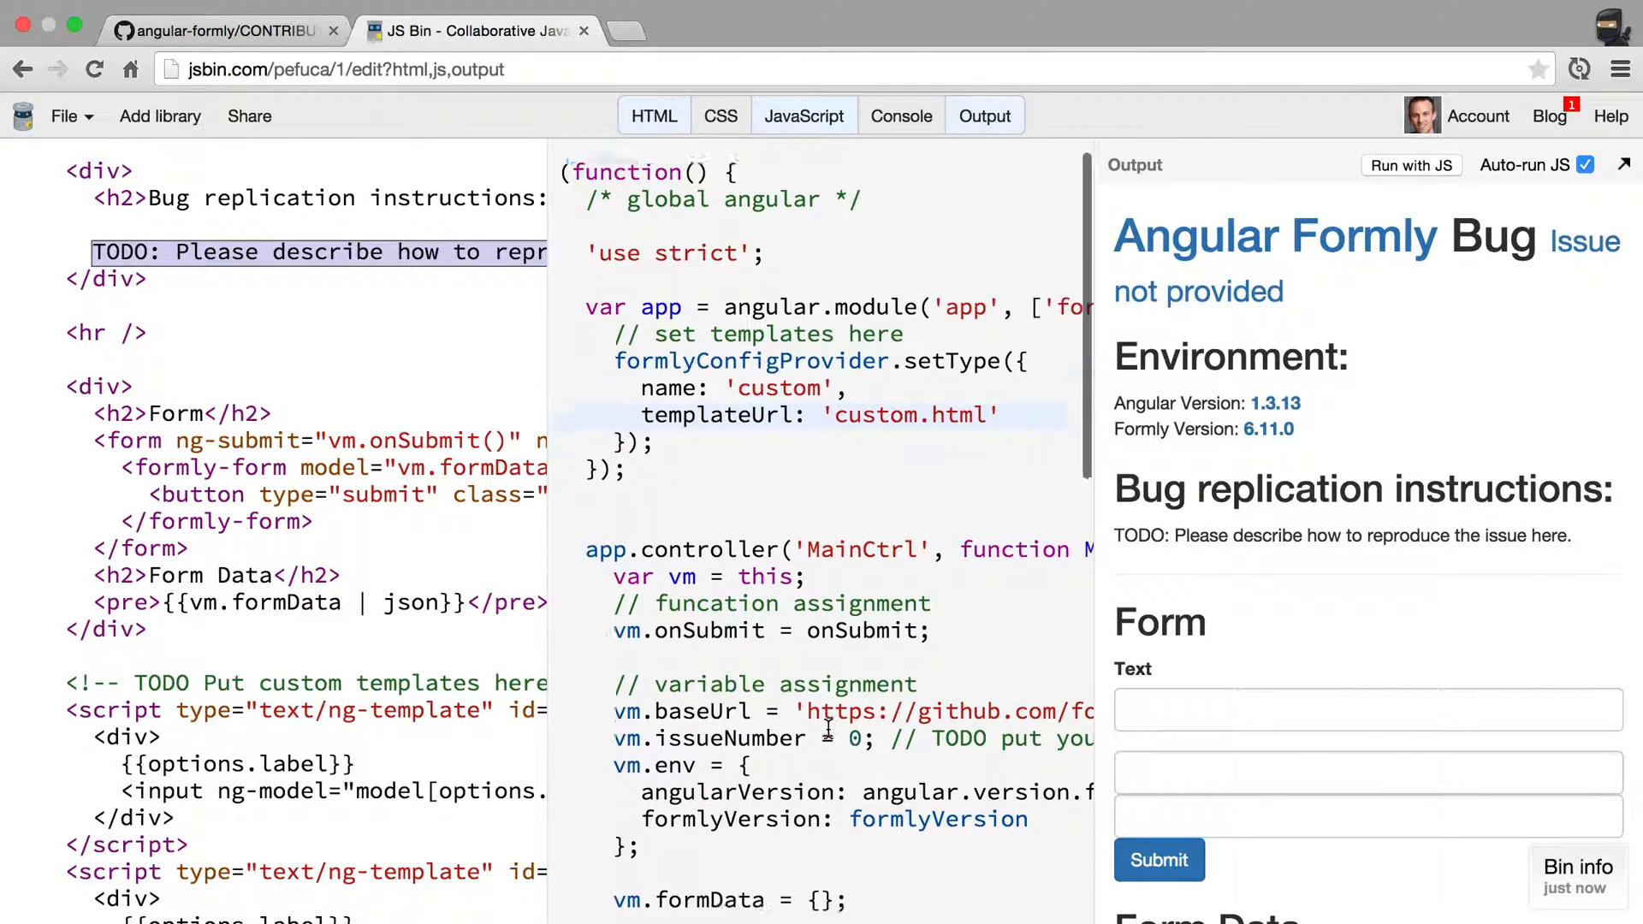
scroll(down, 3)
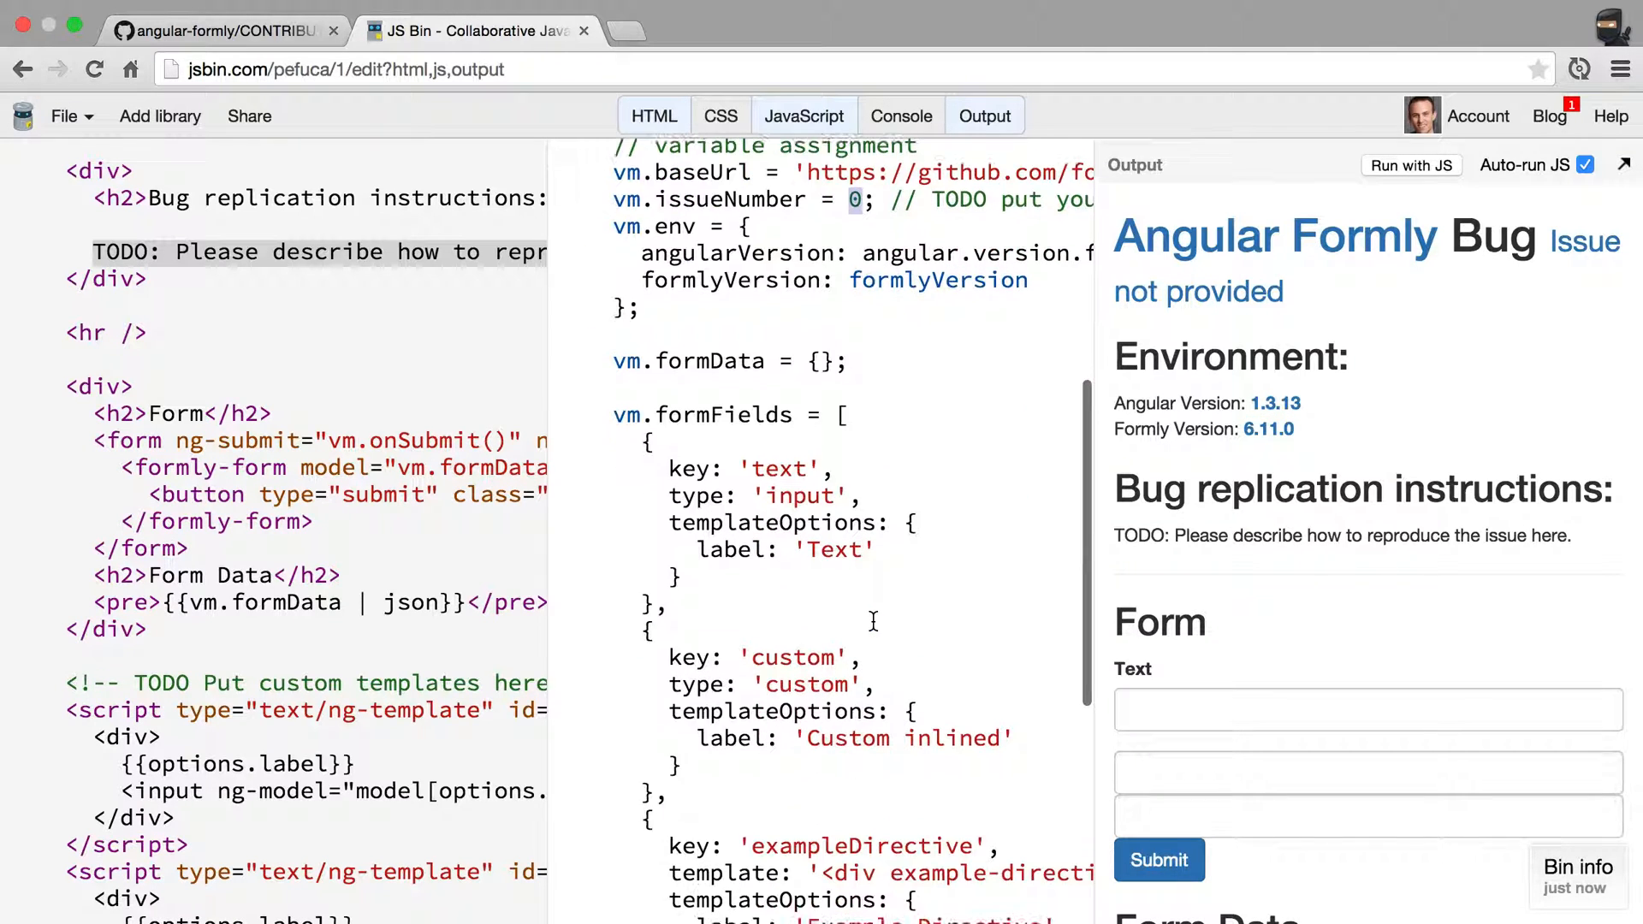
scroll(down, 3)
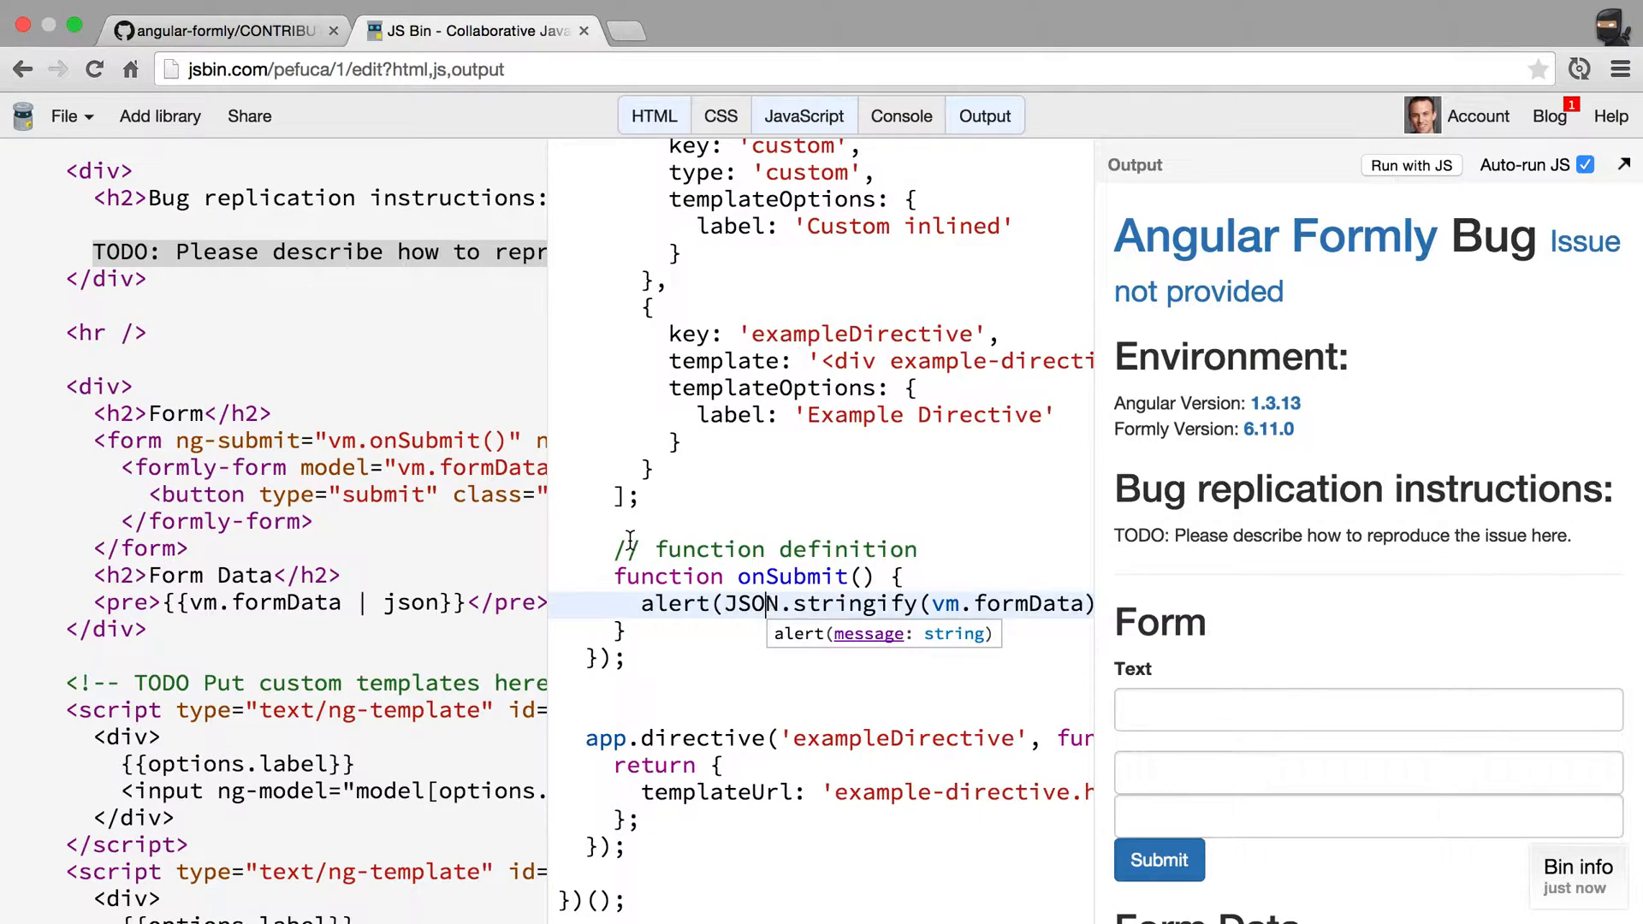
scroll(up, 3)
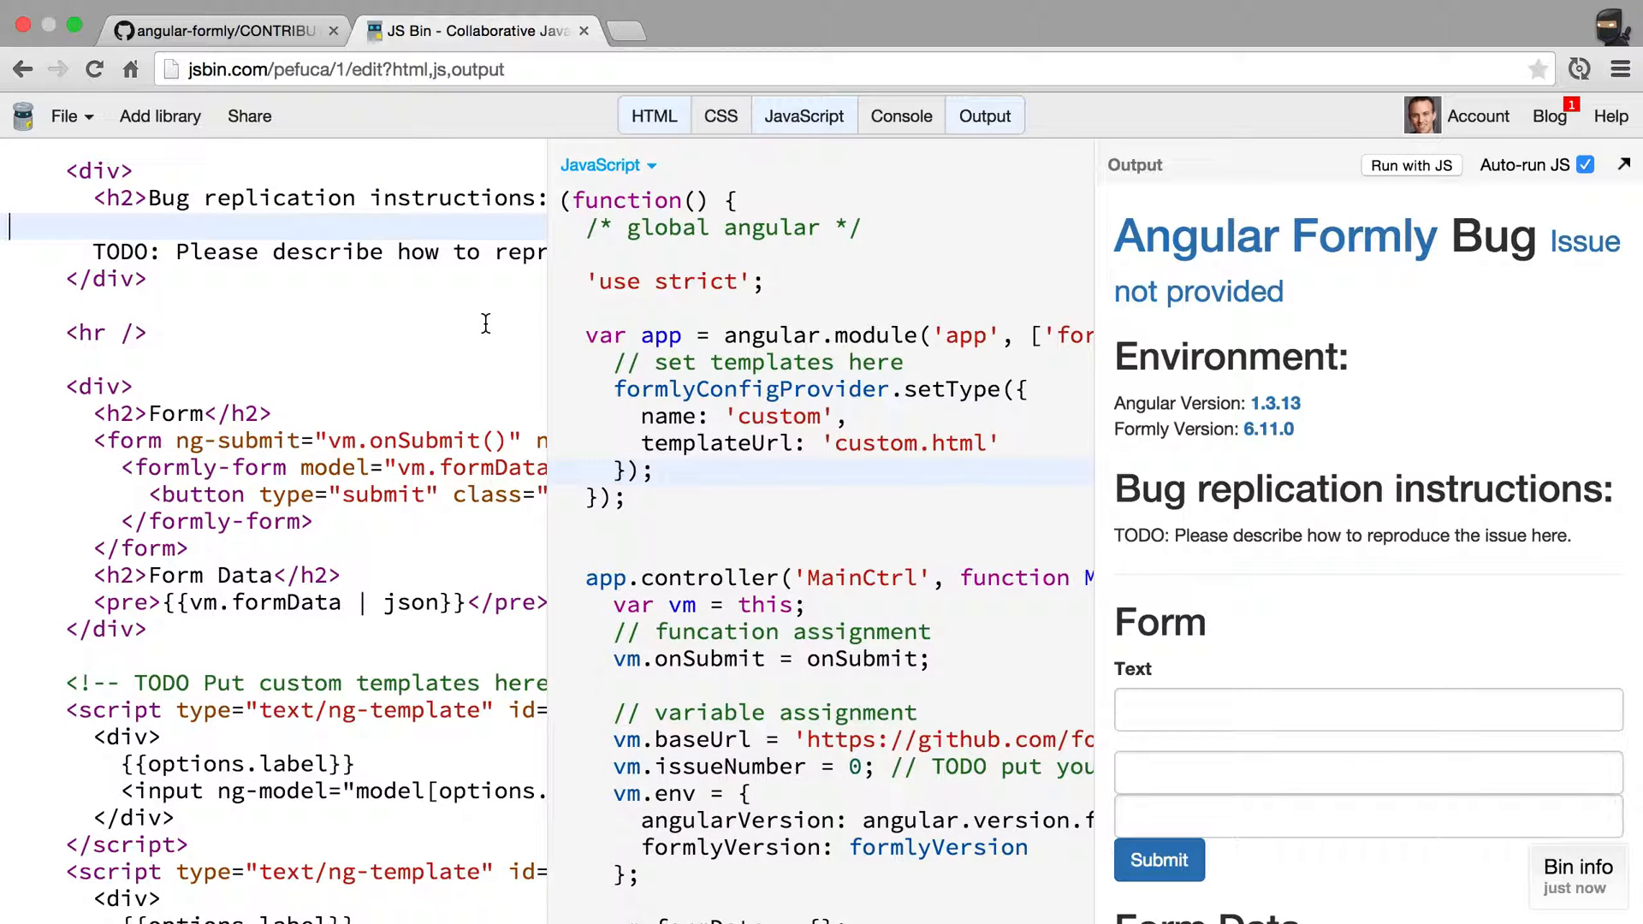
Step: Return to the GitHub tab and go to the repository's issues, briefly checking the JS Bin repro
click(221, 30)
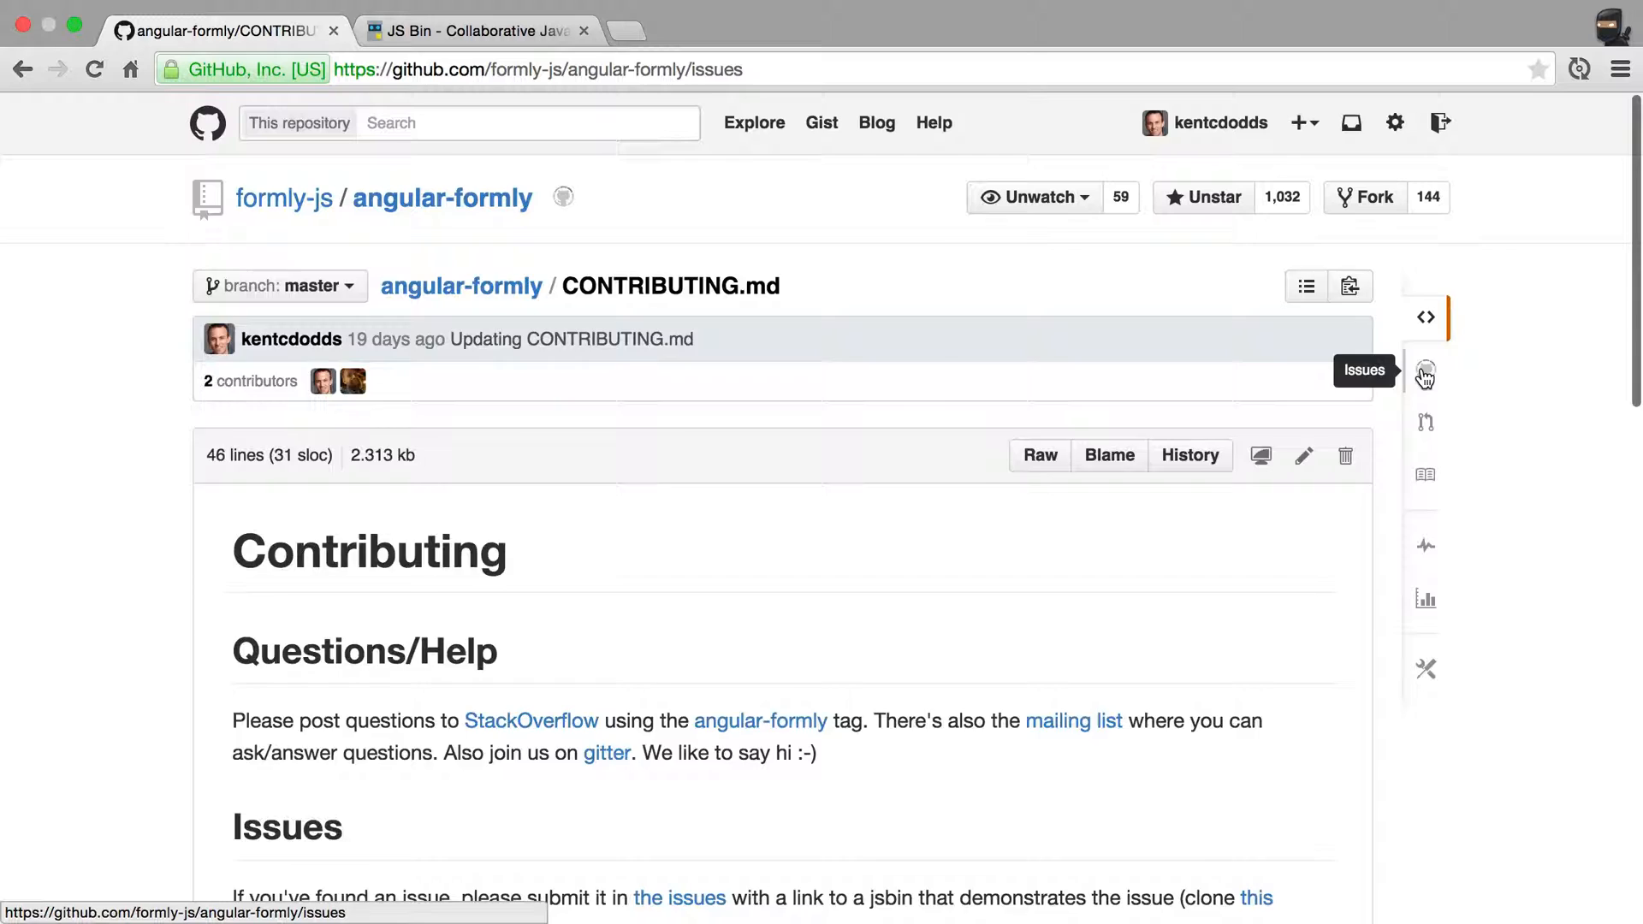
click(1424, 370)
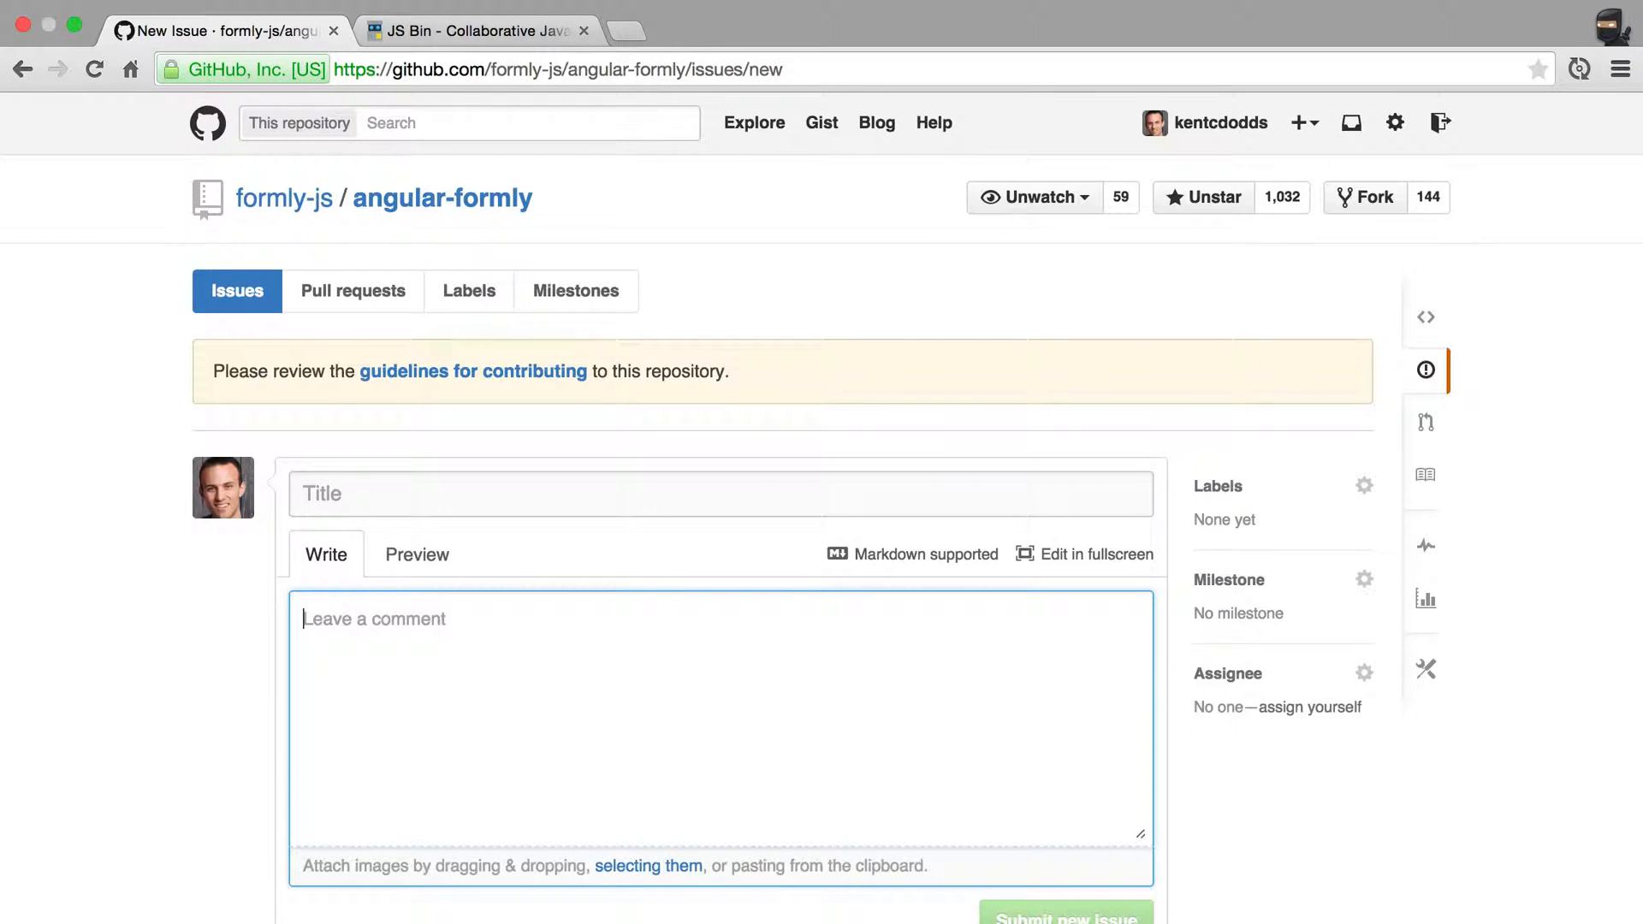
click(478, 31)
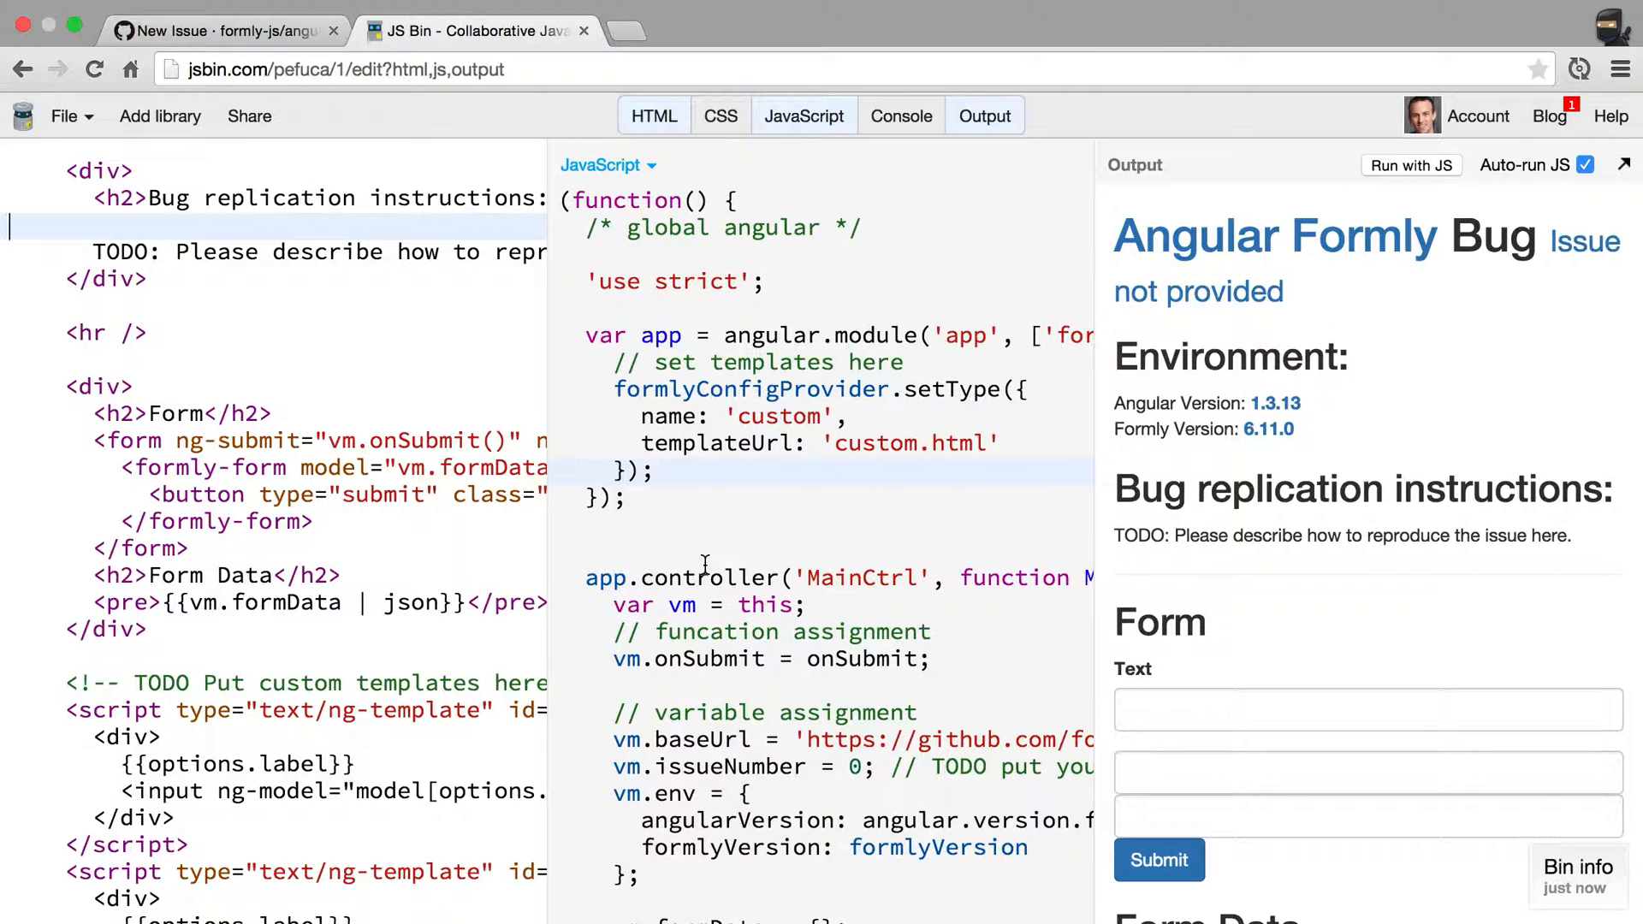
mouse_move(838, 513)
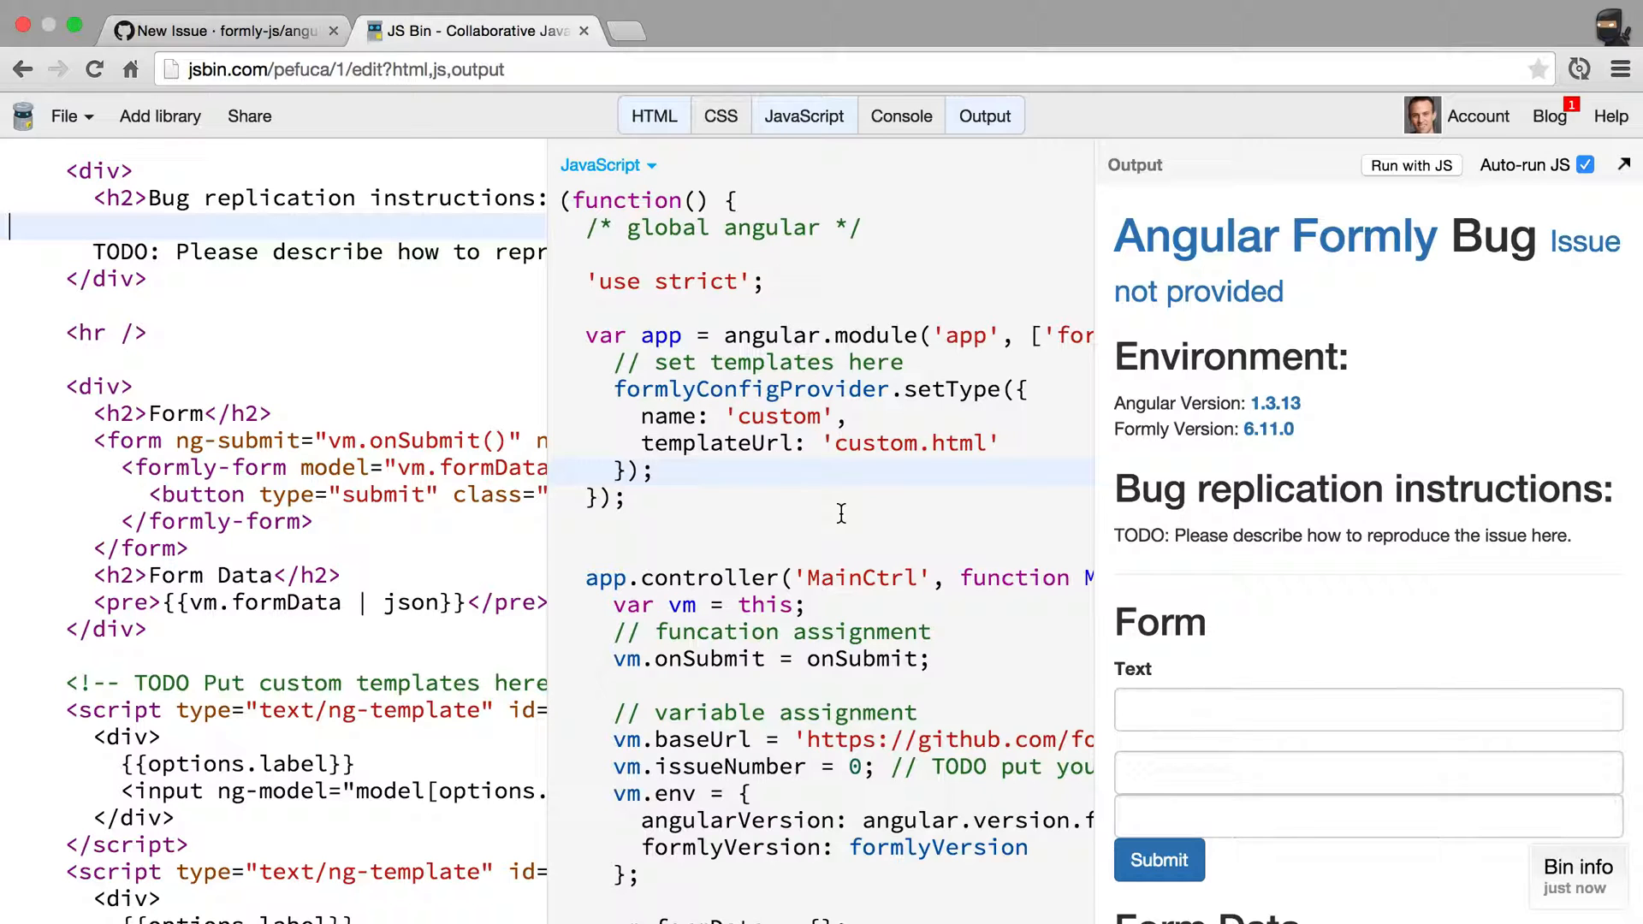
click(221, 31)
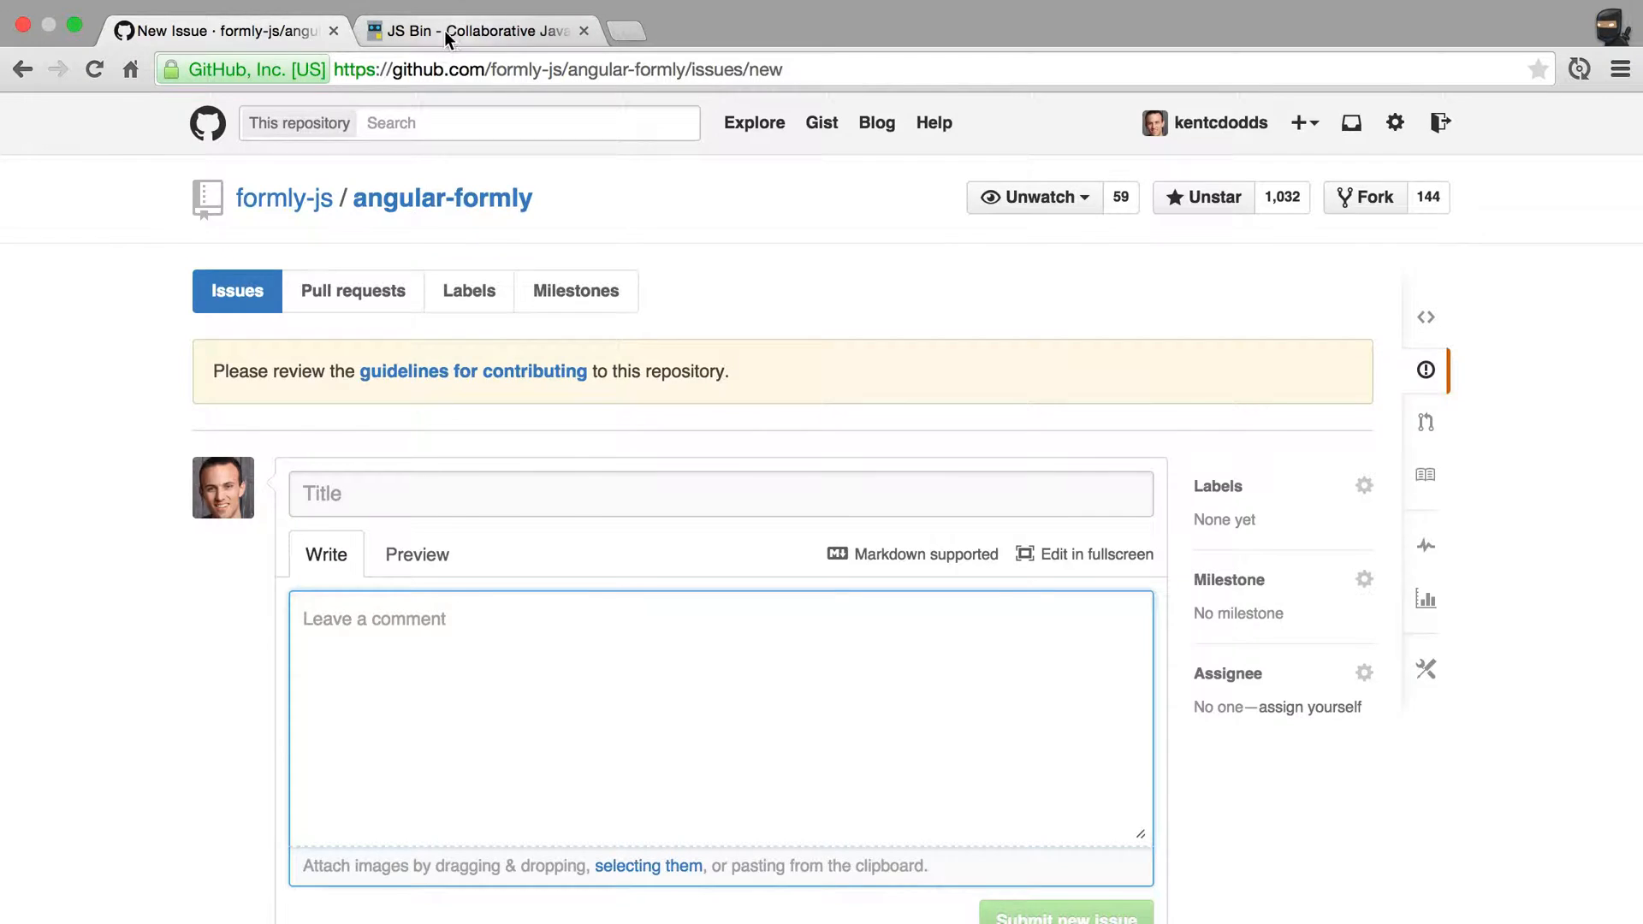
mouse_move(625, 650)
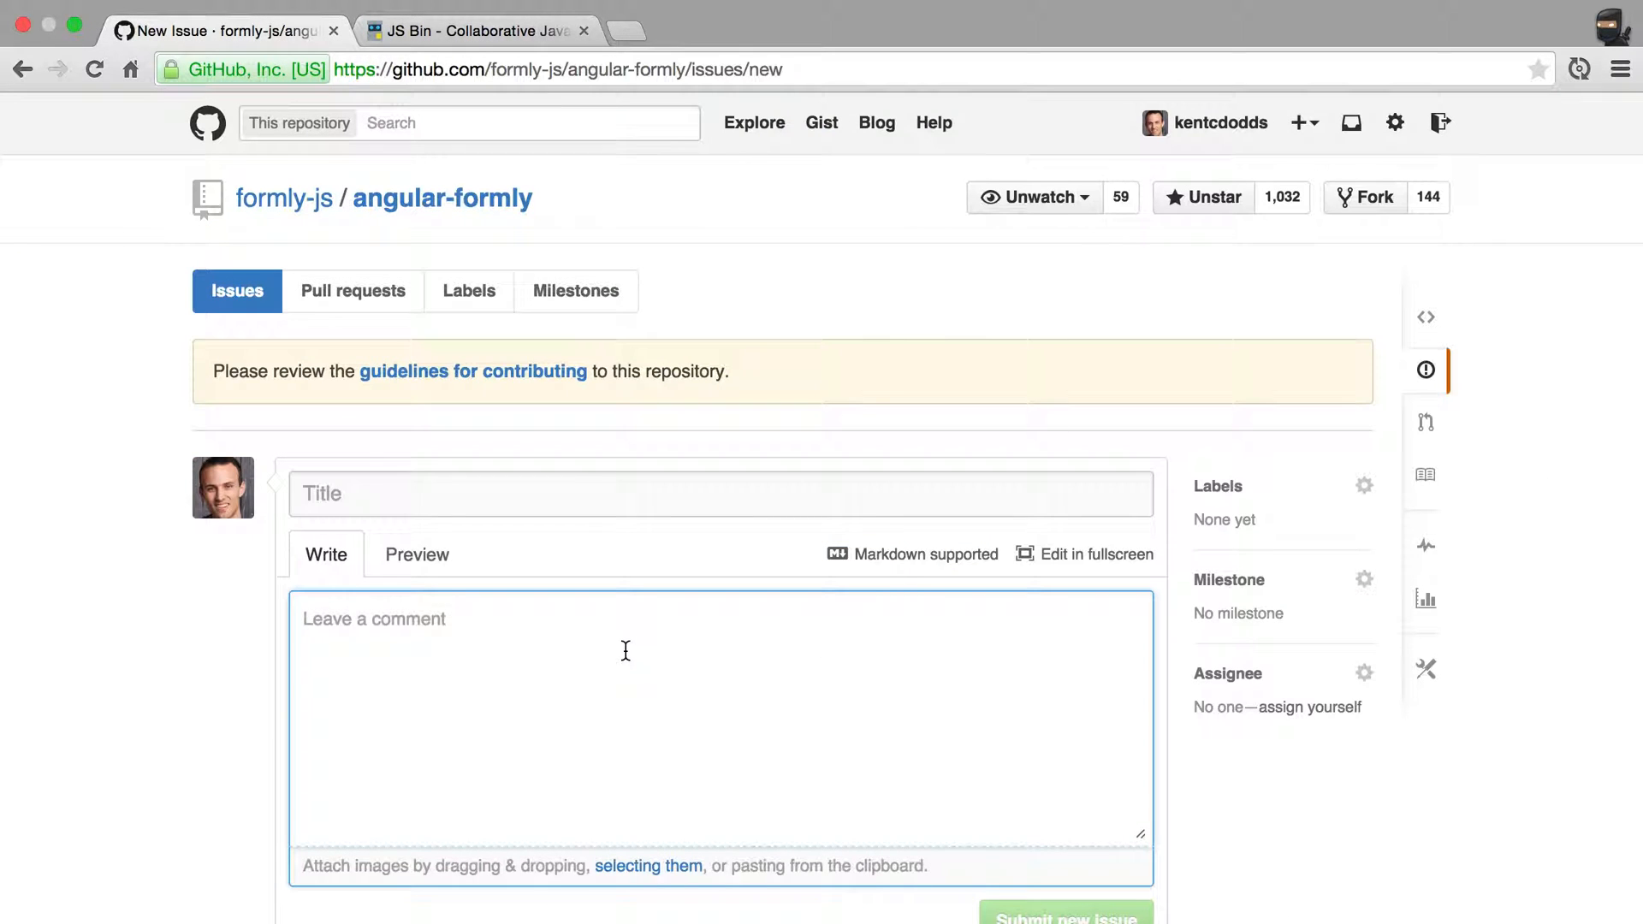
Step: Search the angular-formly repository for 'fail' to find a failing-test example
click(473, 123)
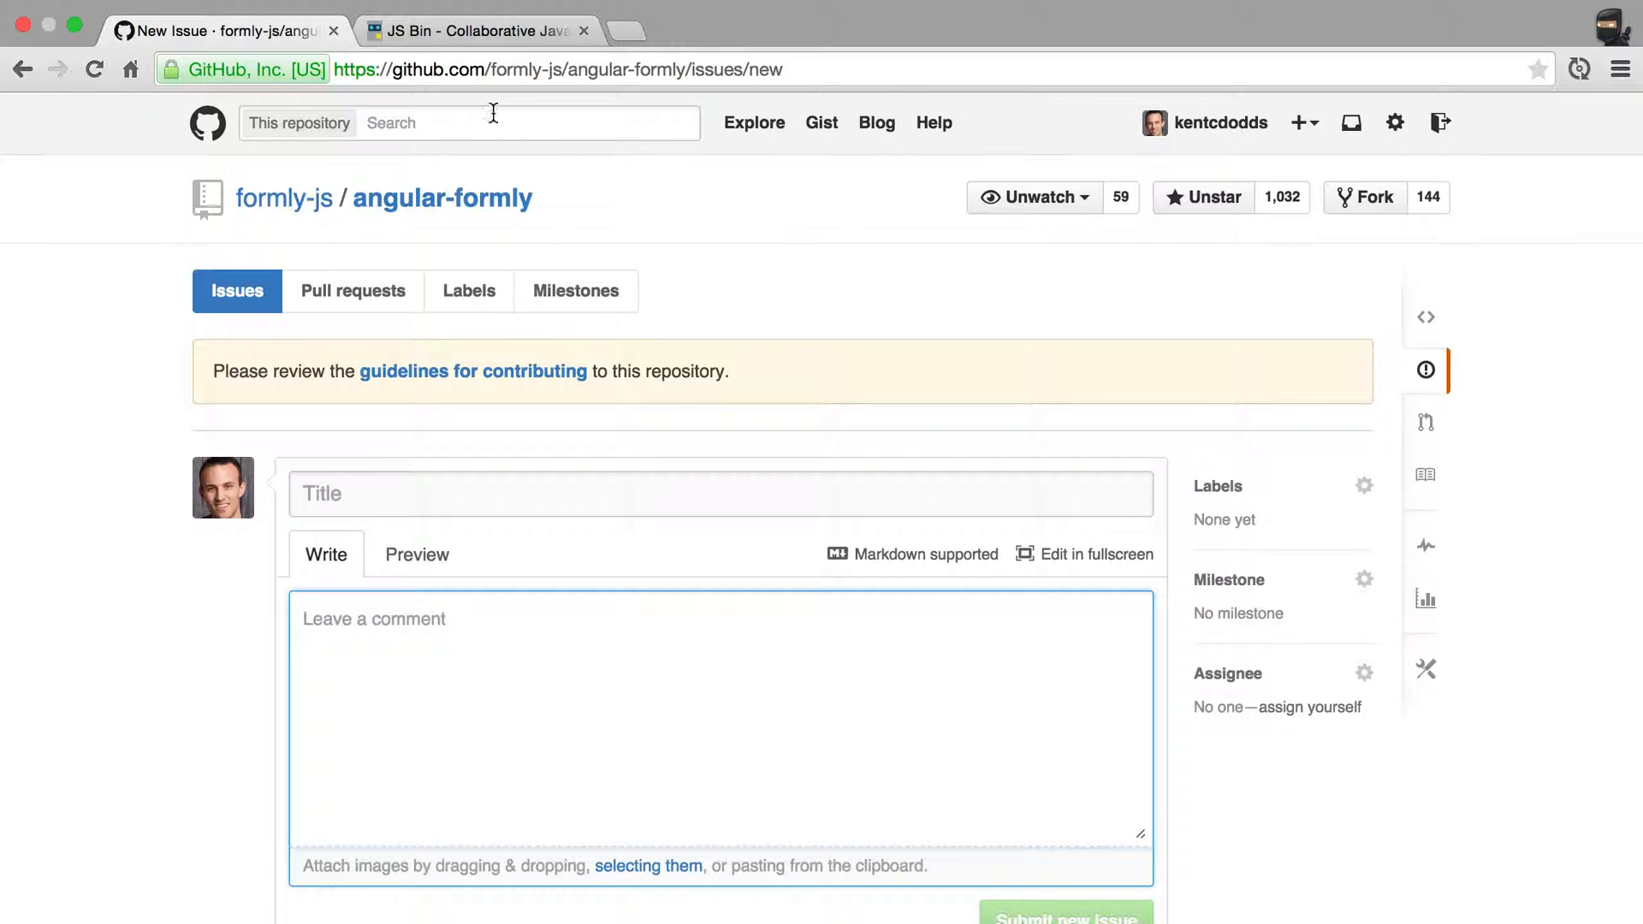
text(failing test)
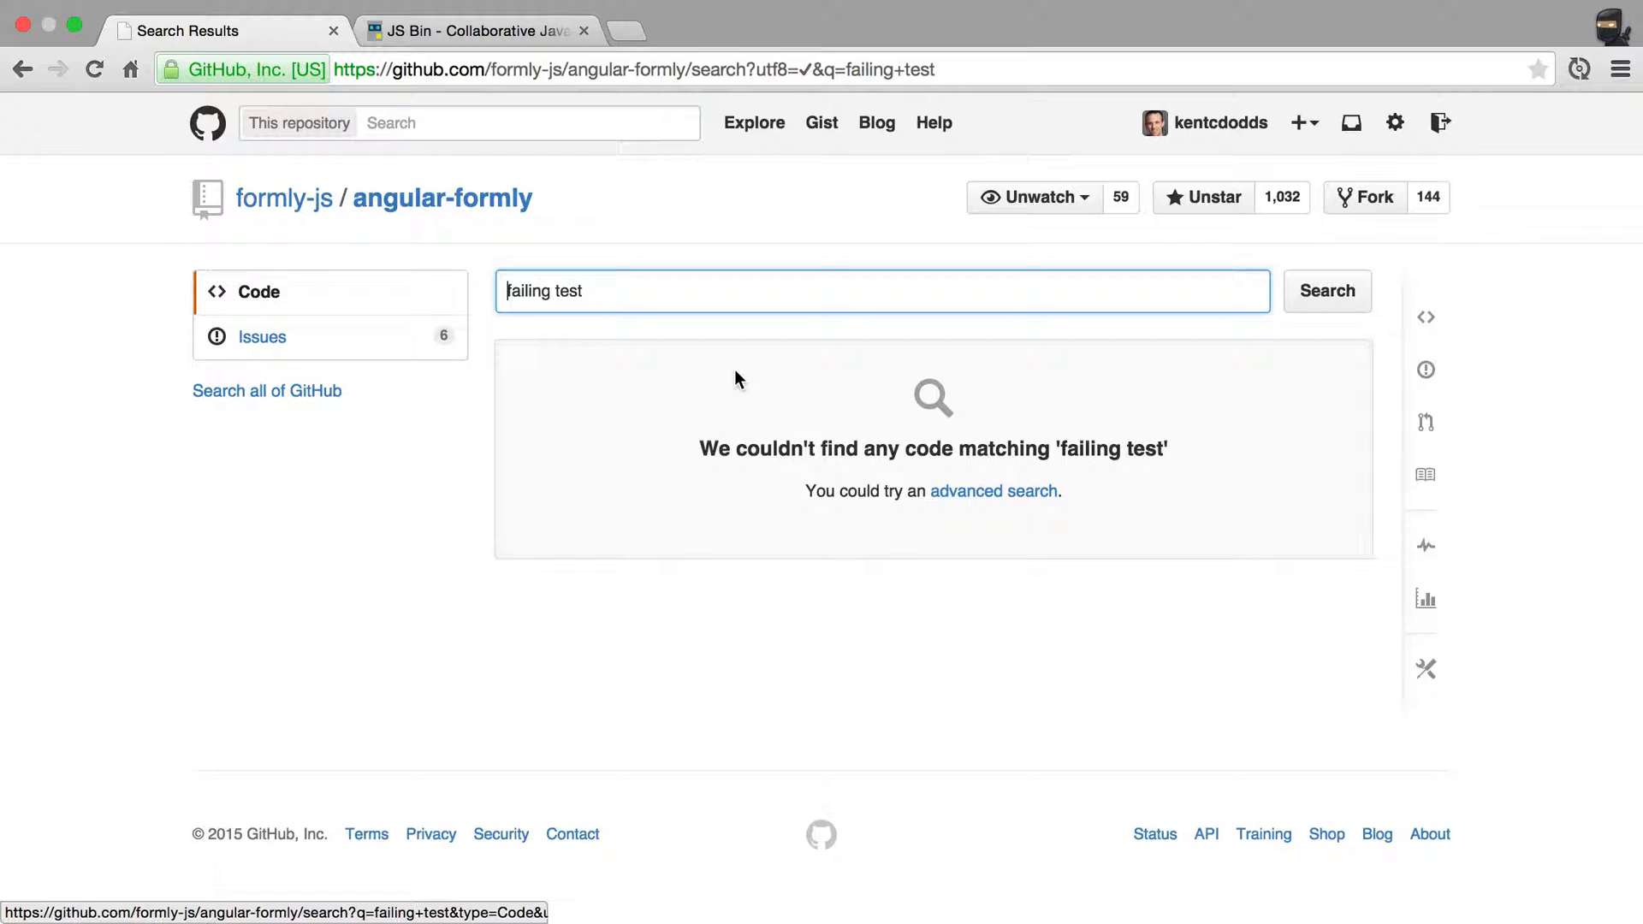
Step: Switch the search results to issues and find closed issue #252
click(260, 337)
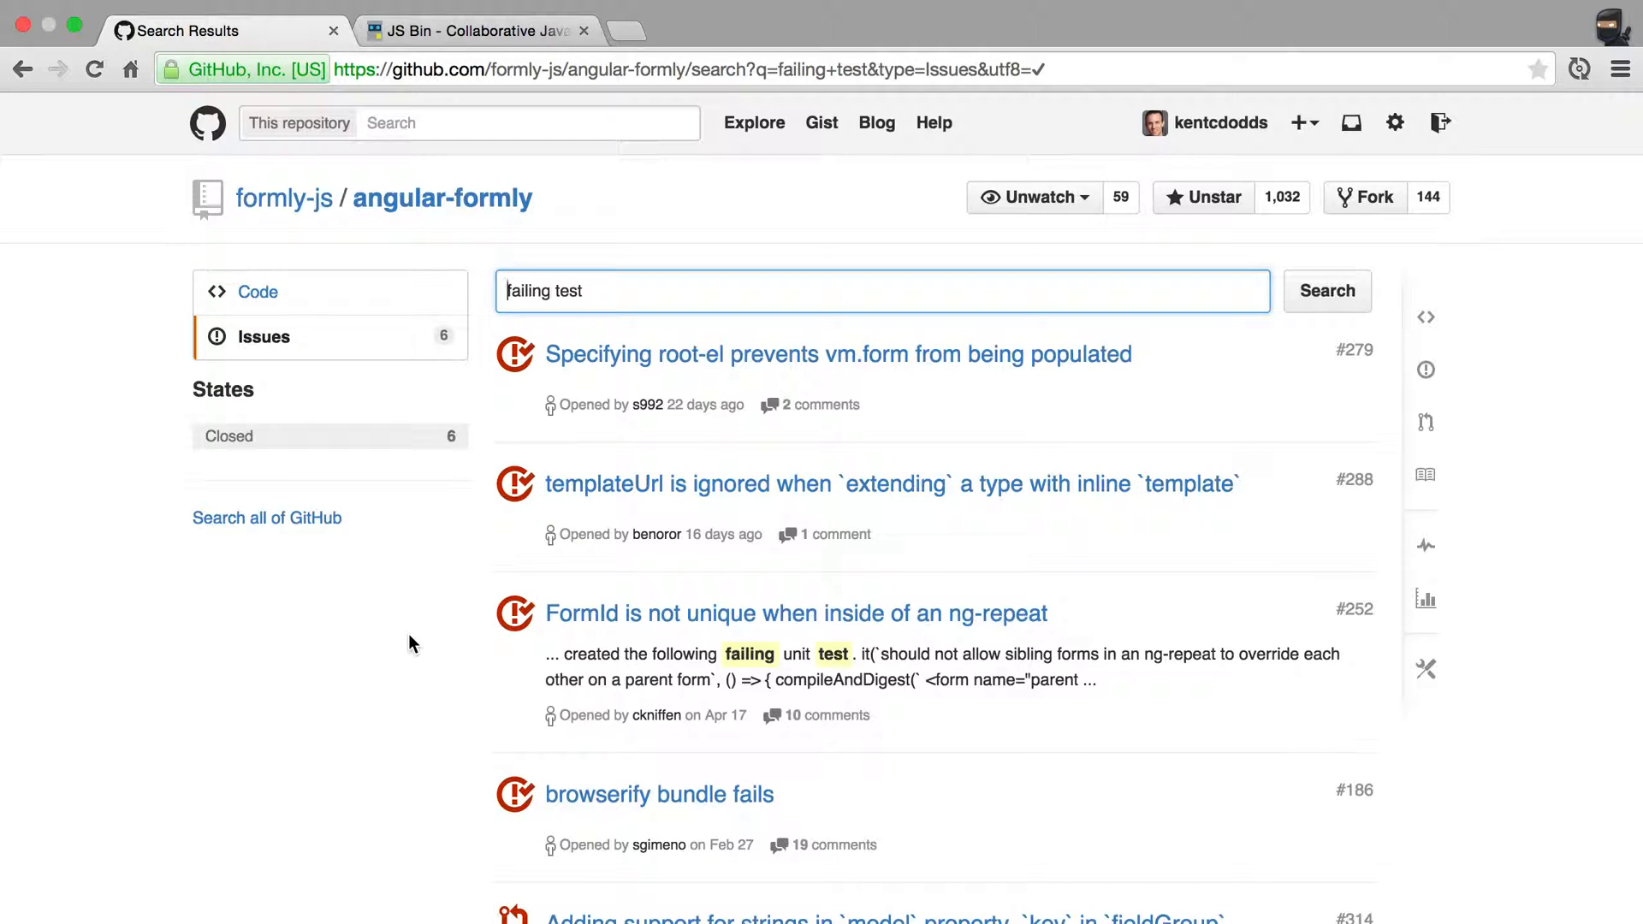
scroll(down, 3)
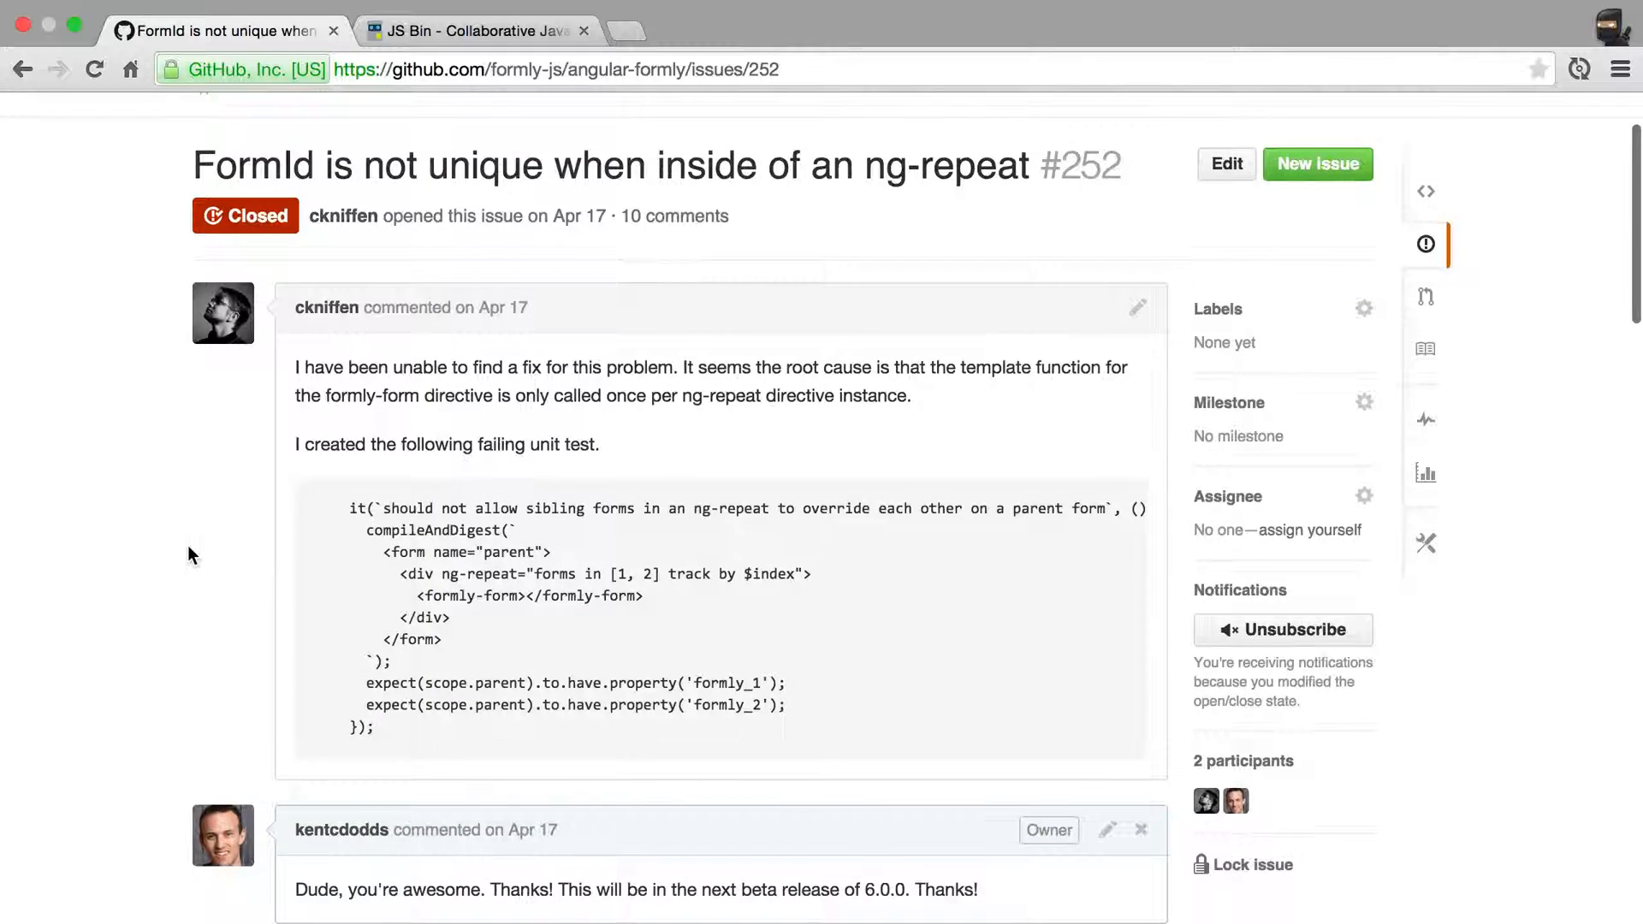
scroll(down, 3)
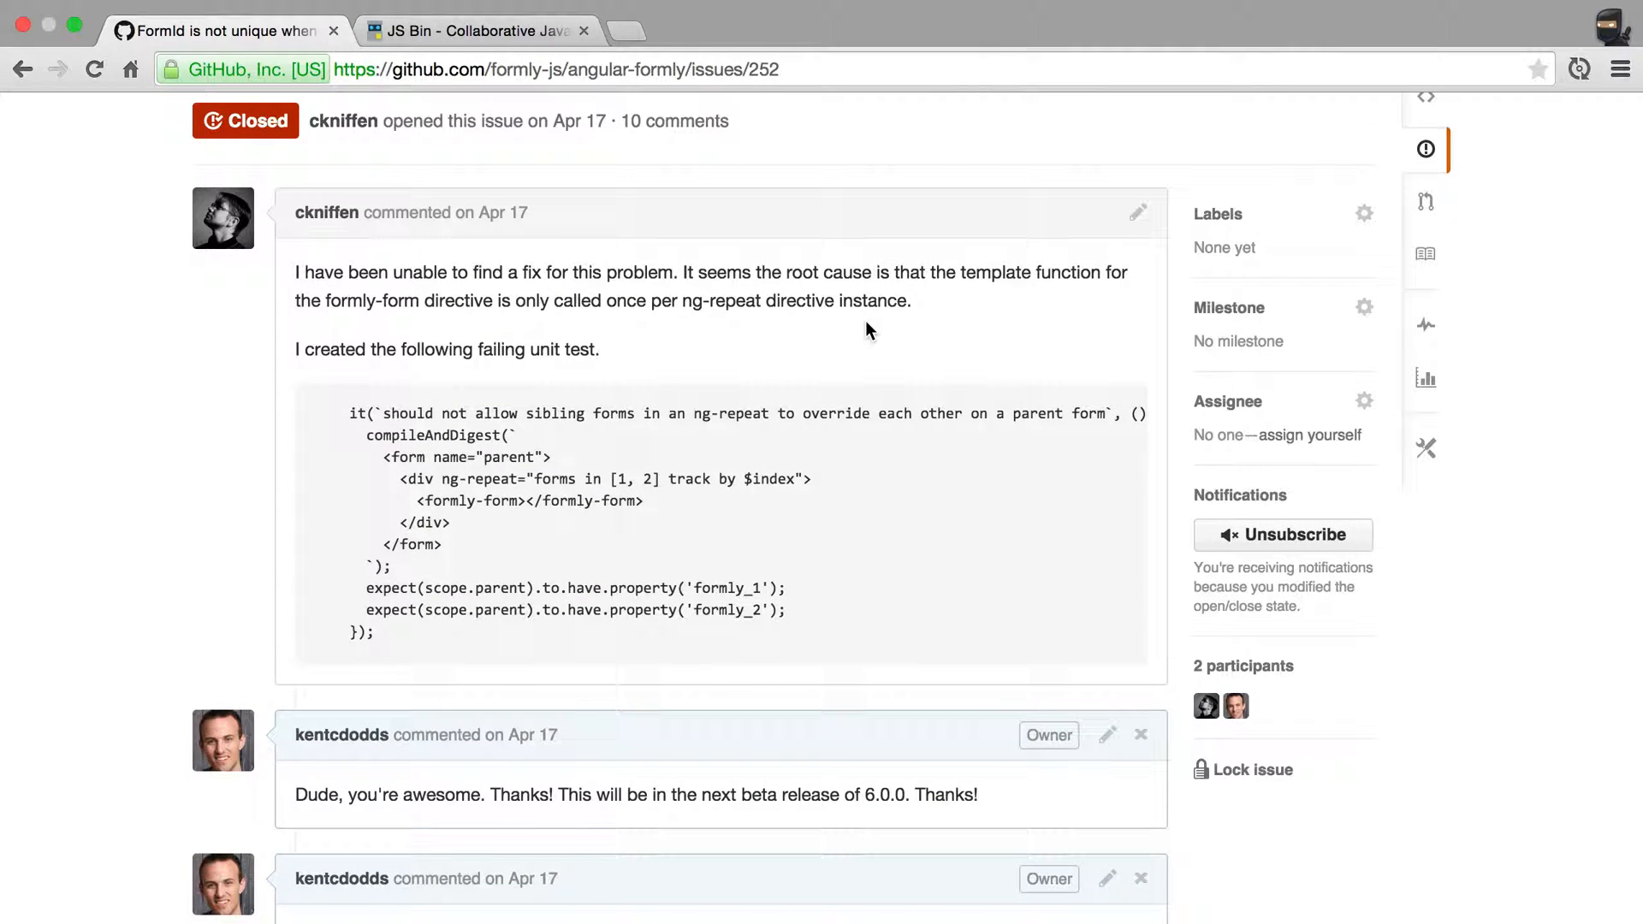
mouse_move(376, 646)
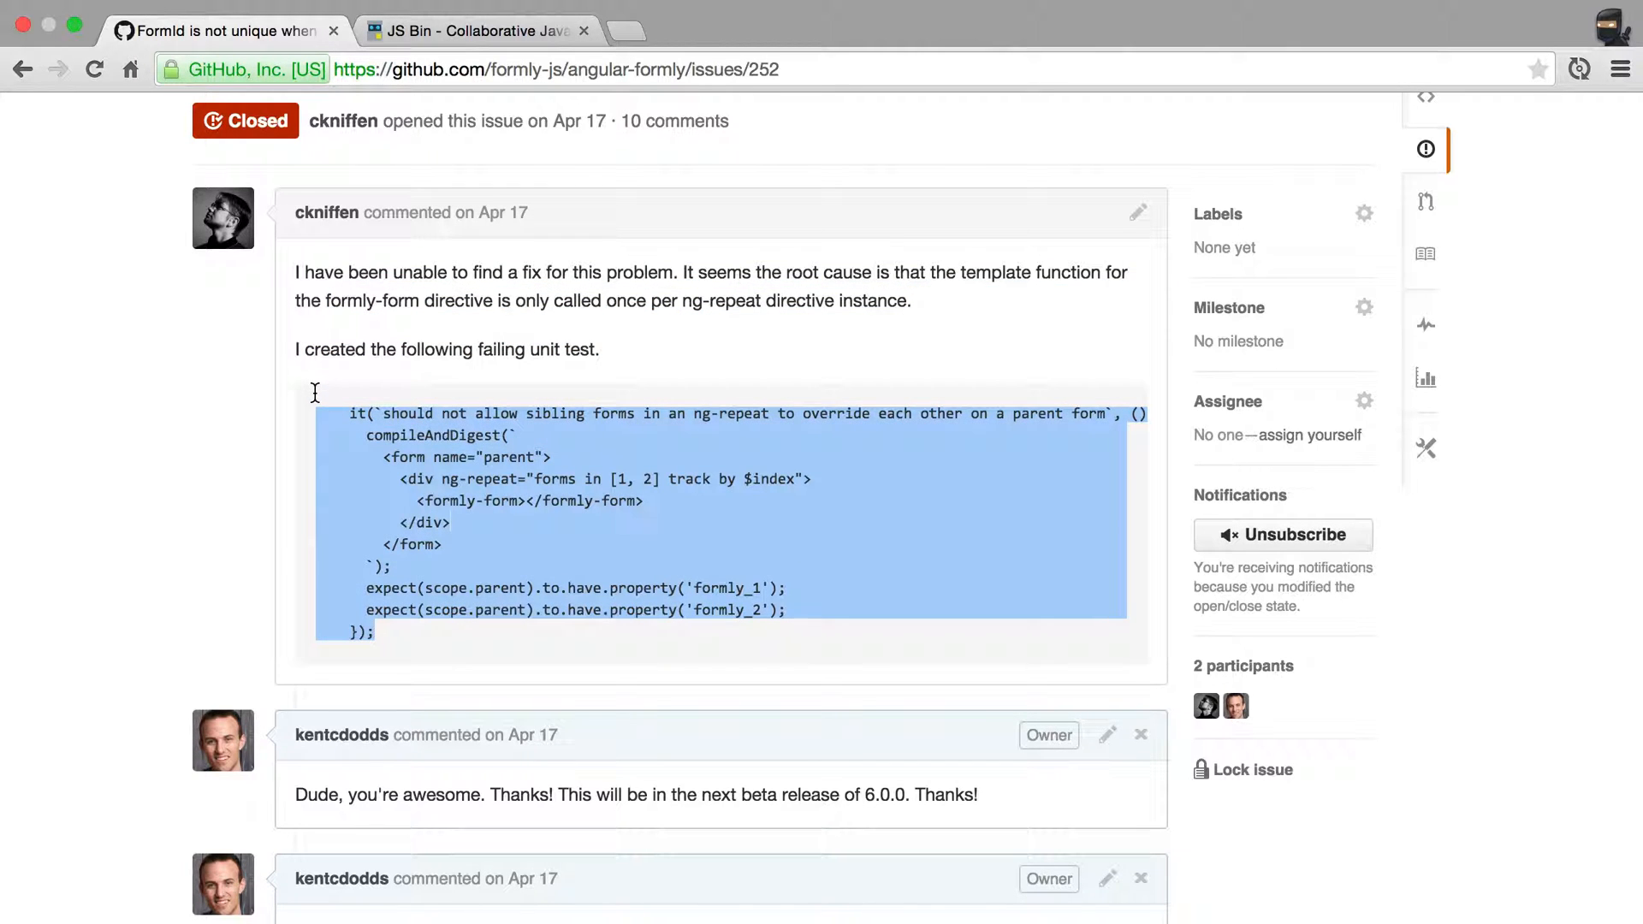
mouse_move(485, 500)
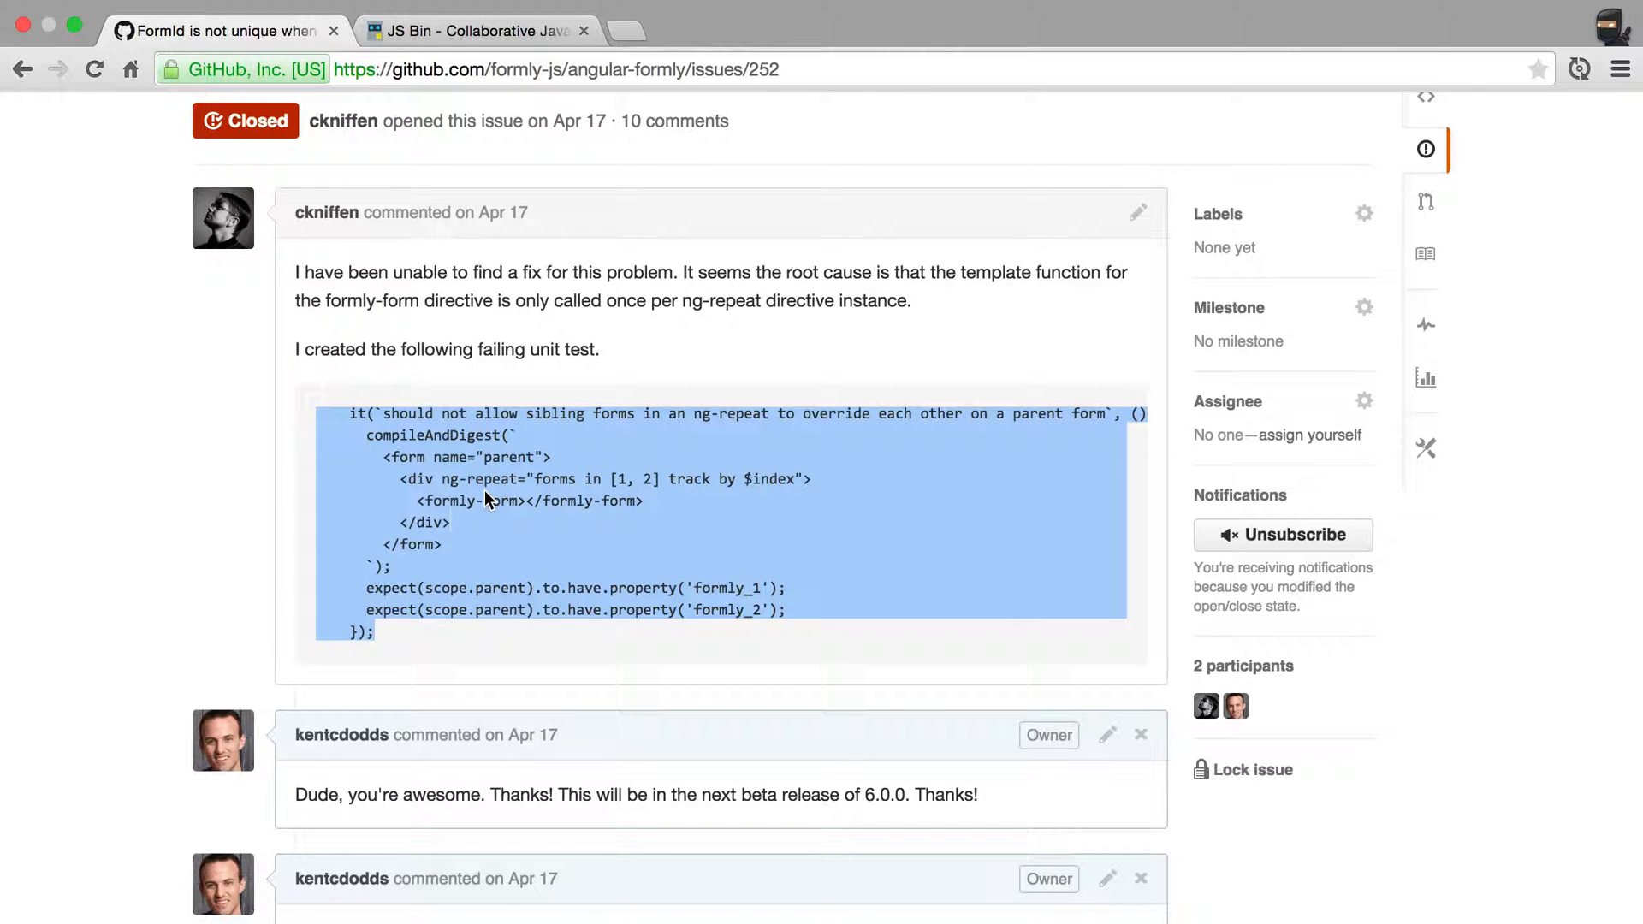
mouse_move(408, 421)
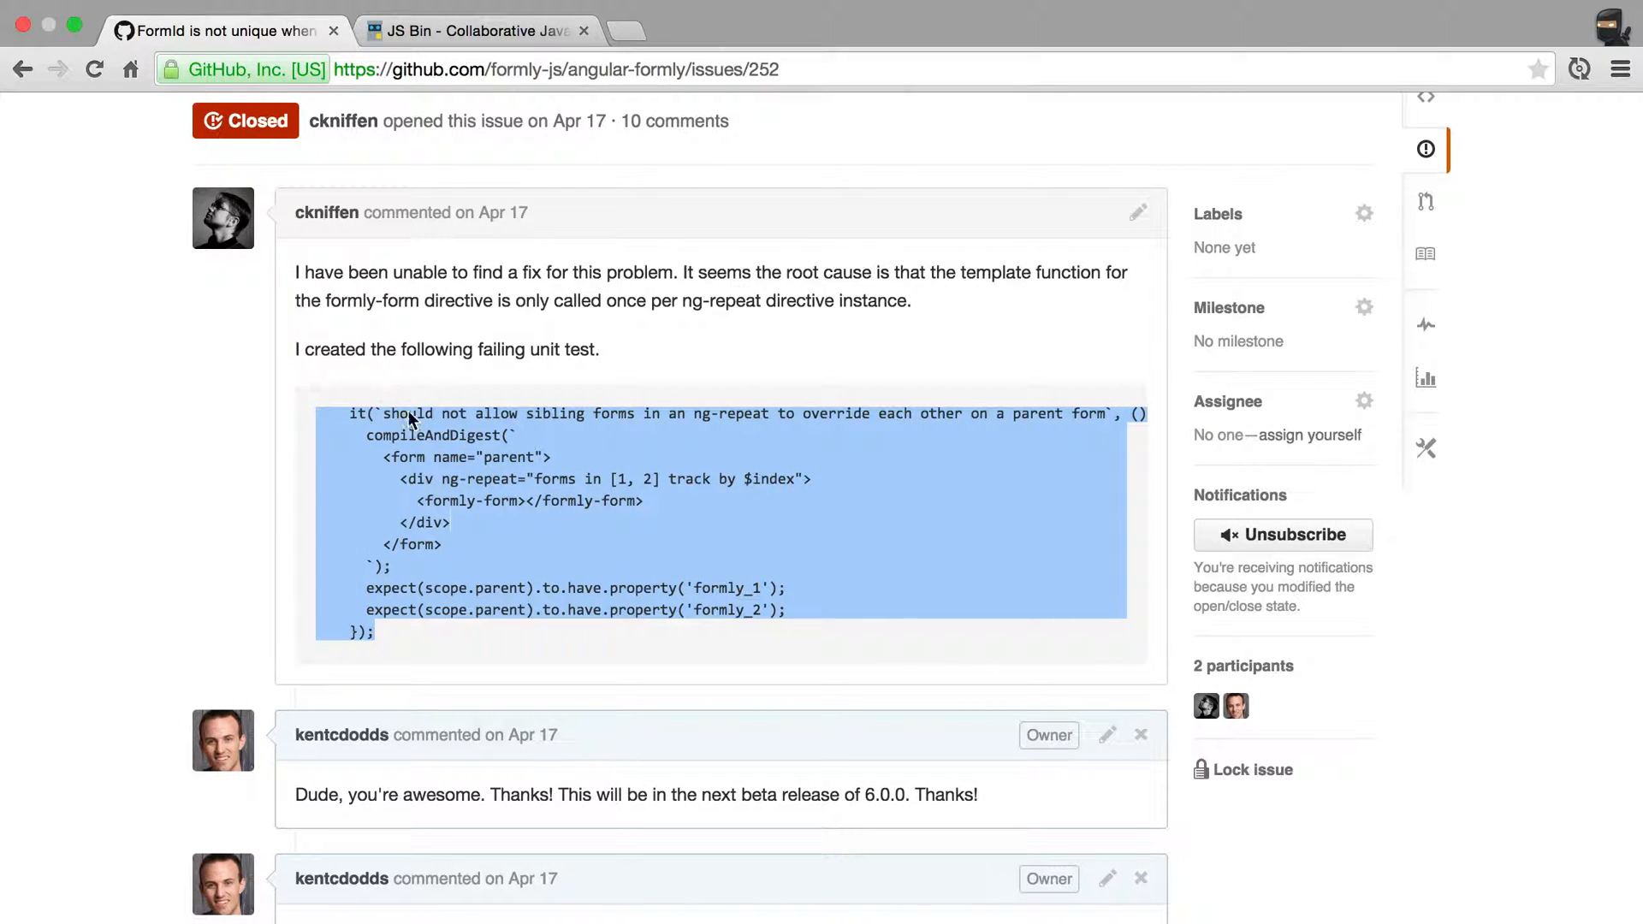
Step: Review issue #252's example failing unit test for ng-repeat forms
click(450, 691)
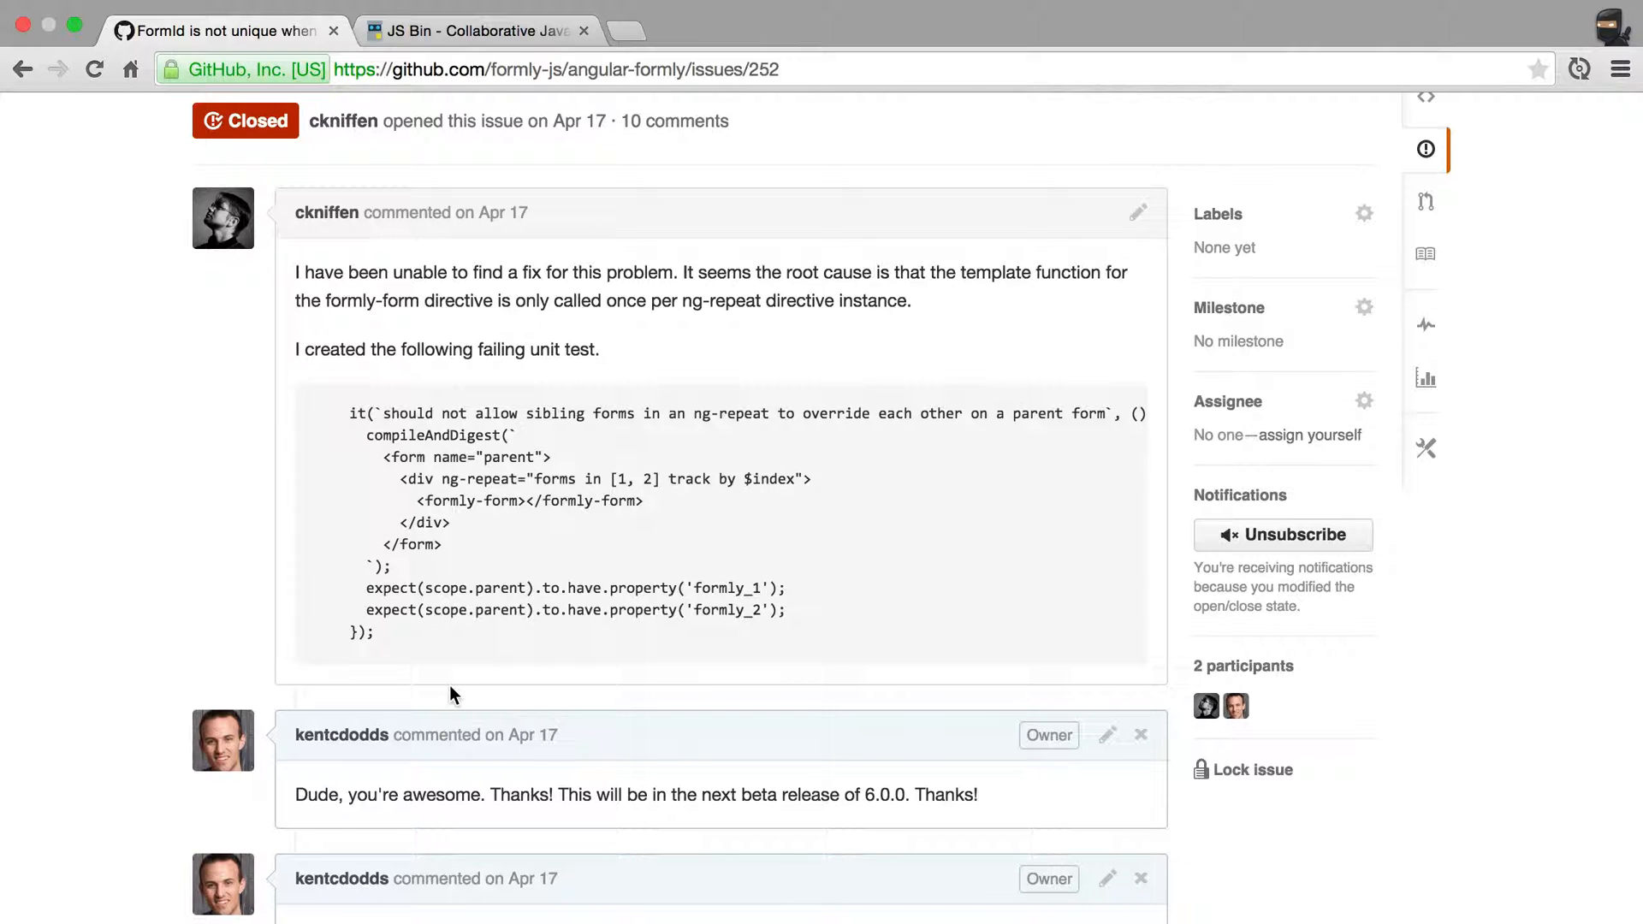
mouse_move(561, 431)
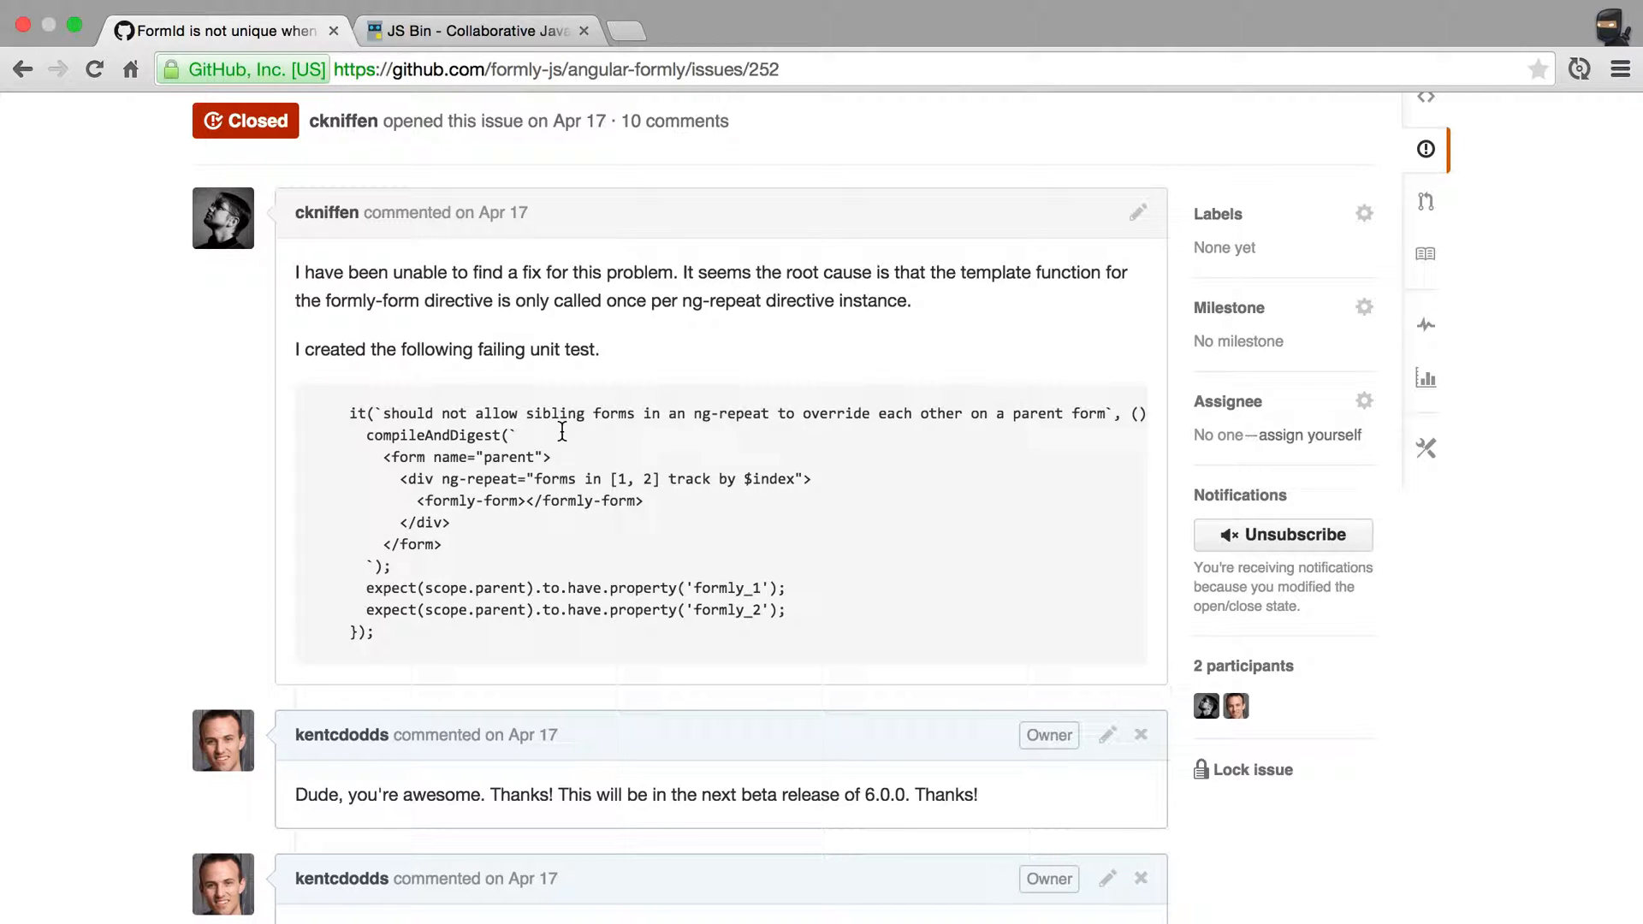
scroll(up, 3)
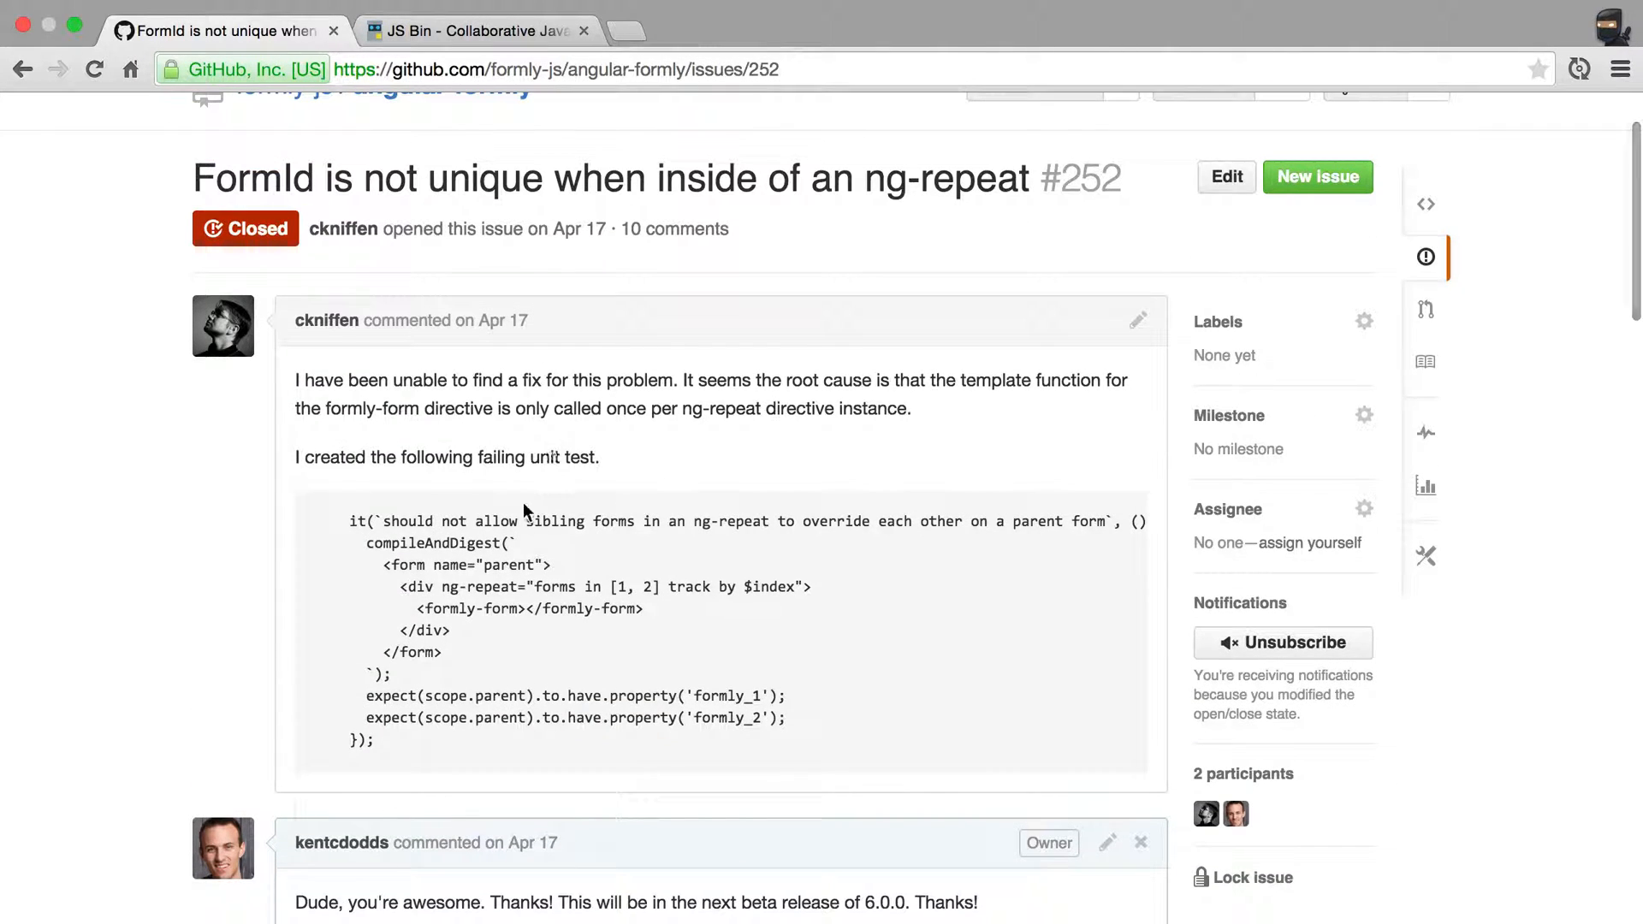
double_click(431, 542)
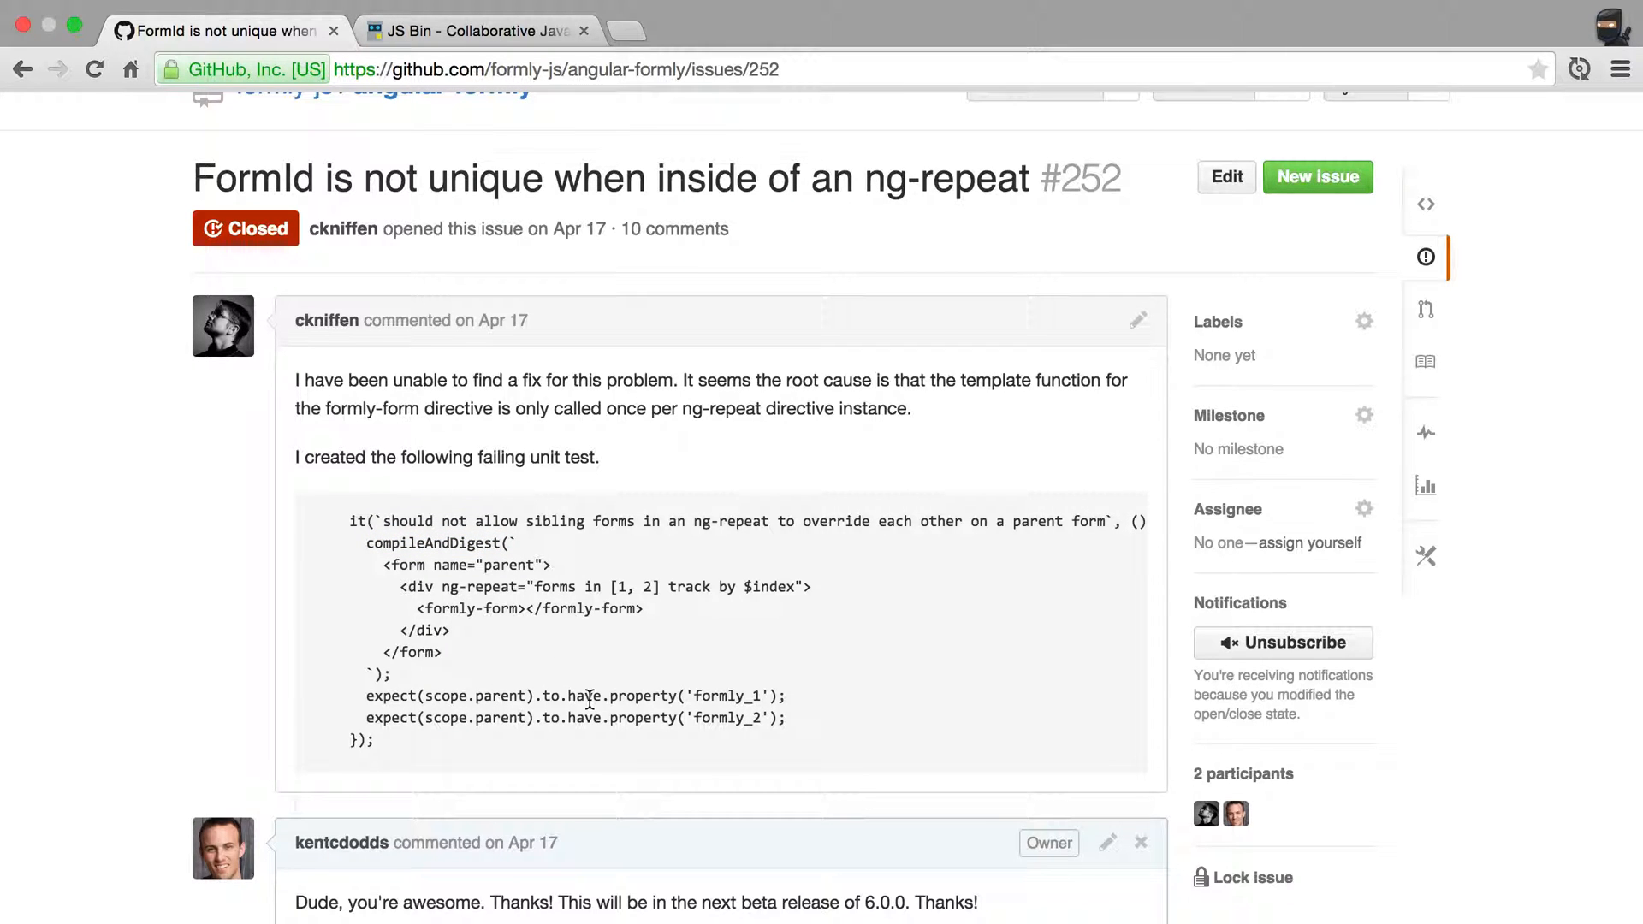
scroll(down, 3)
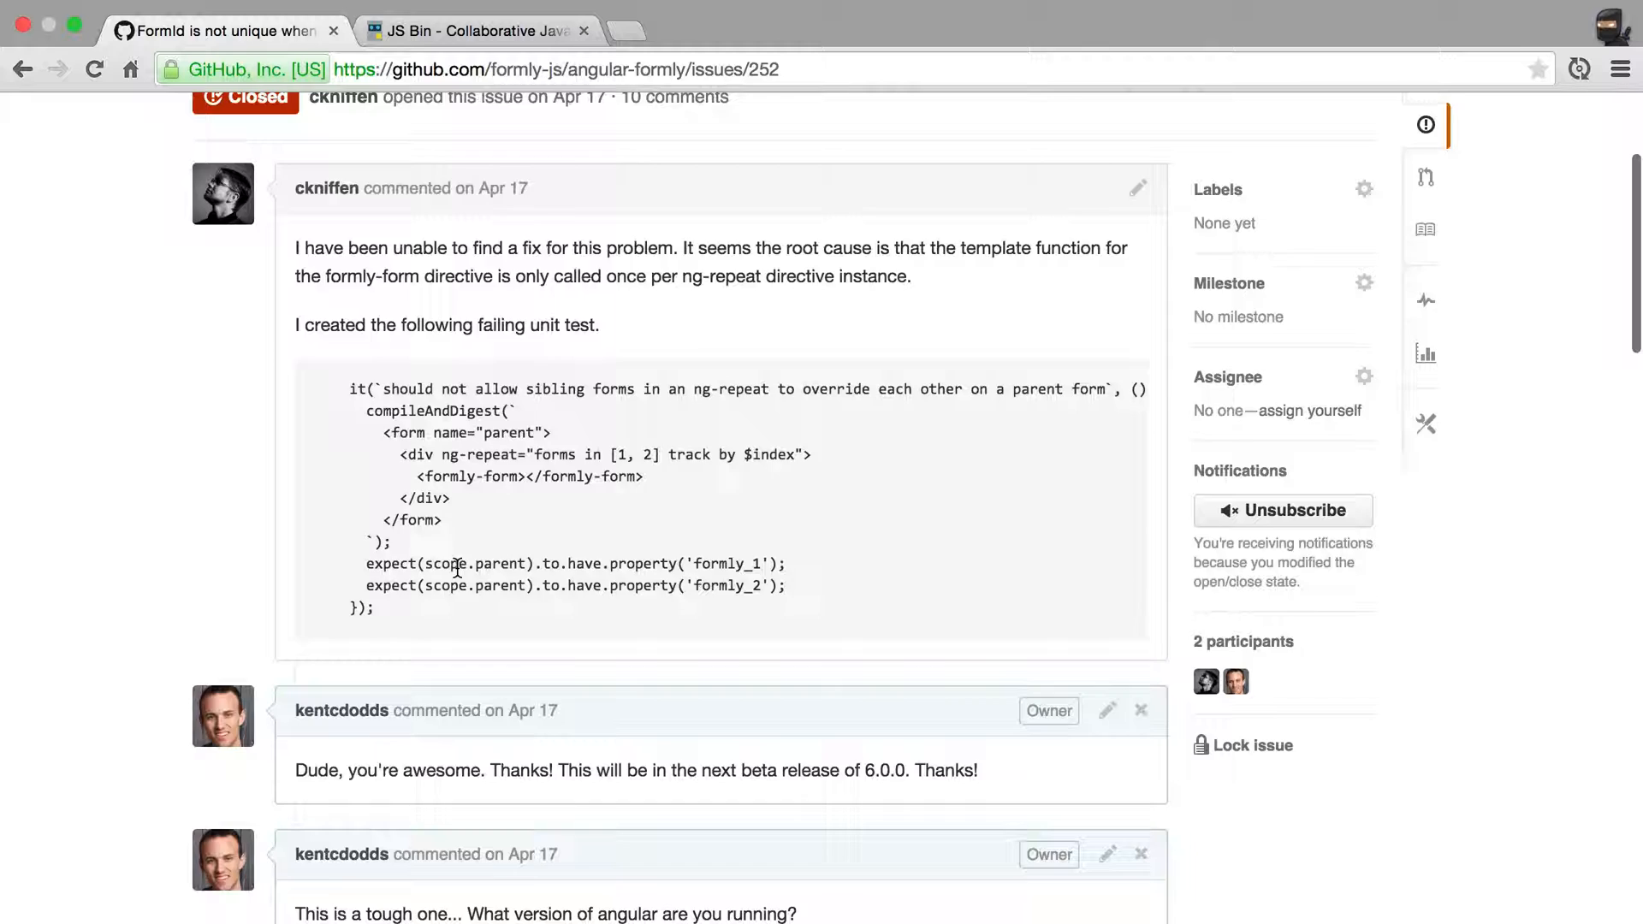
scroll(up, 3)
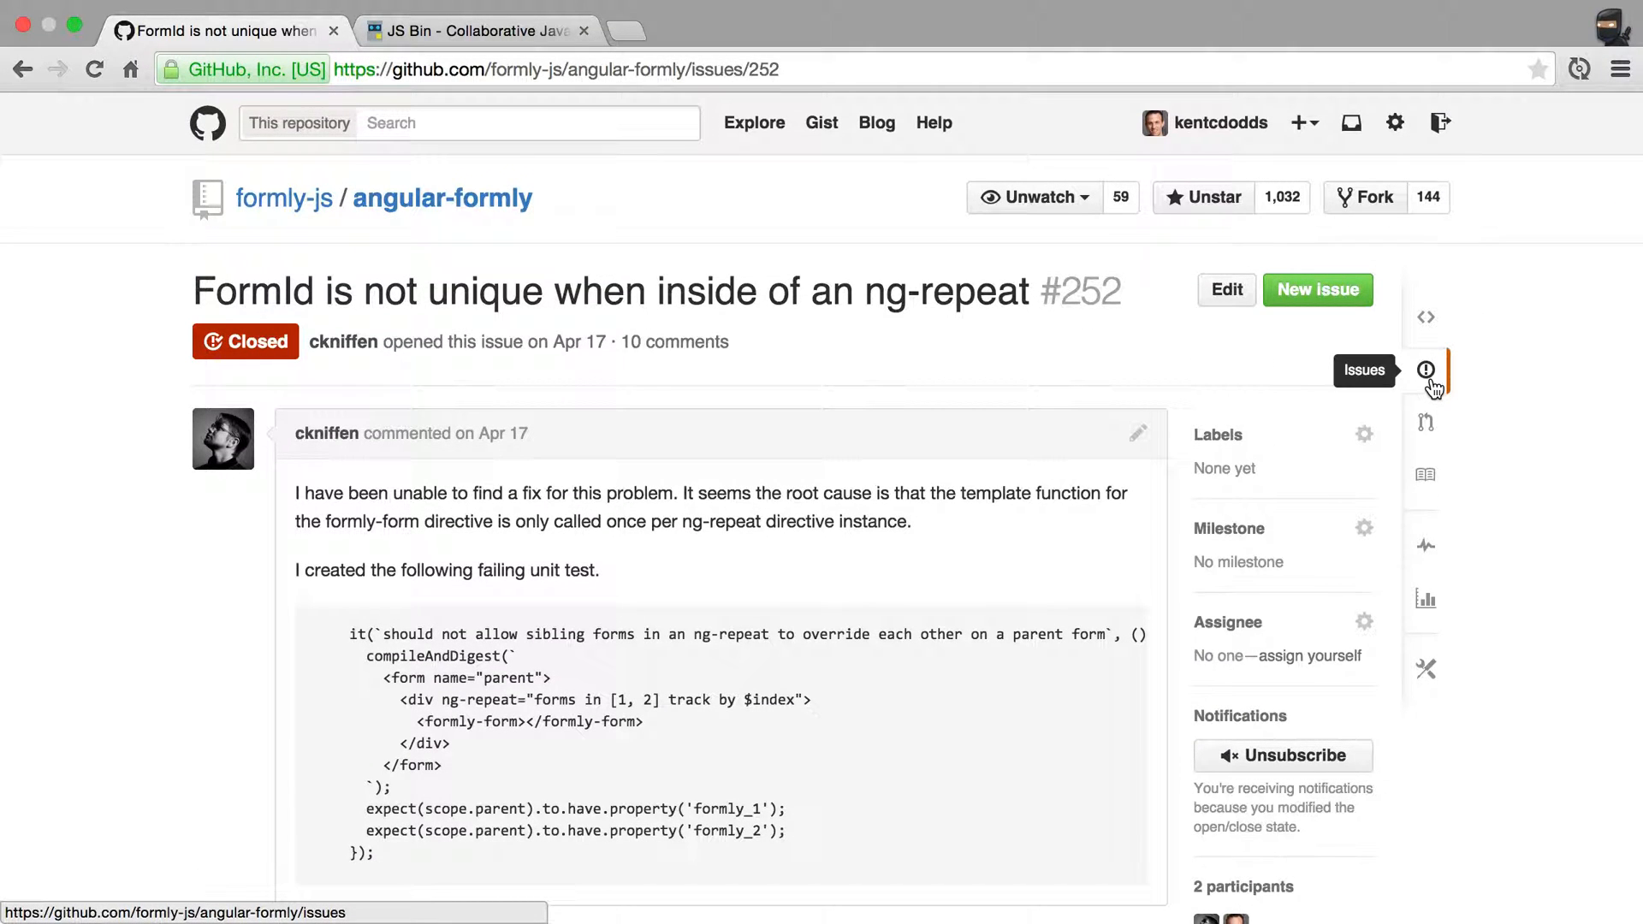
mouse_move(507, 747)
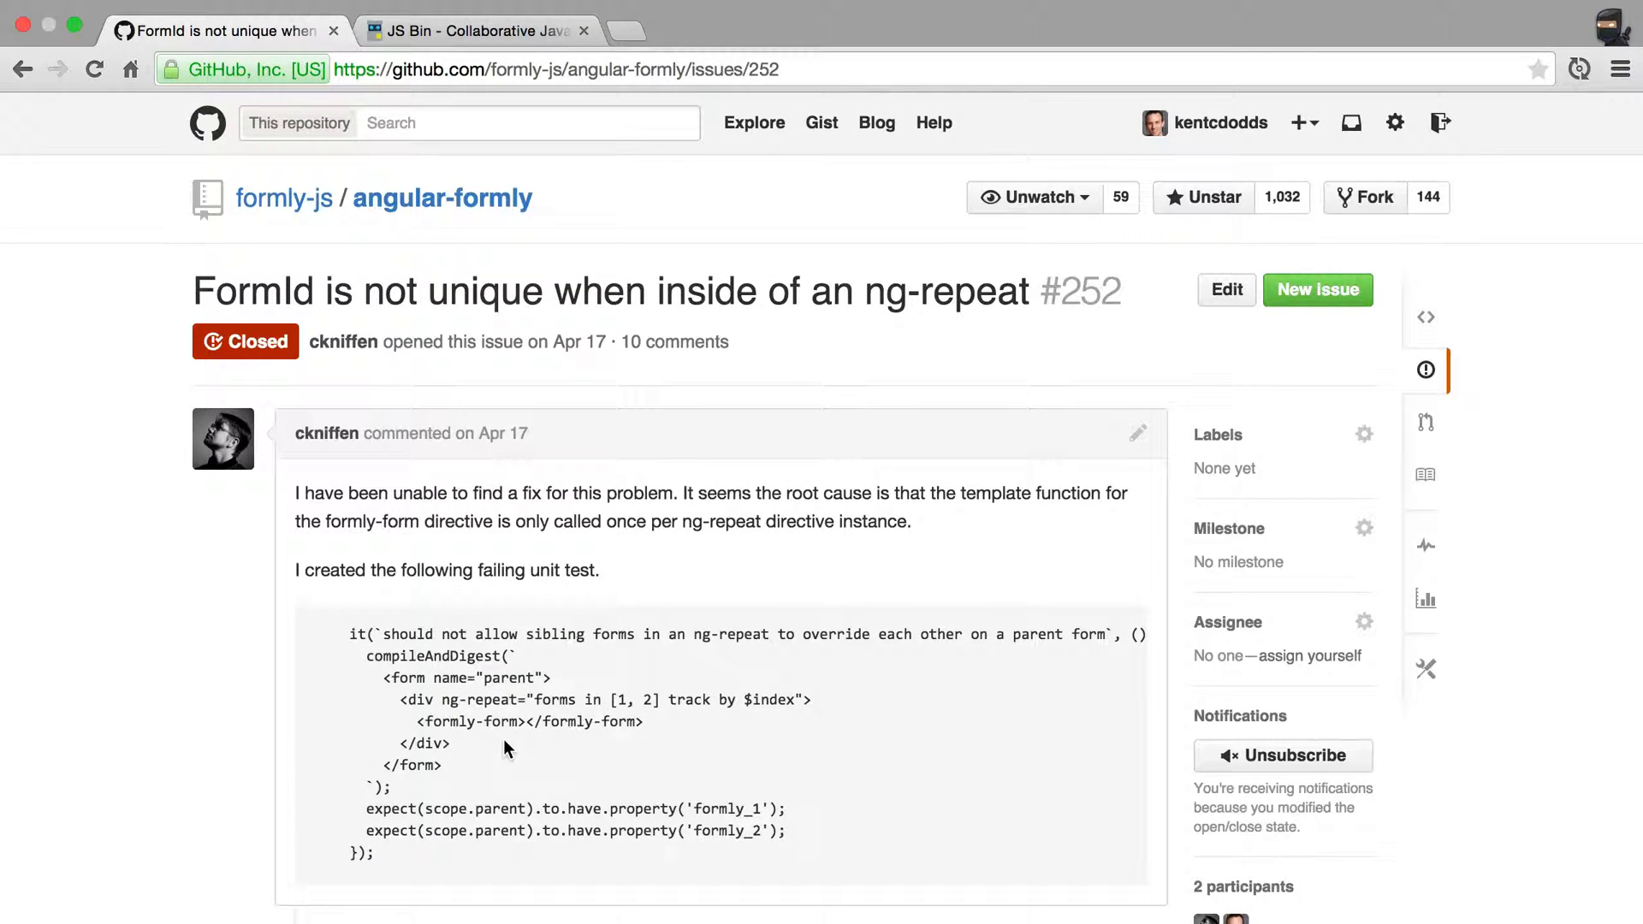
mouse_move(1425, 369)
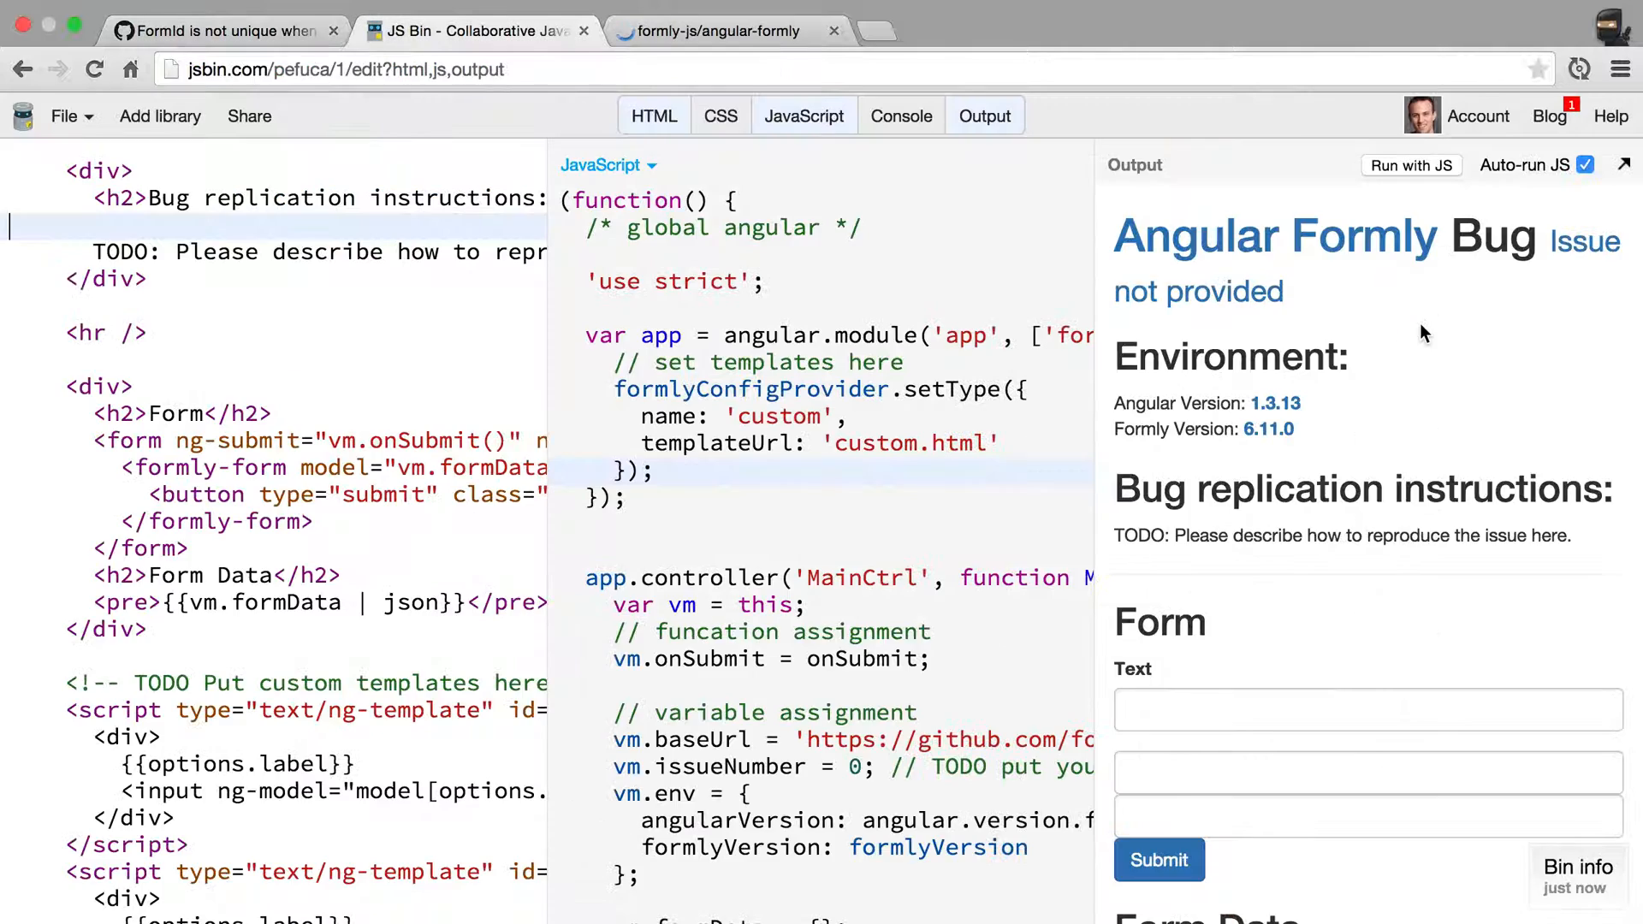
Step: Browse to src/directives/formly-form.test.js and scroll to its removeChromeAutoComplete tests
click(722, 30)
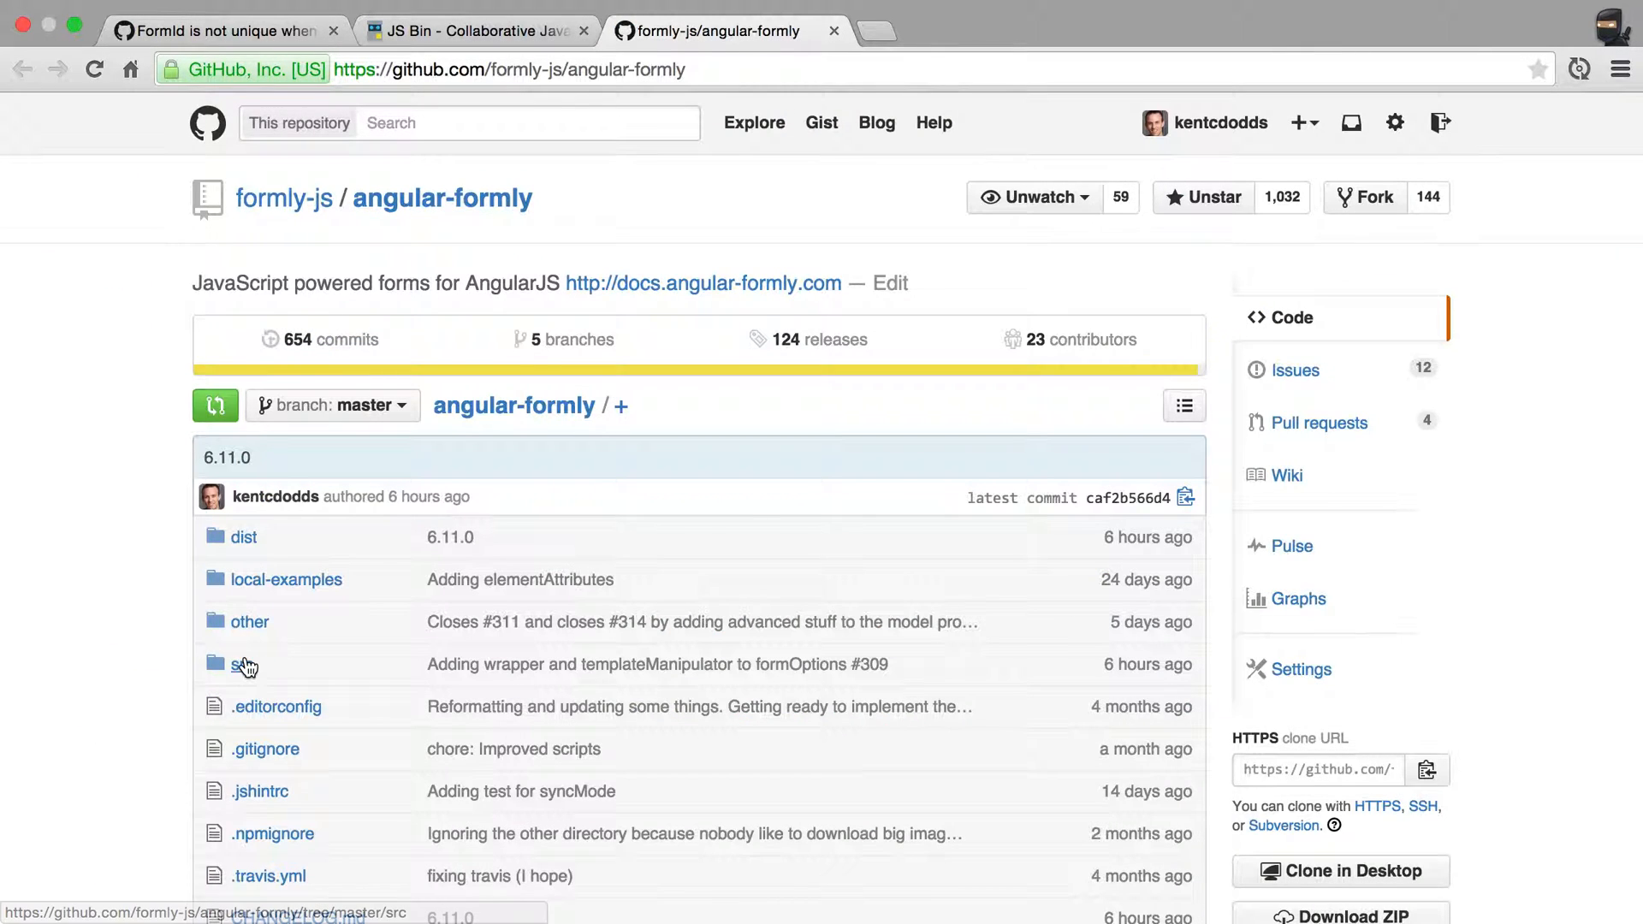
click(243, 664)
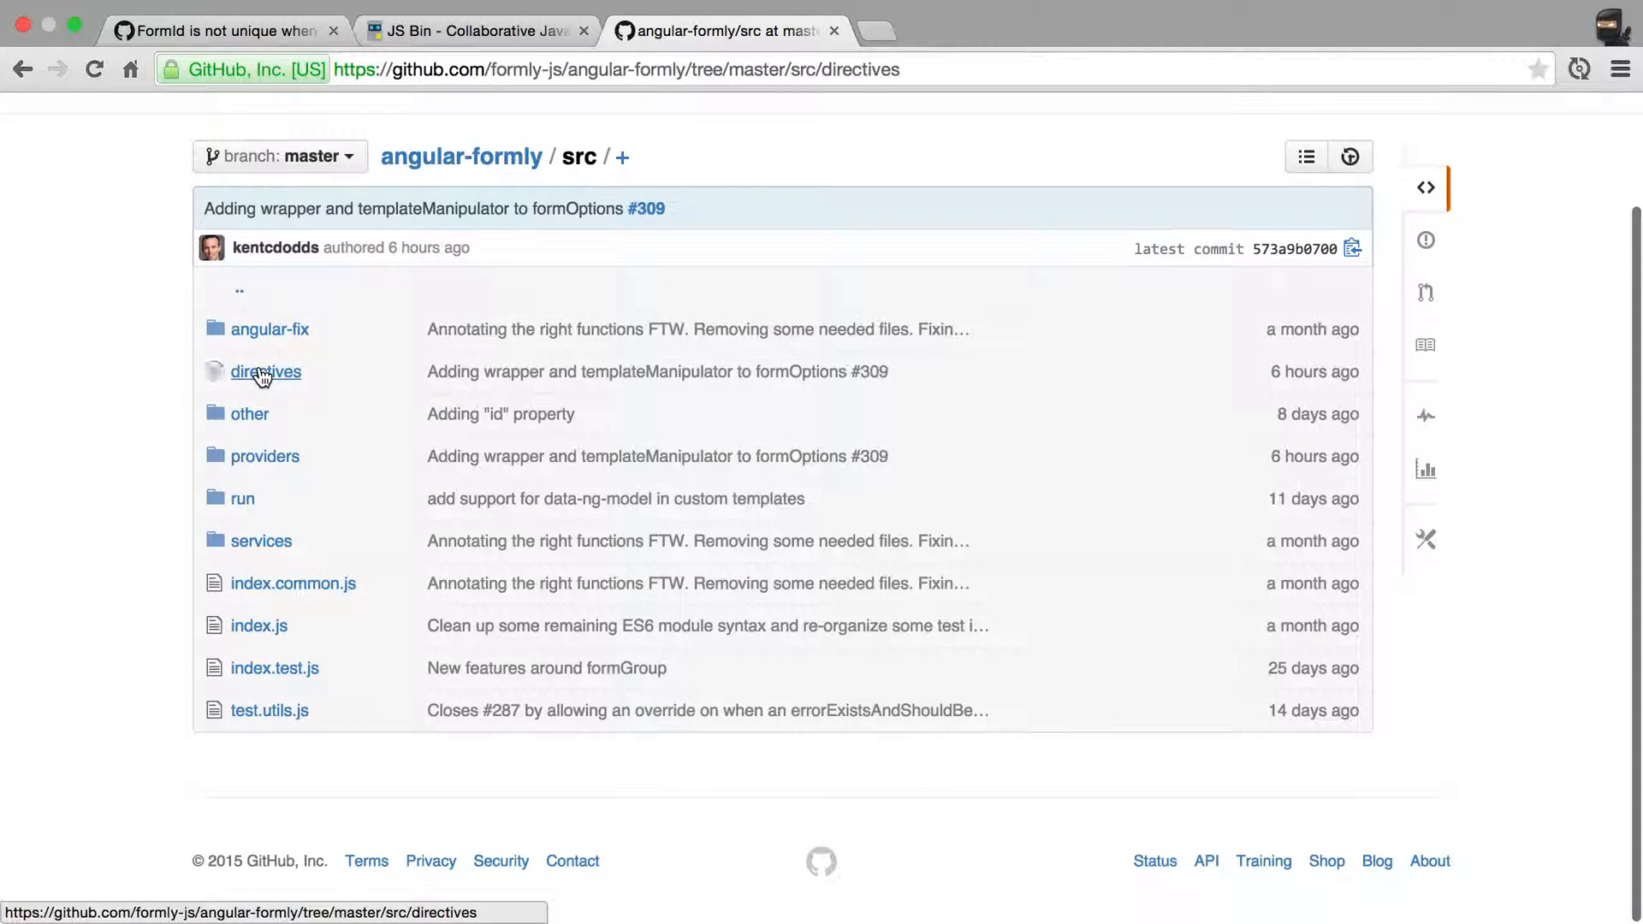
click(265, 371)
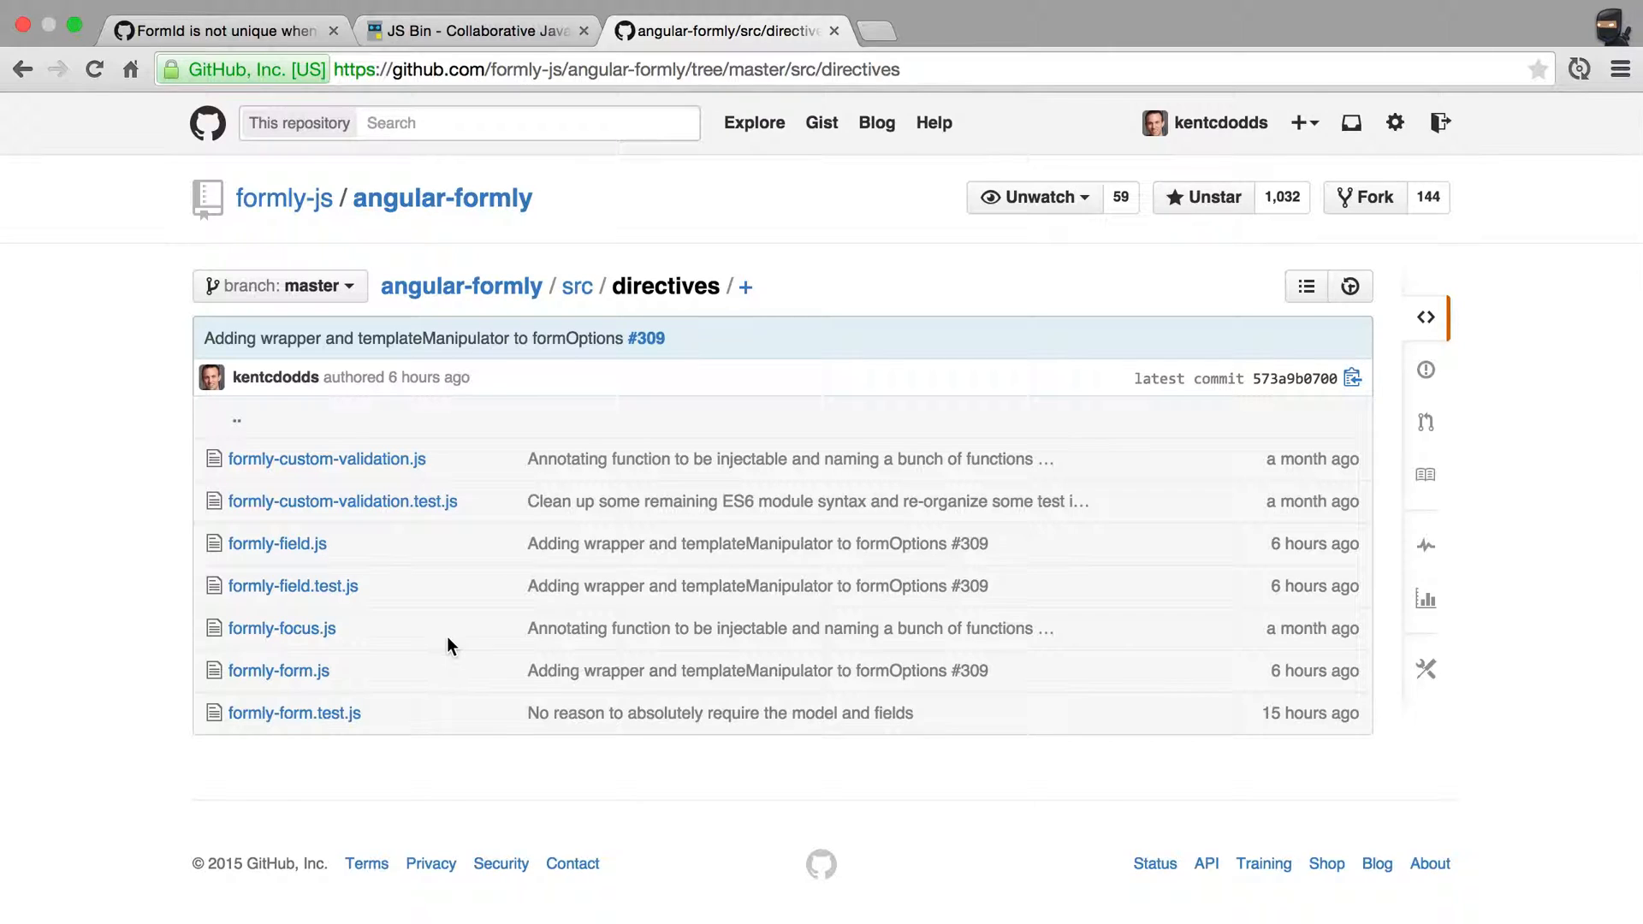
mouse_move(292, 586)
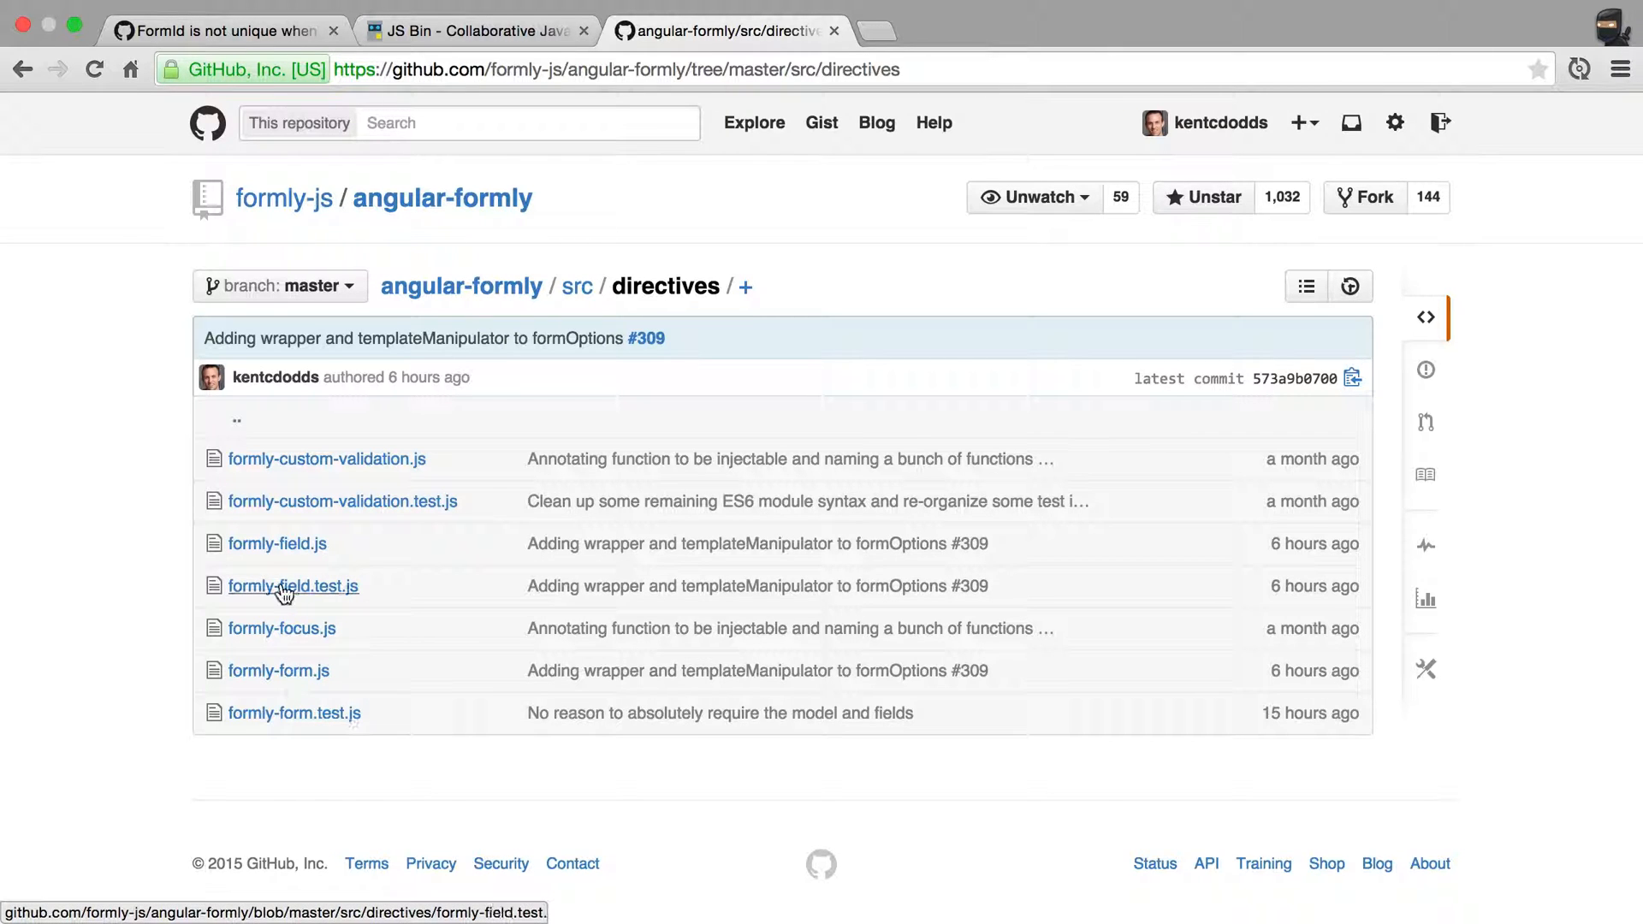
mouse_move(351, 601)
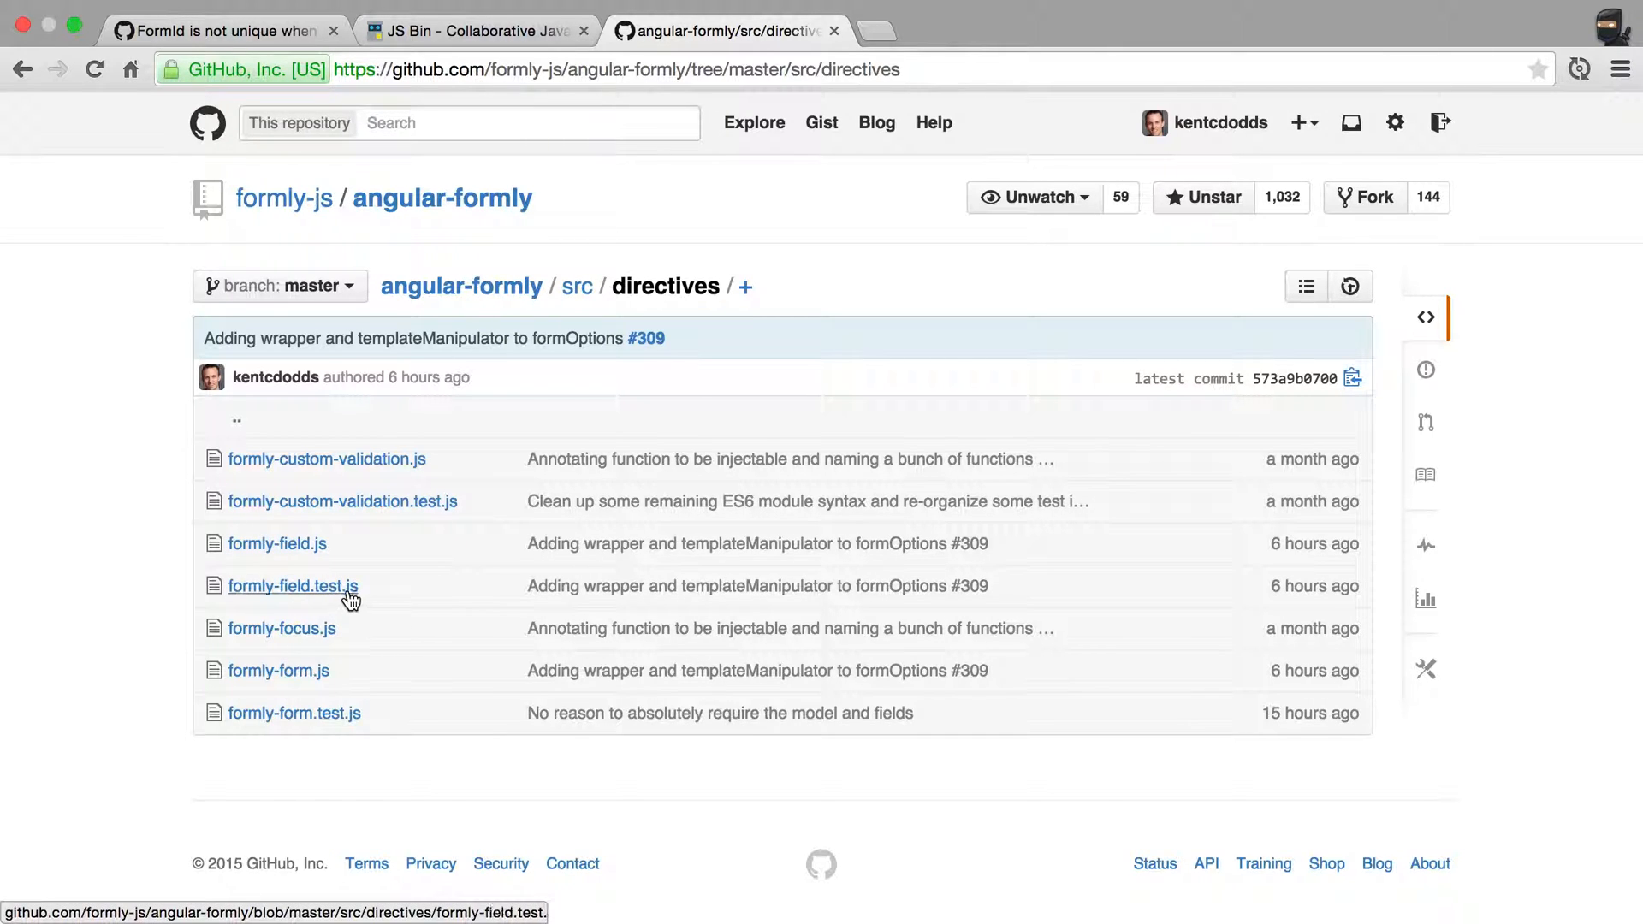
click(294, 711)
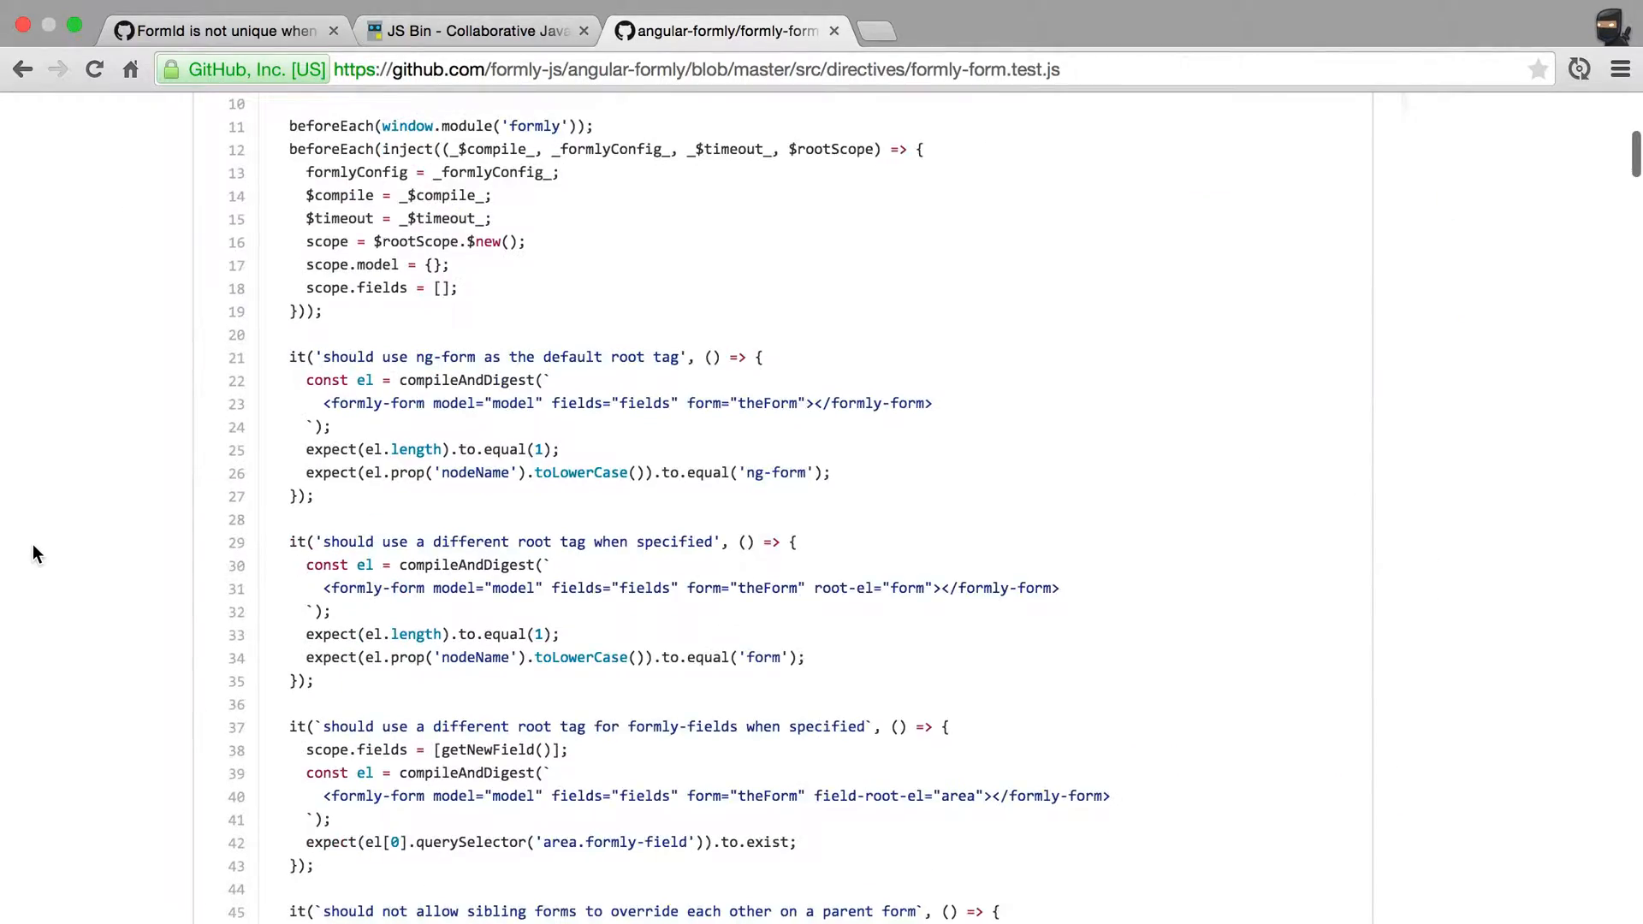
scroll(down, 3)
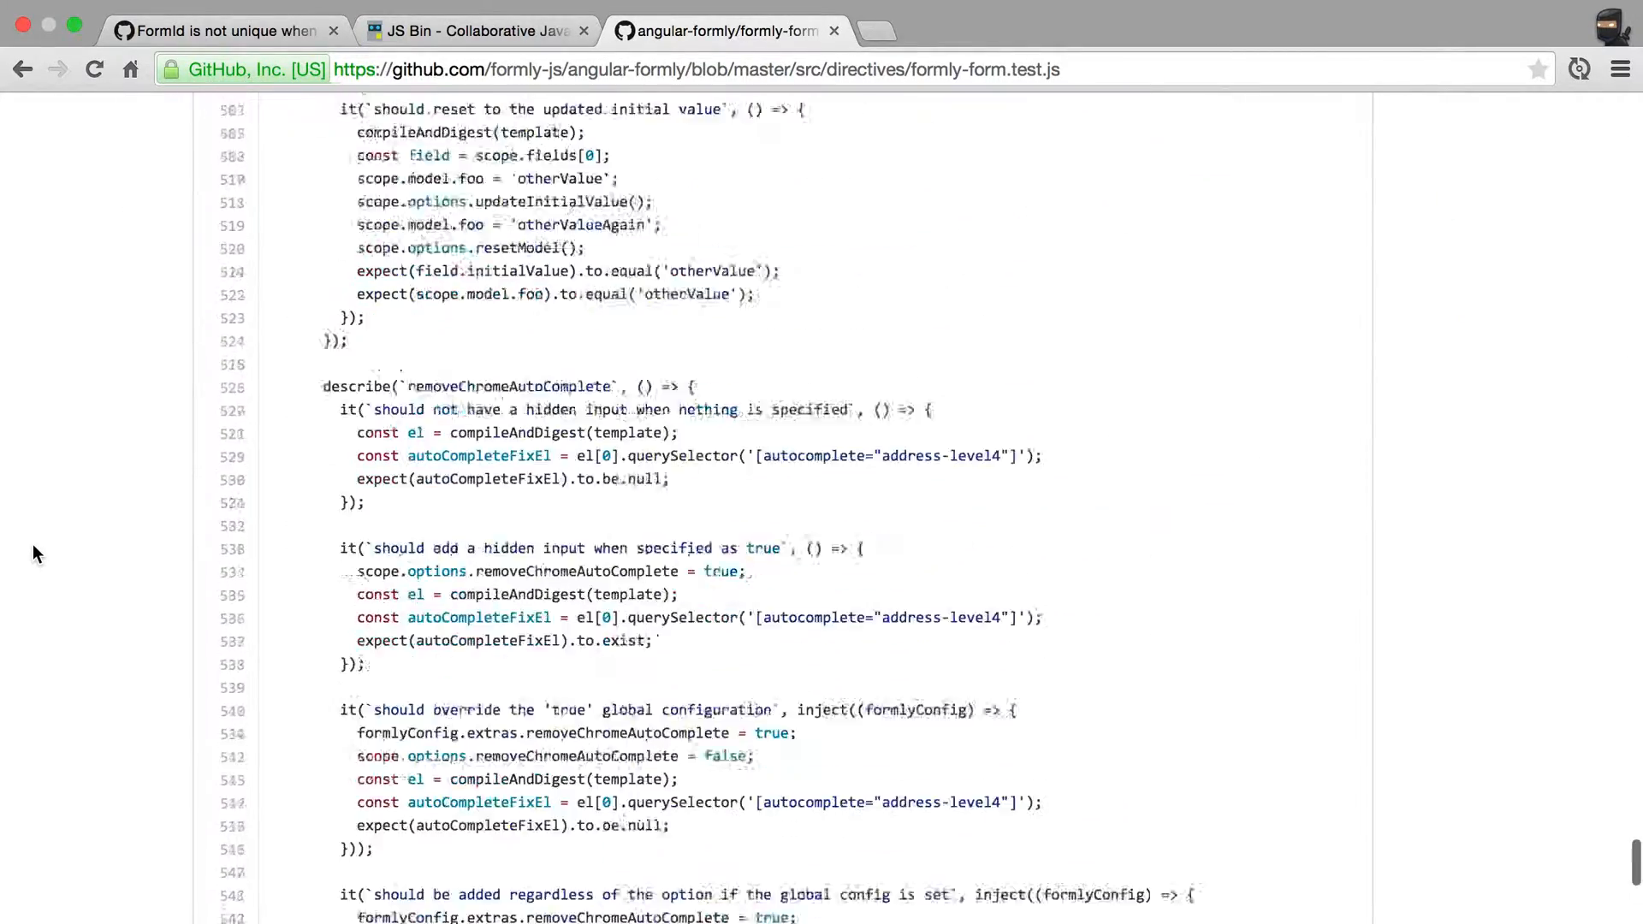
scroll(down, 3)
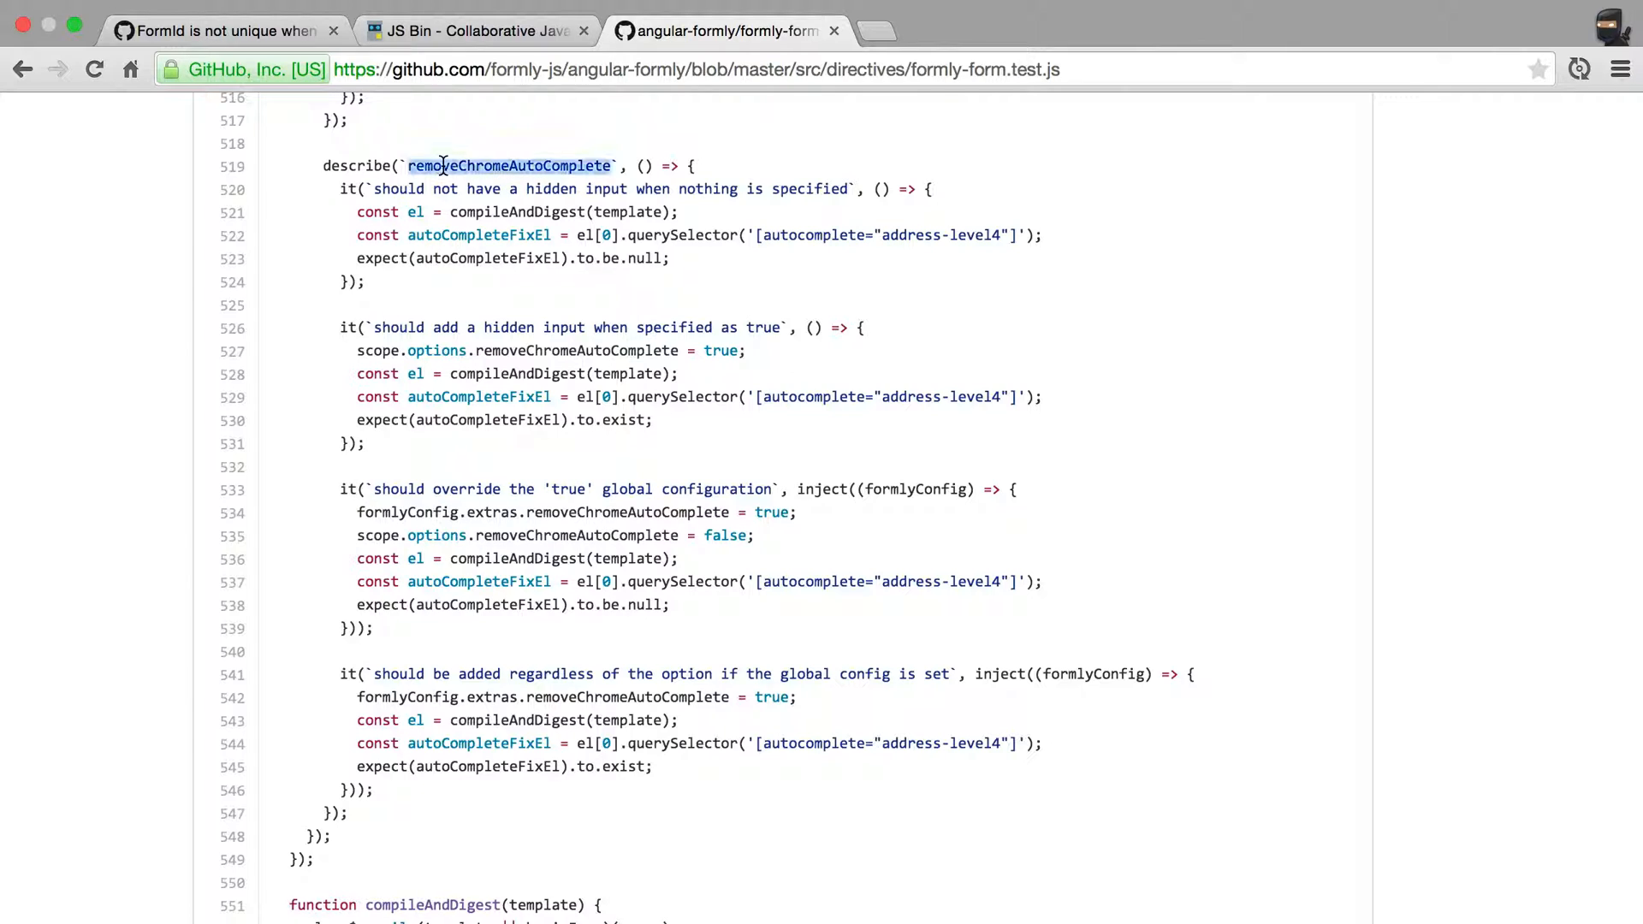
mouse_move(700, 319)
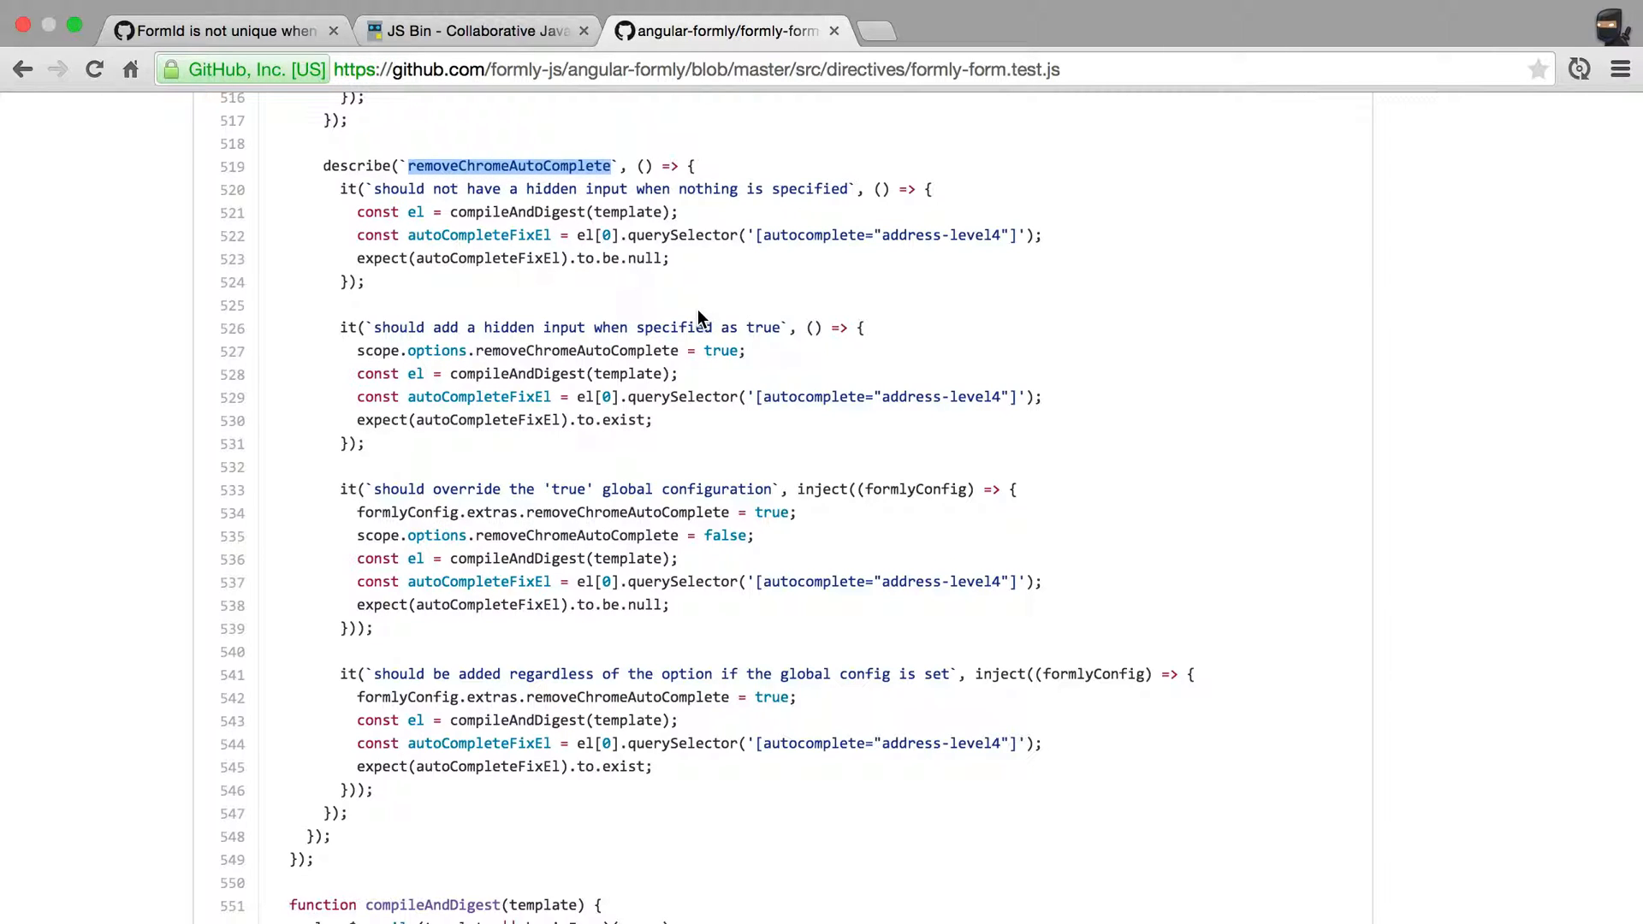
mouse_move(377, 835)
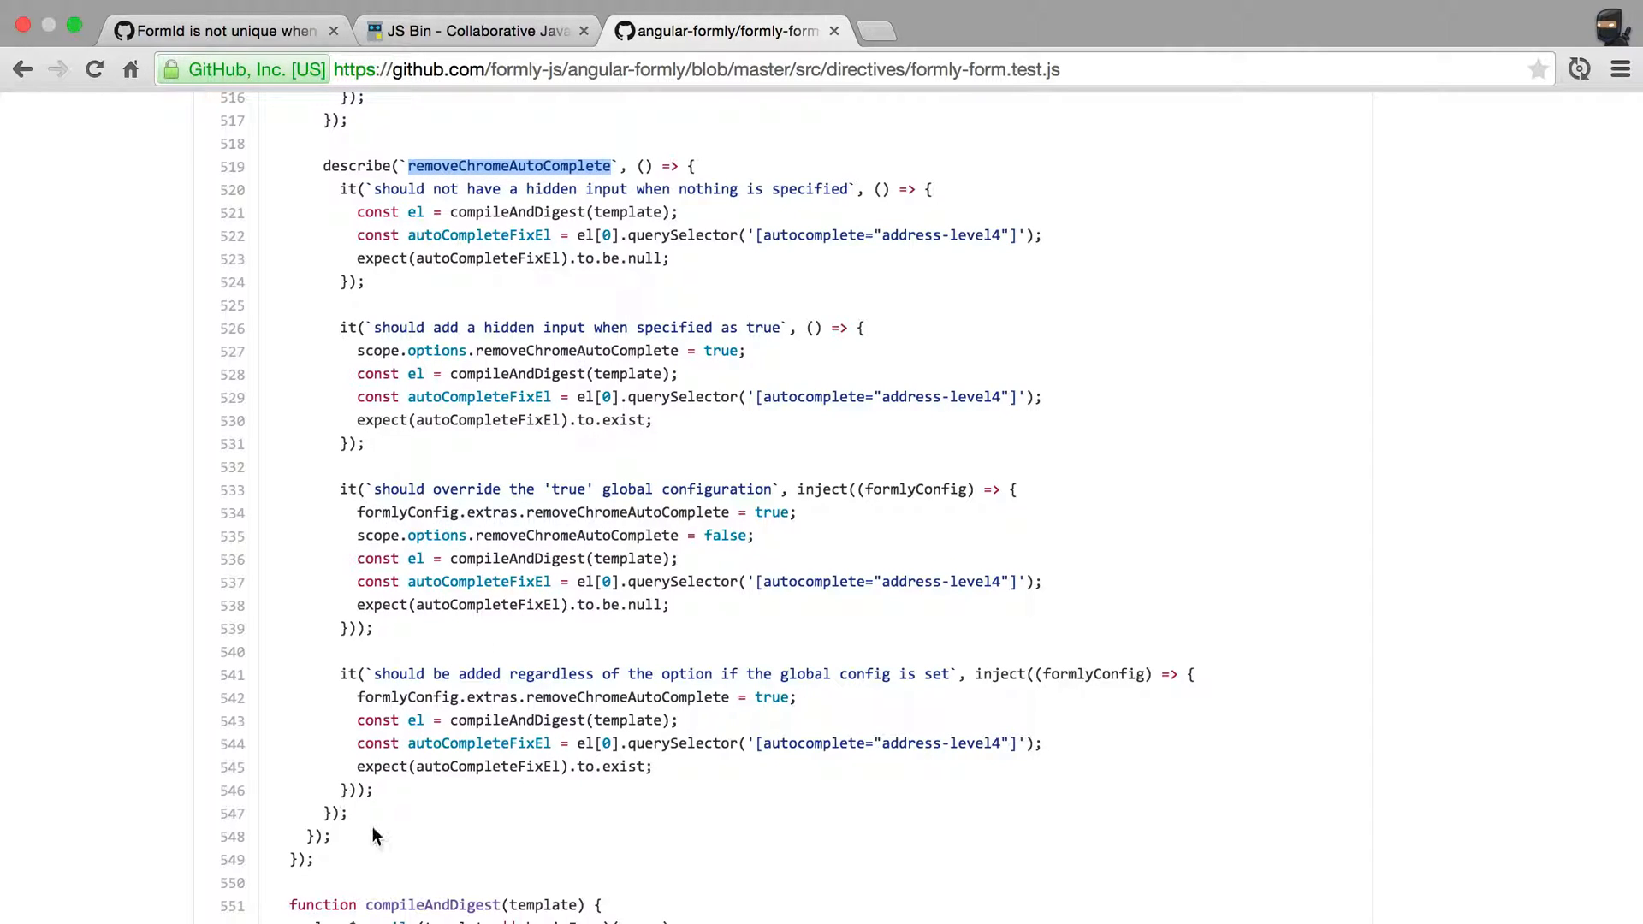
mouse_move(433, 795)
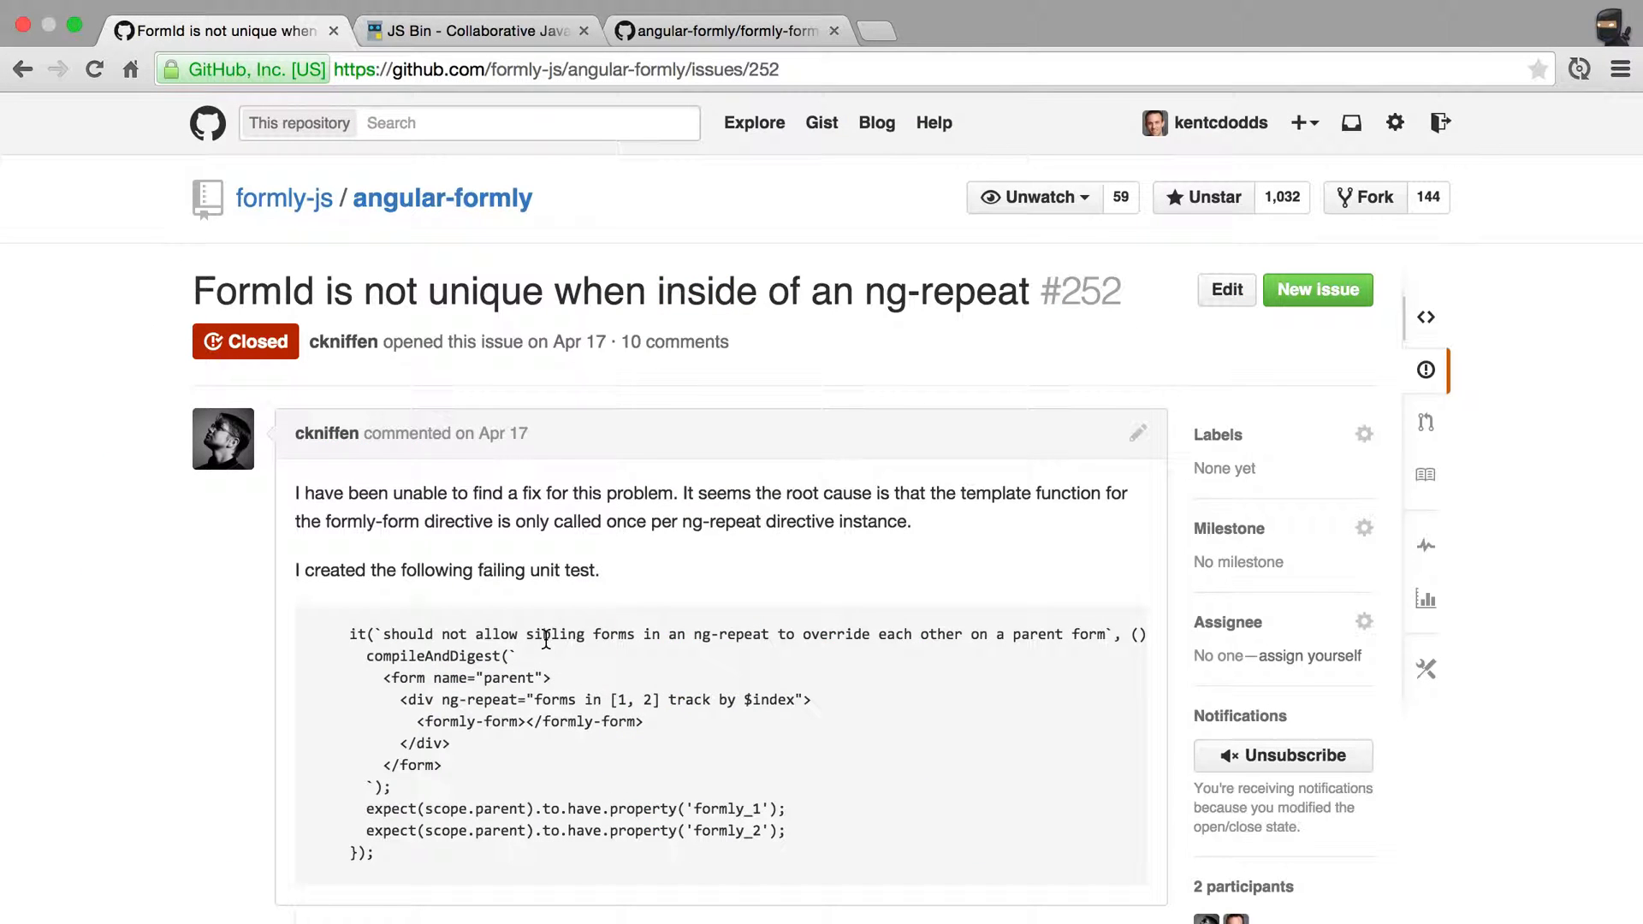
scroll(down, 3)
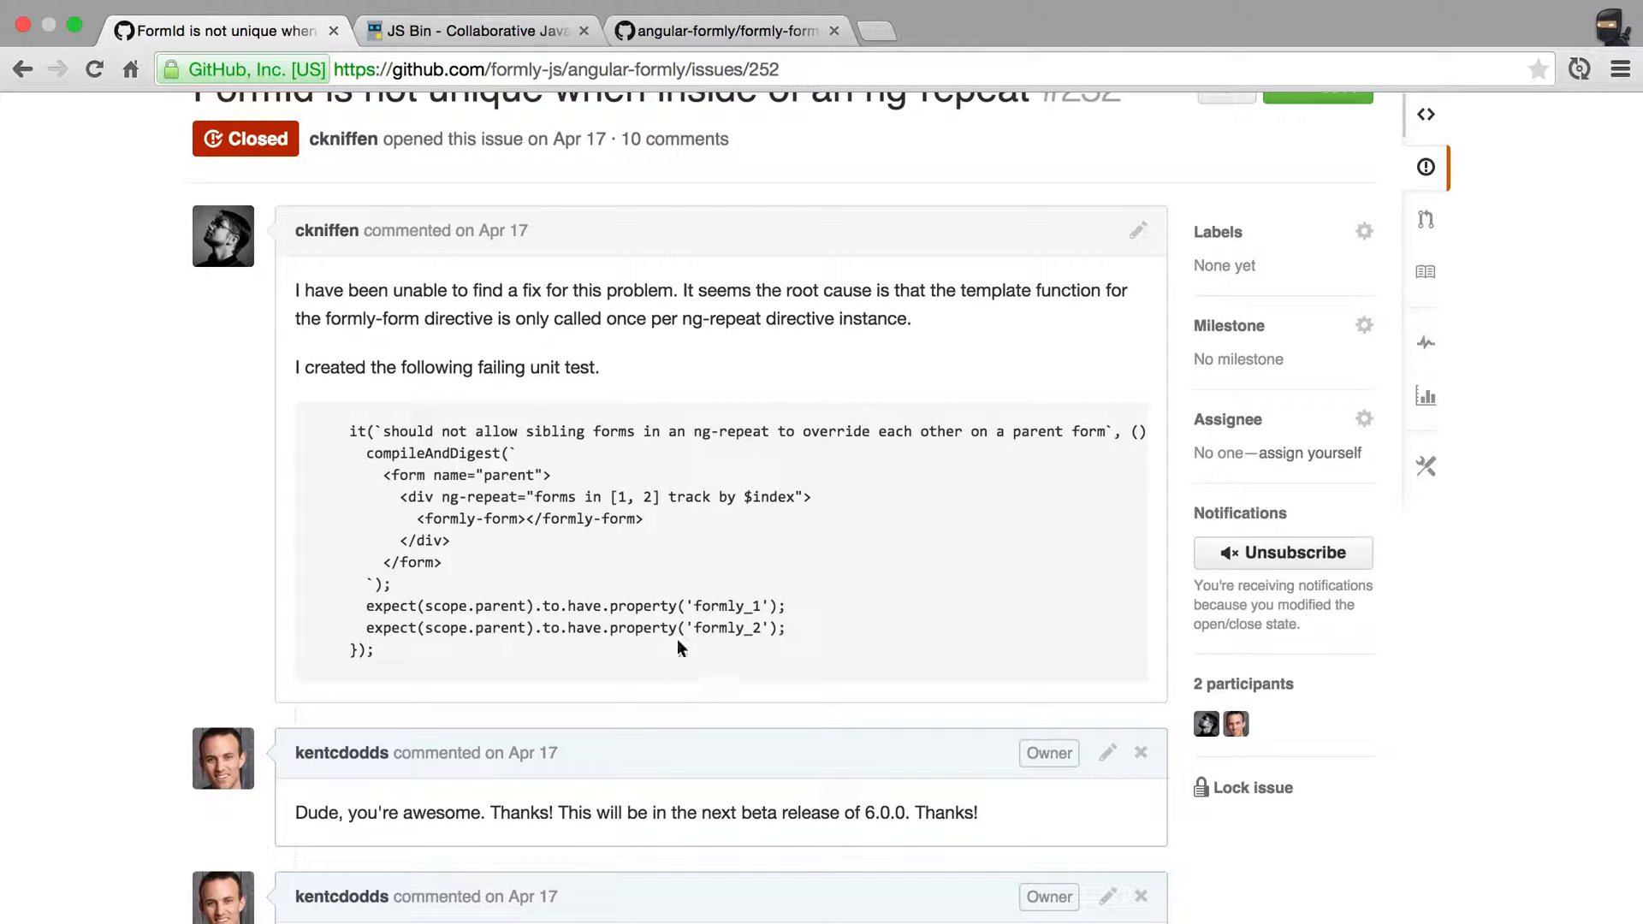
scroll(up, 3)
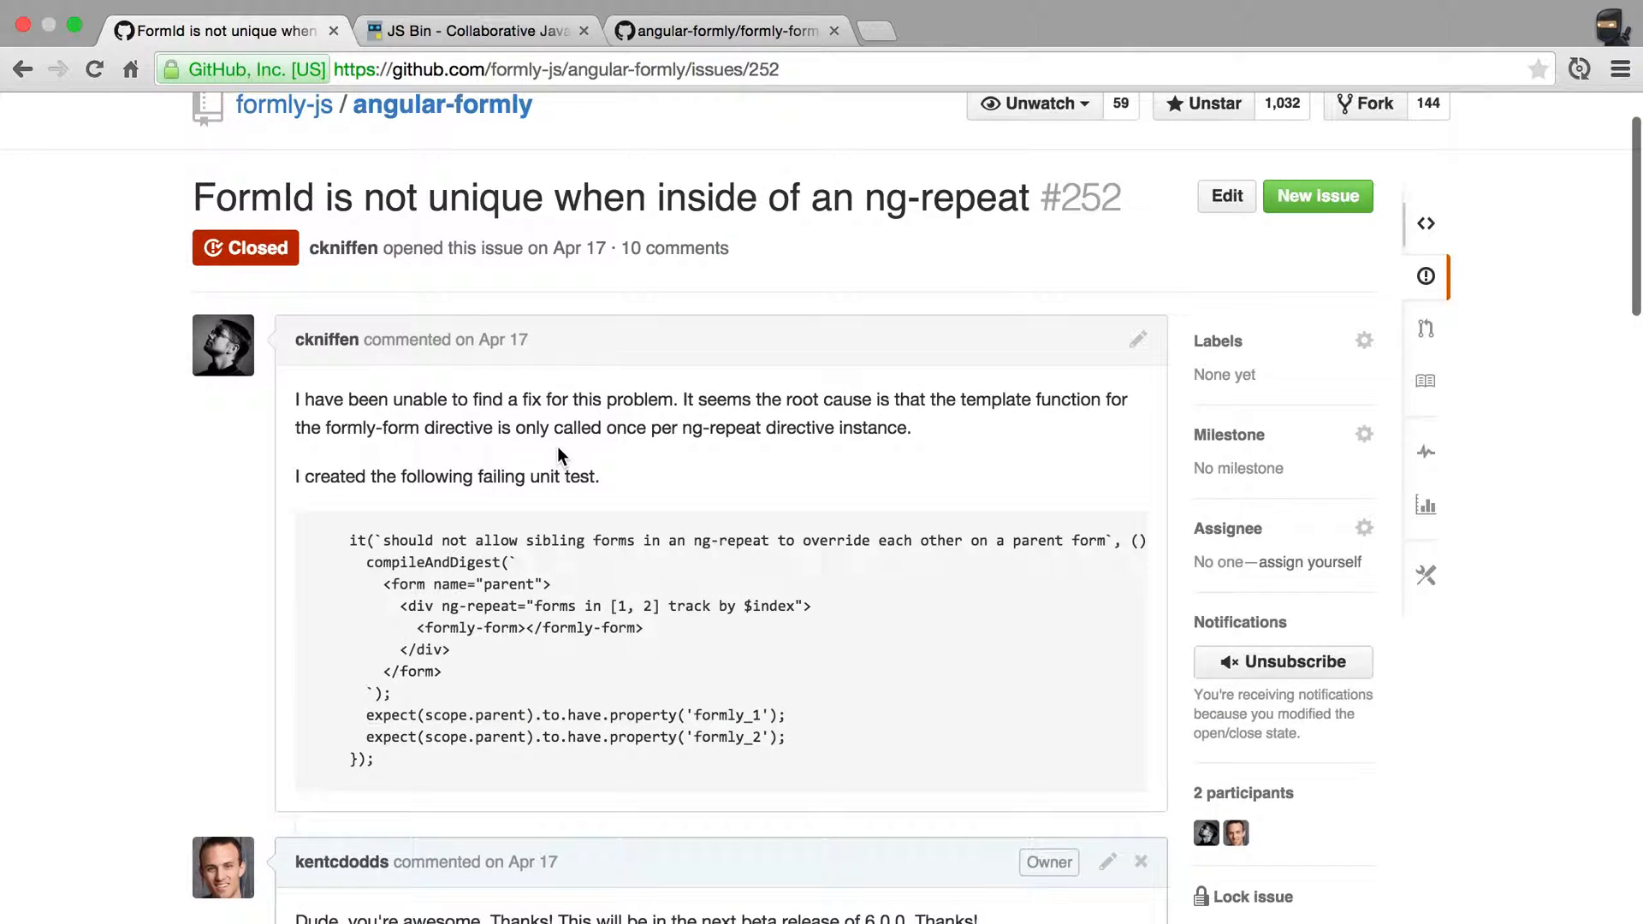
mouse_move(730, 503)
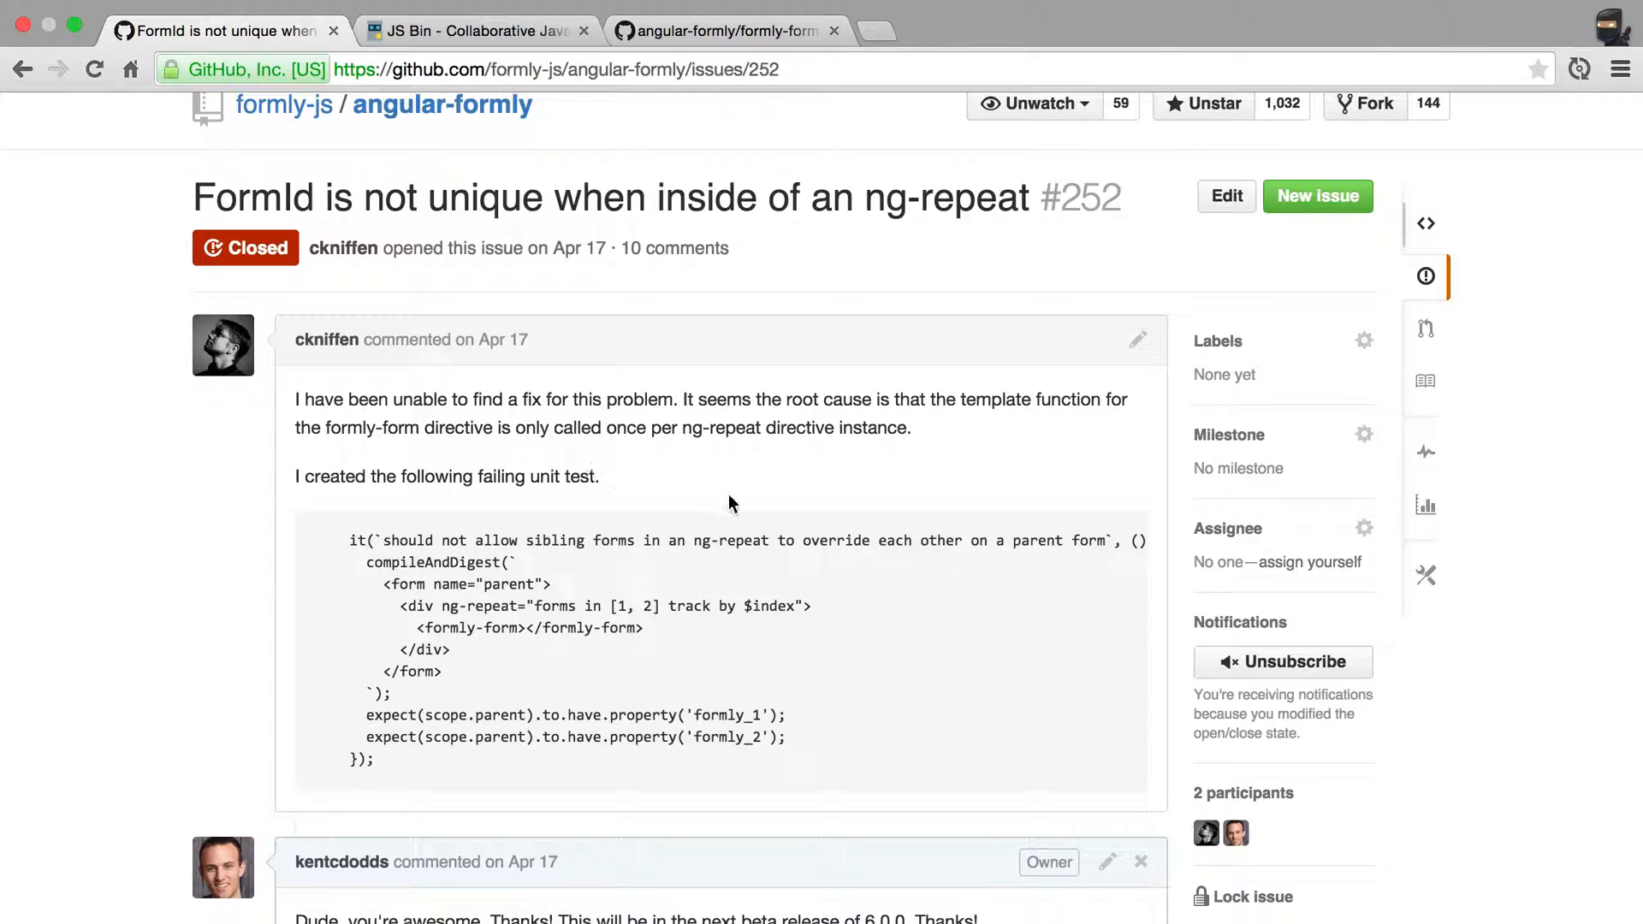
scroll(down, 3)
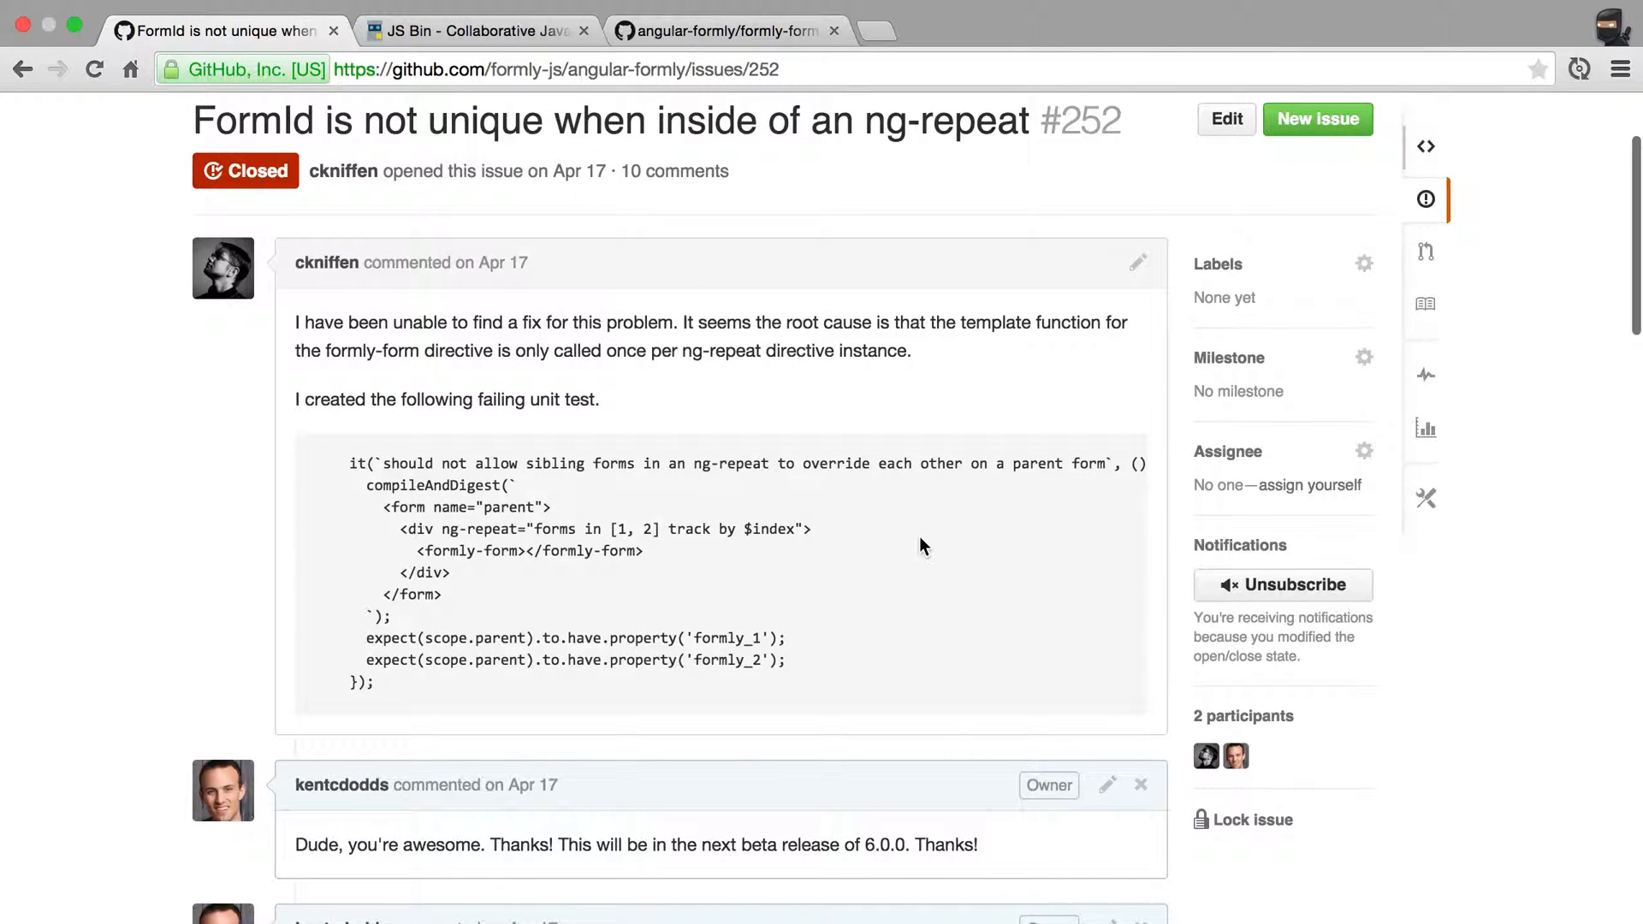
scroll(up, 3)
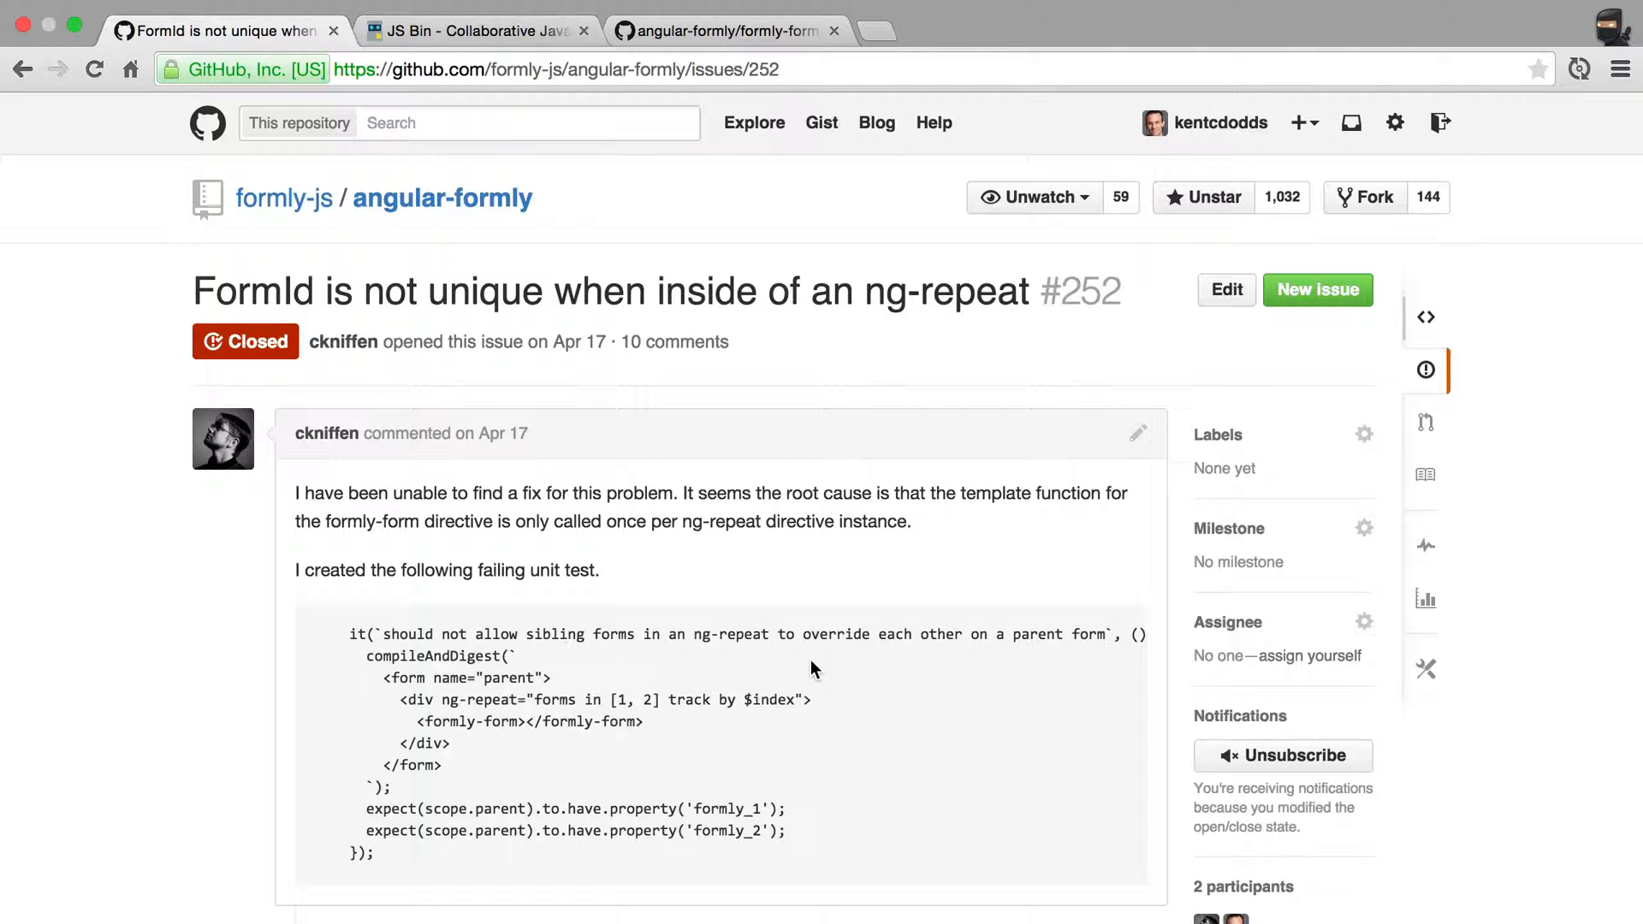
click(472, 30)
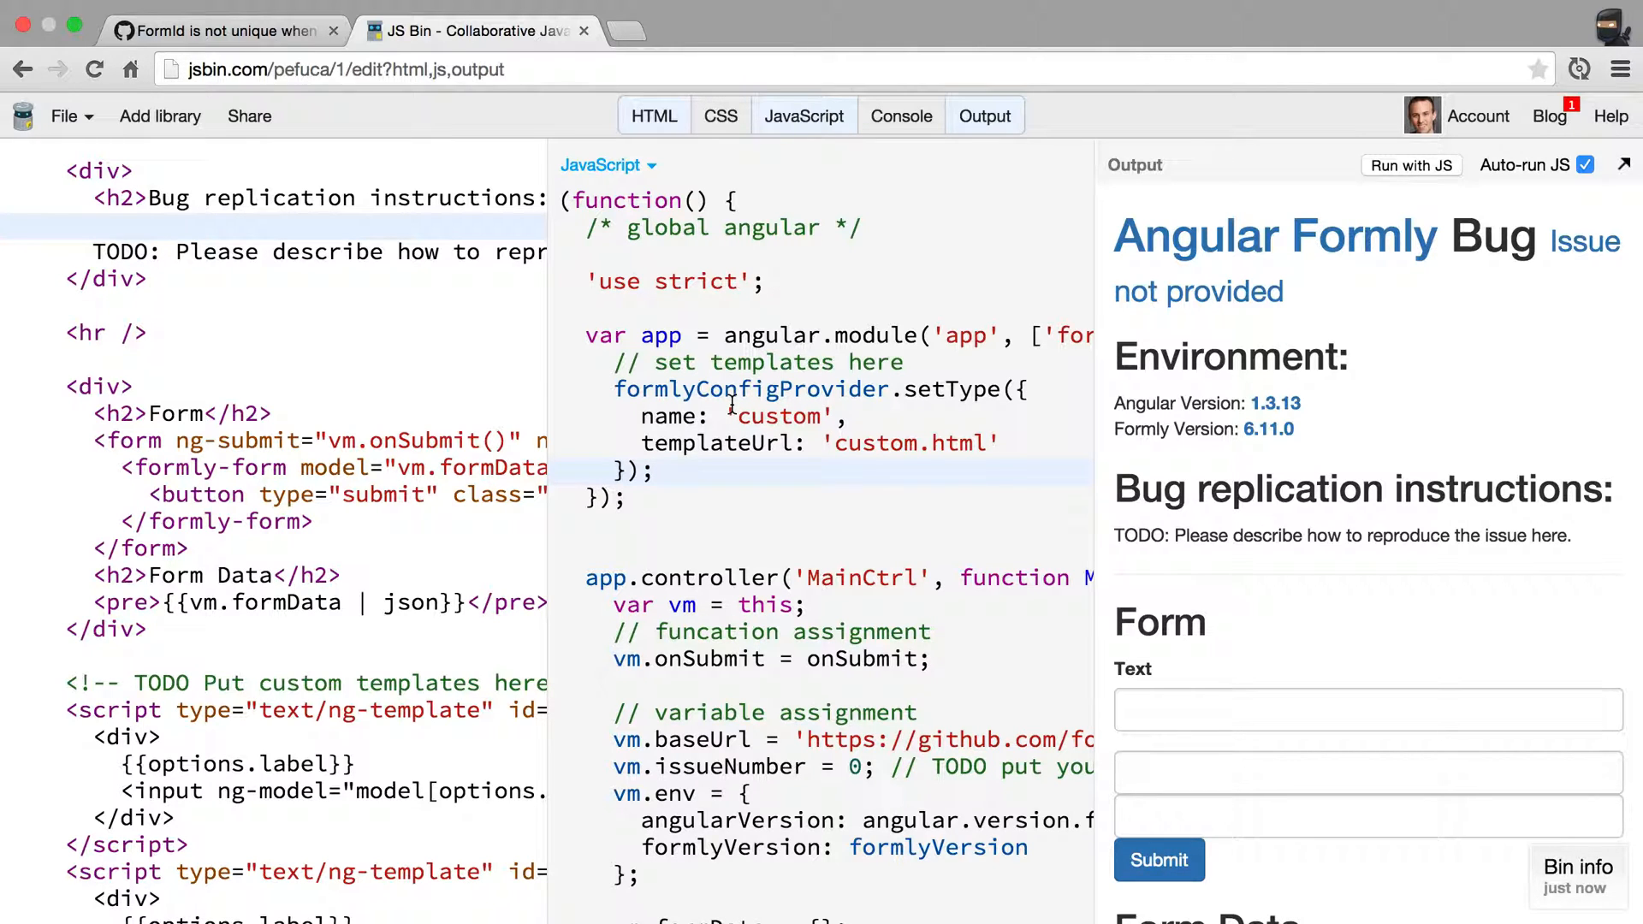
click(220, 31)
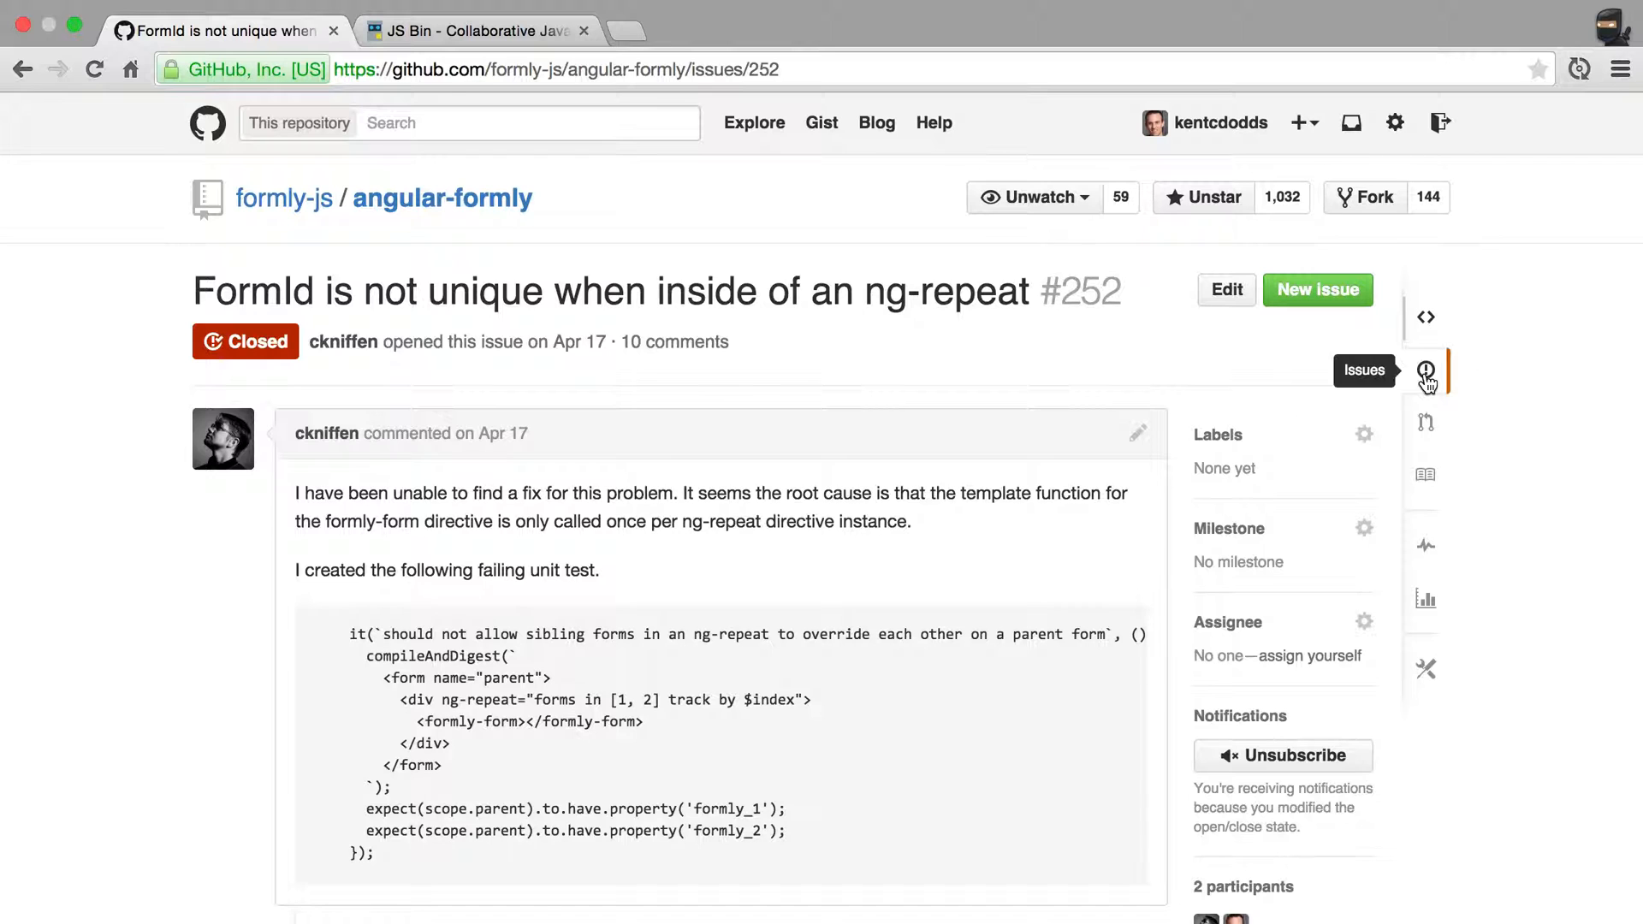
Step: Read the Issues section of CONTRIBUTING.md
click(1424, 370)
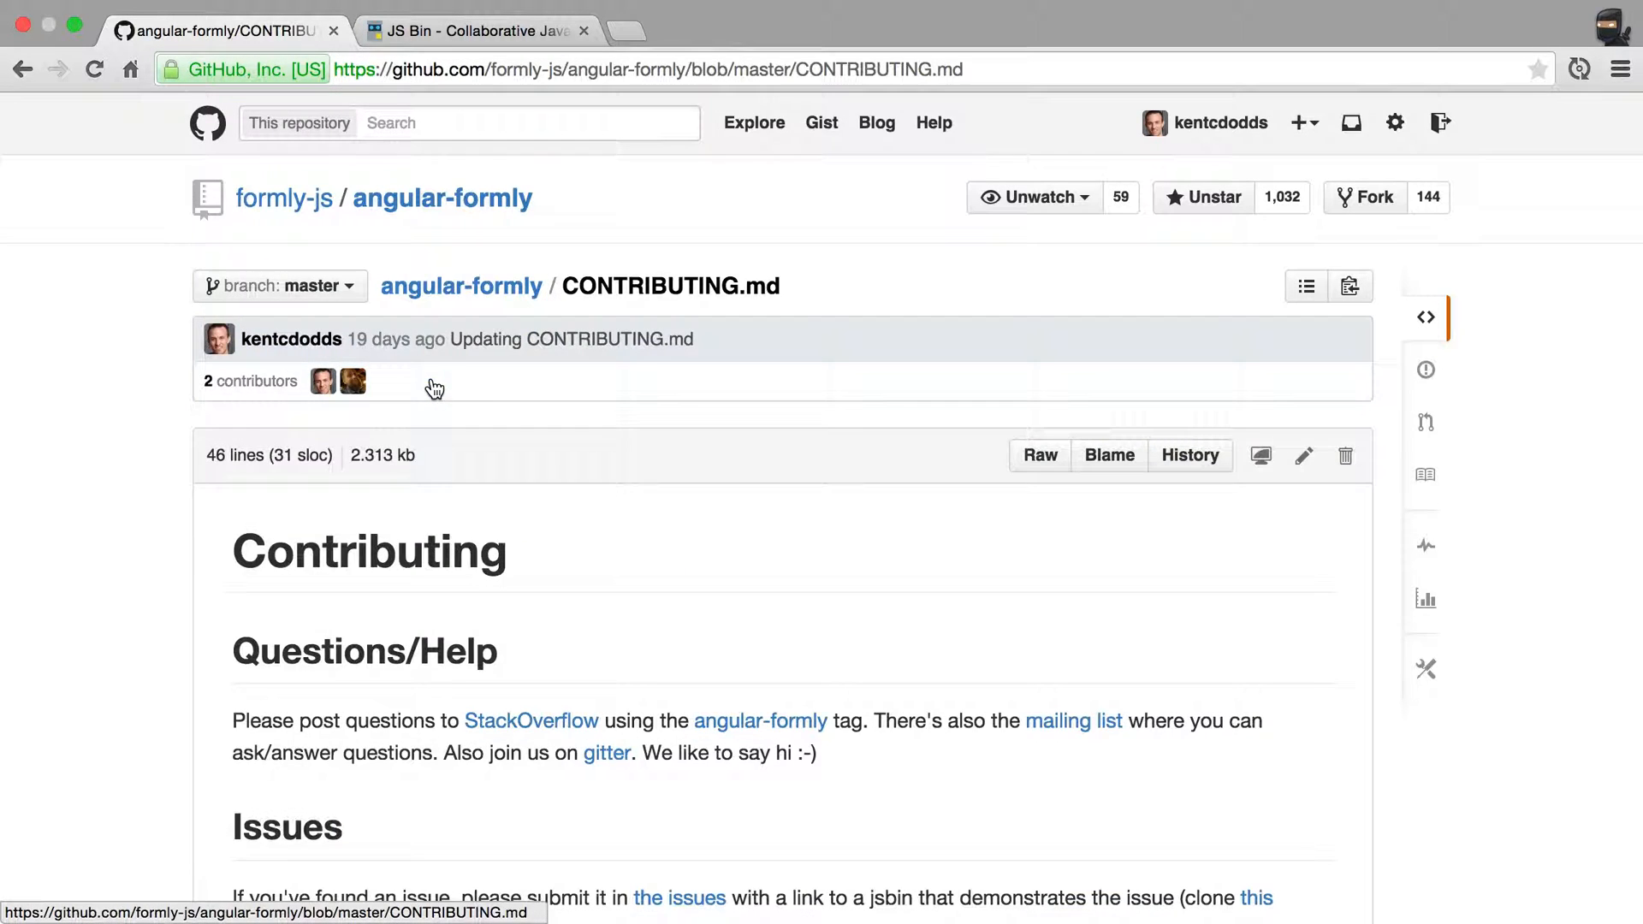
scroll(down, 3)
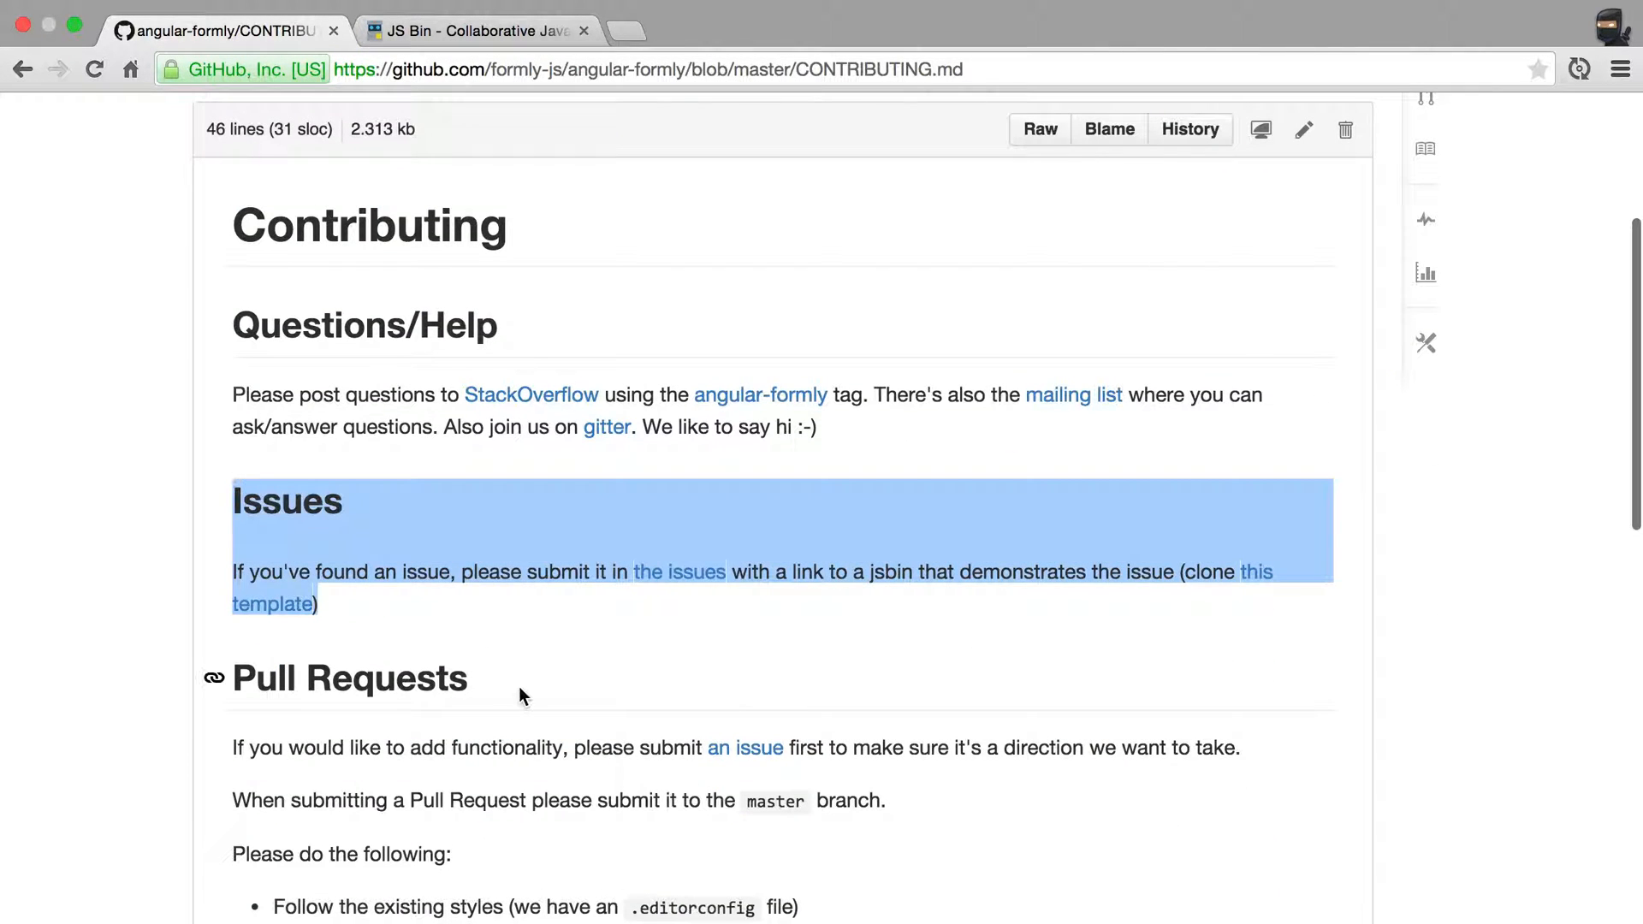
mouse_move(1253, 572)
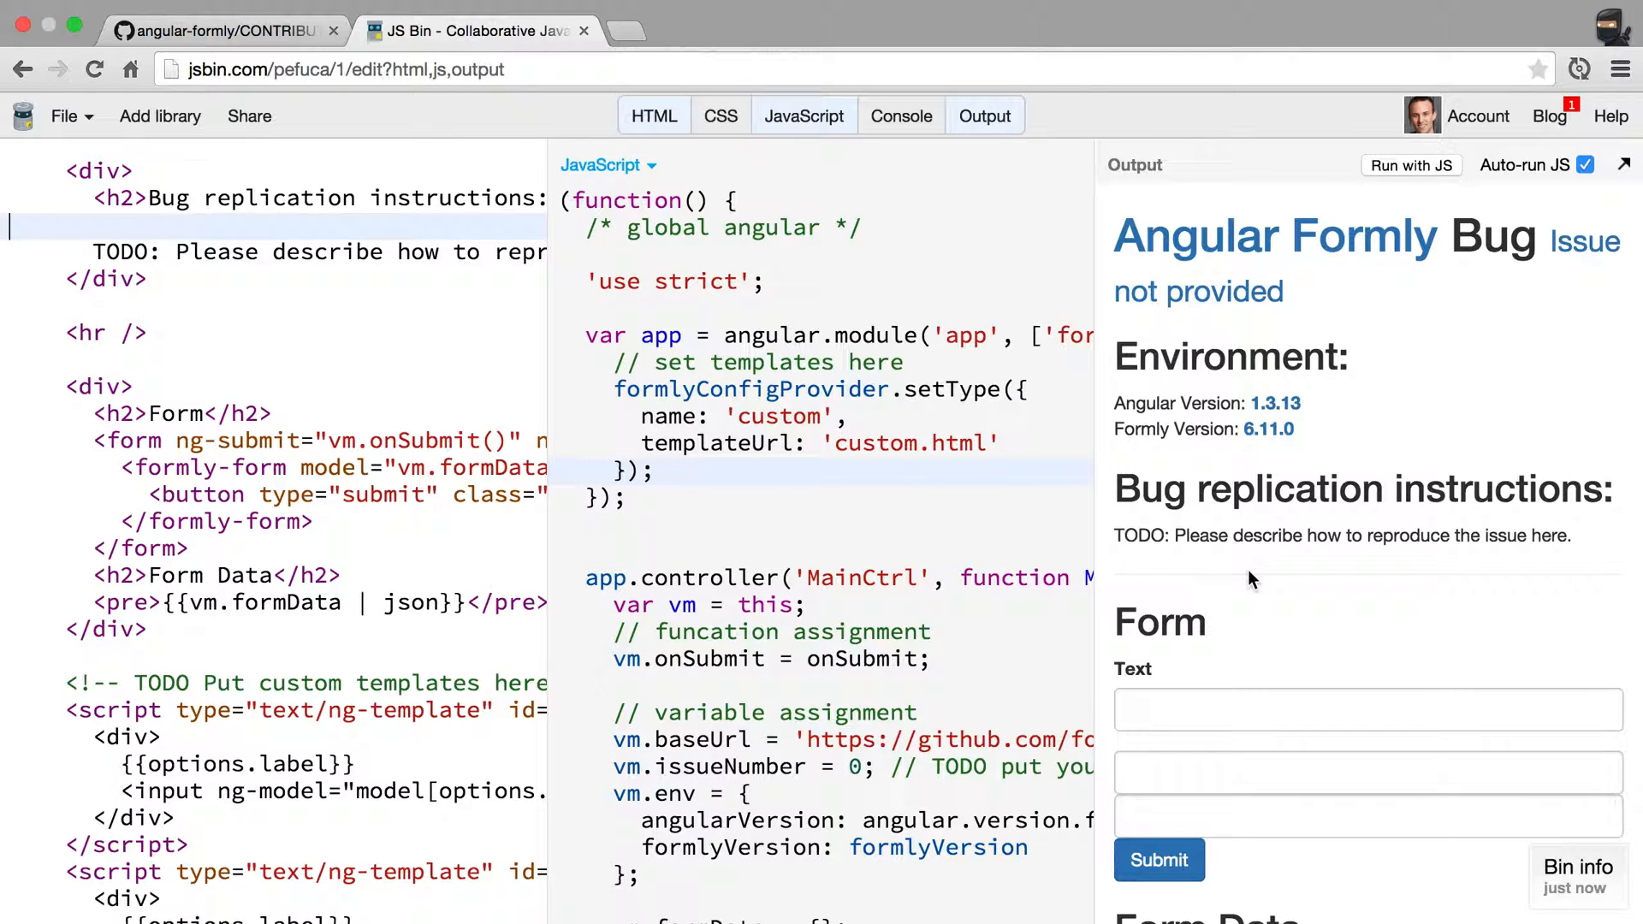
click(209, 30)
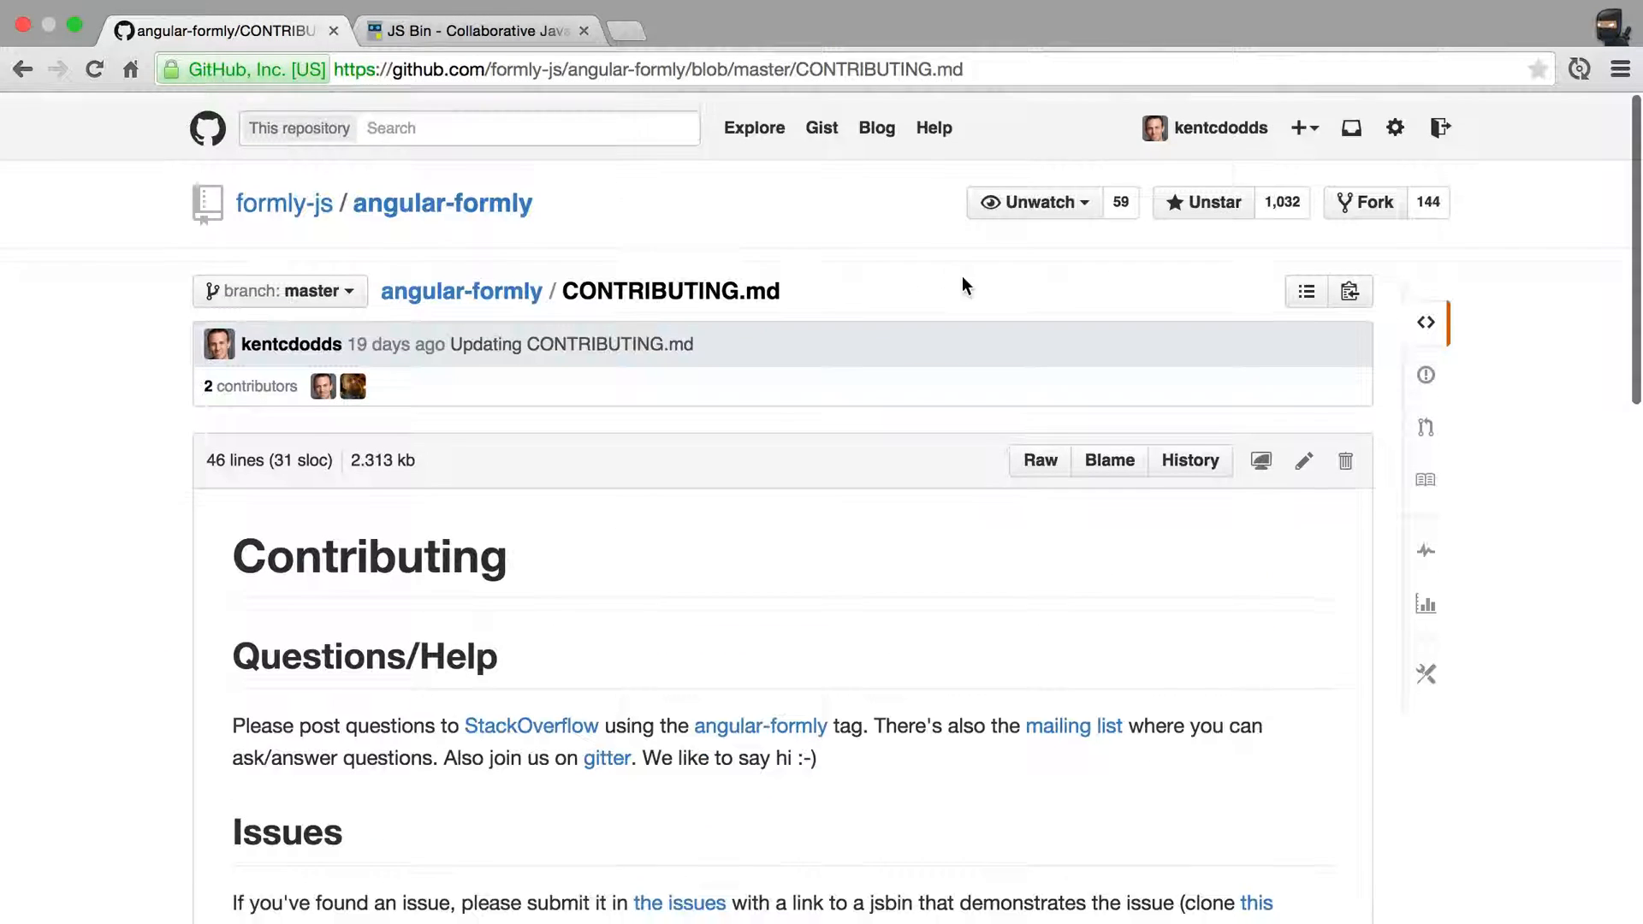
Step: Go to the repository's issues list and start a blank new issue
click(442, 202)
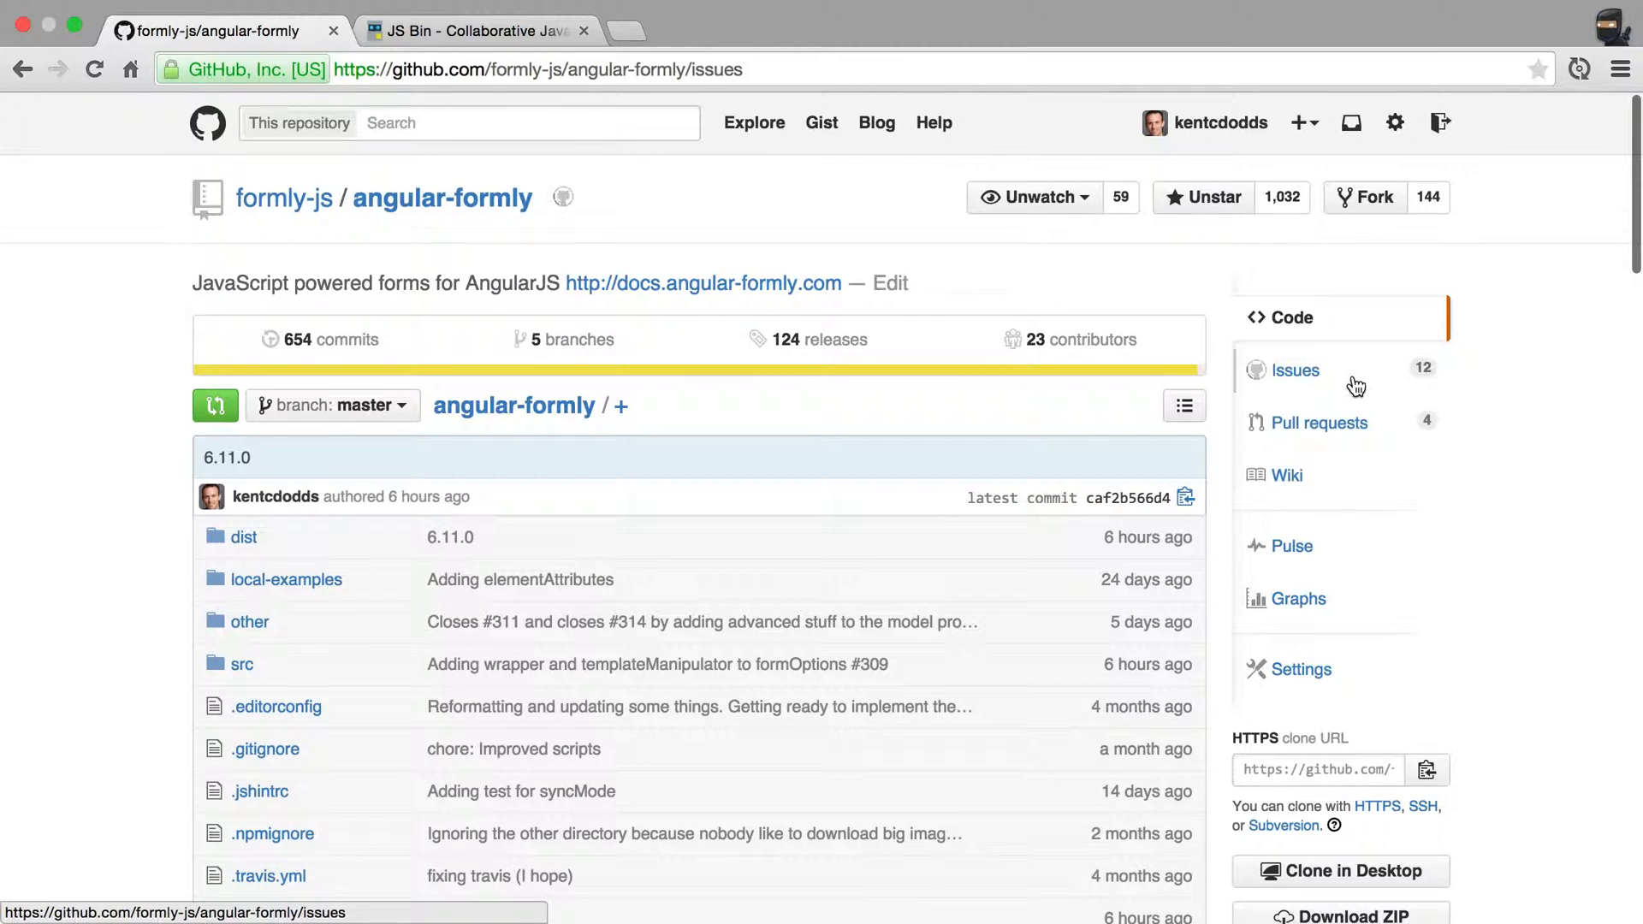
click(1295, 370)
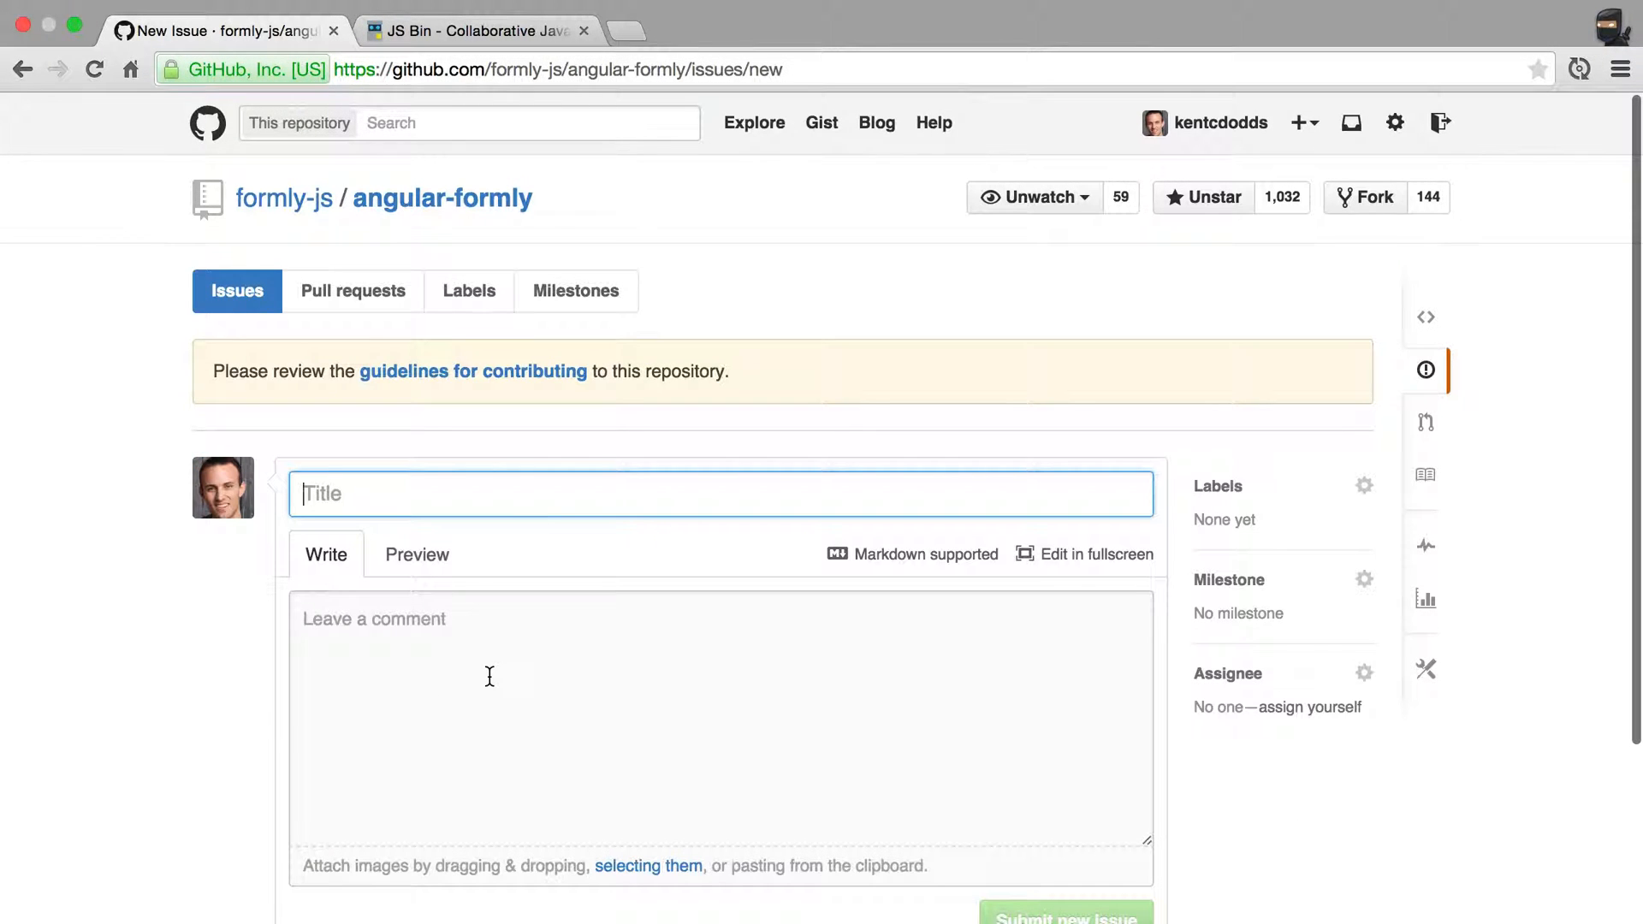
mouse_move(1006, 563)
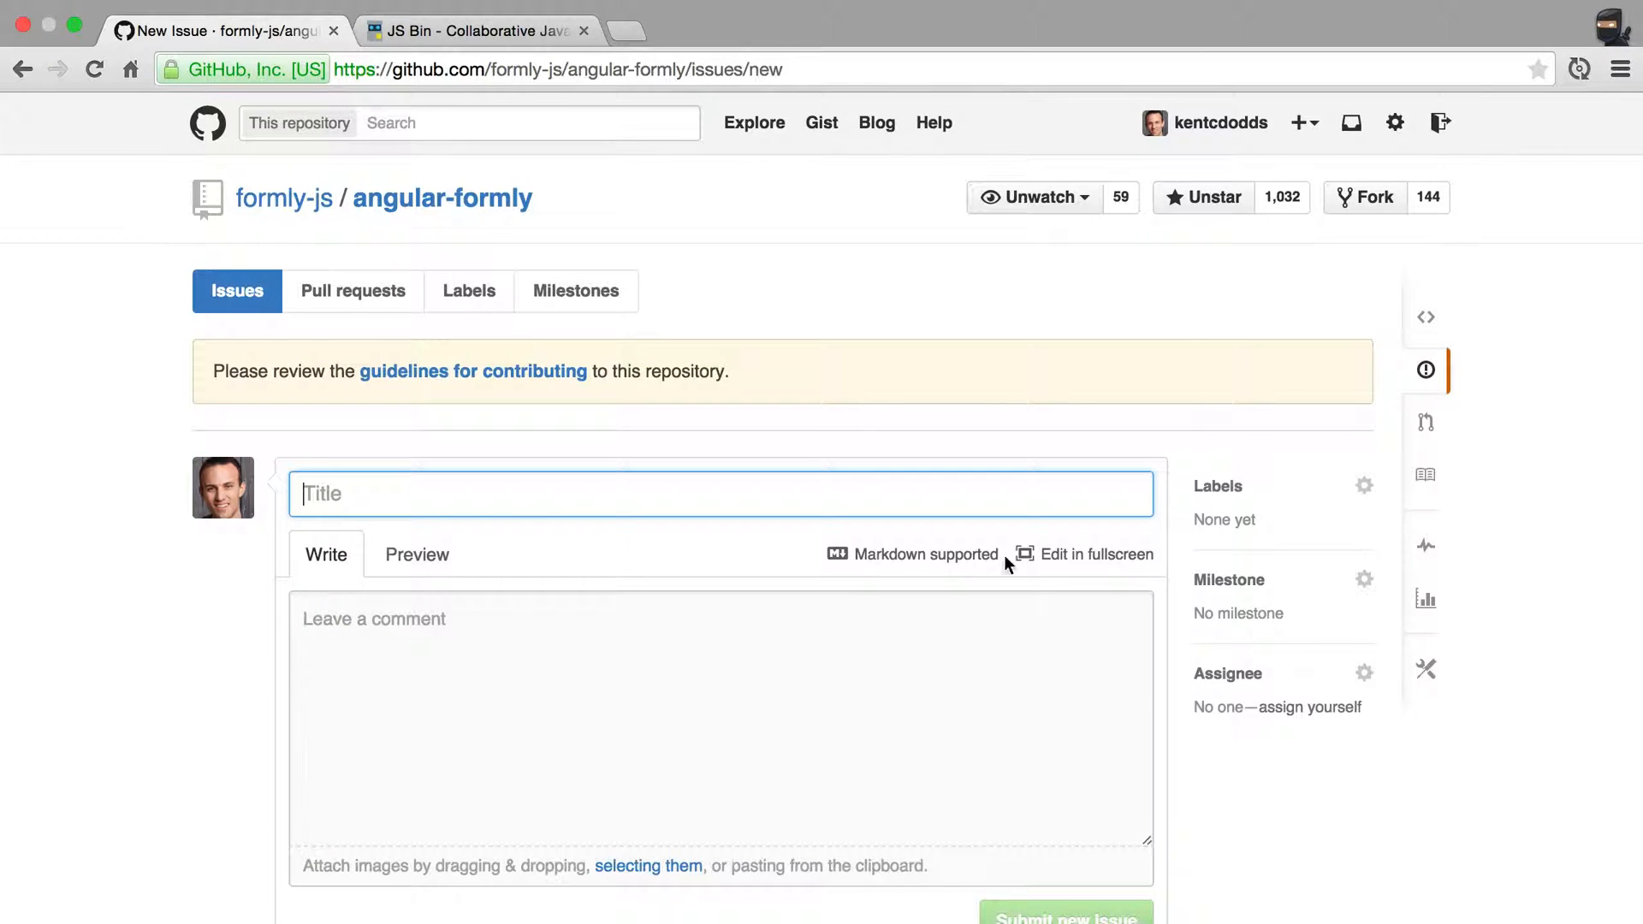
mouse_move(691, 391)
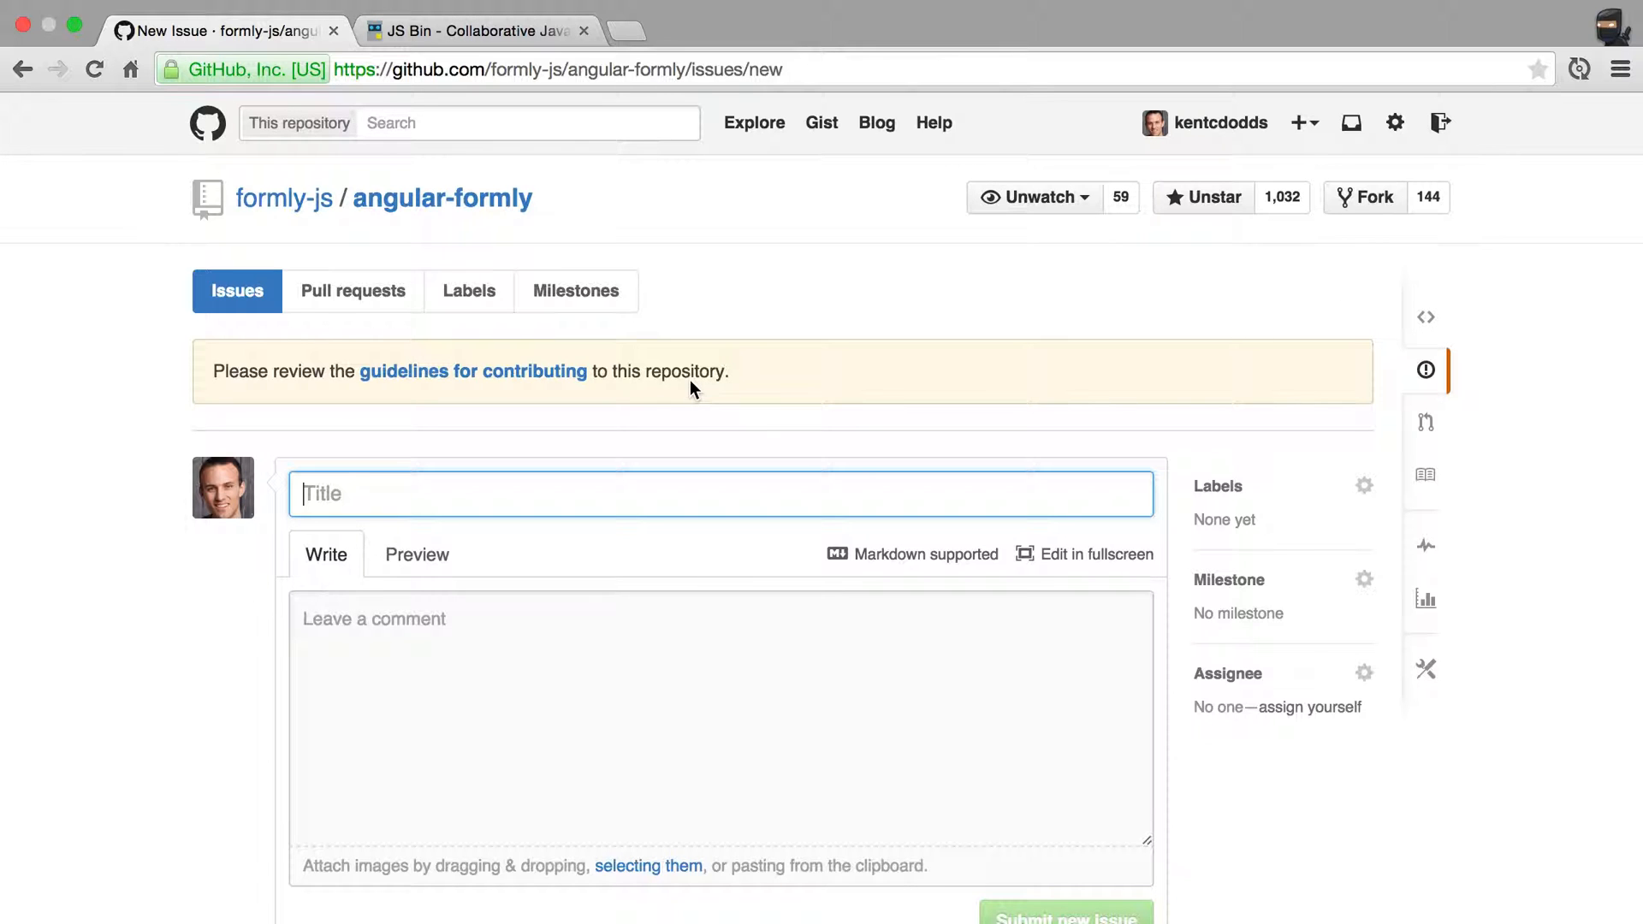
mouse_move(753, 412)
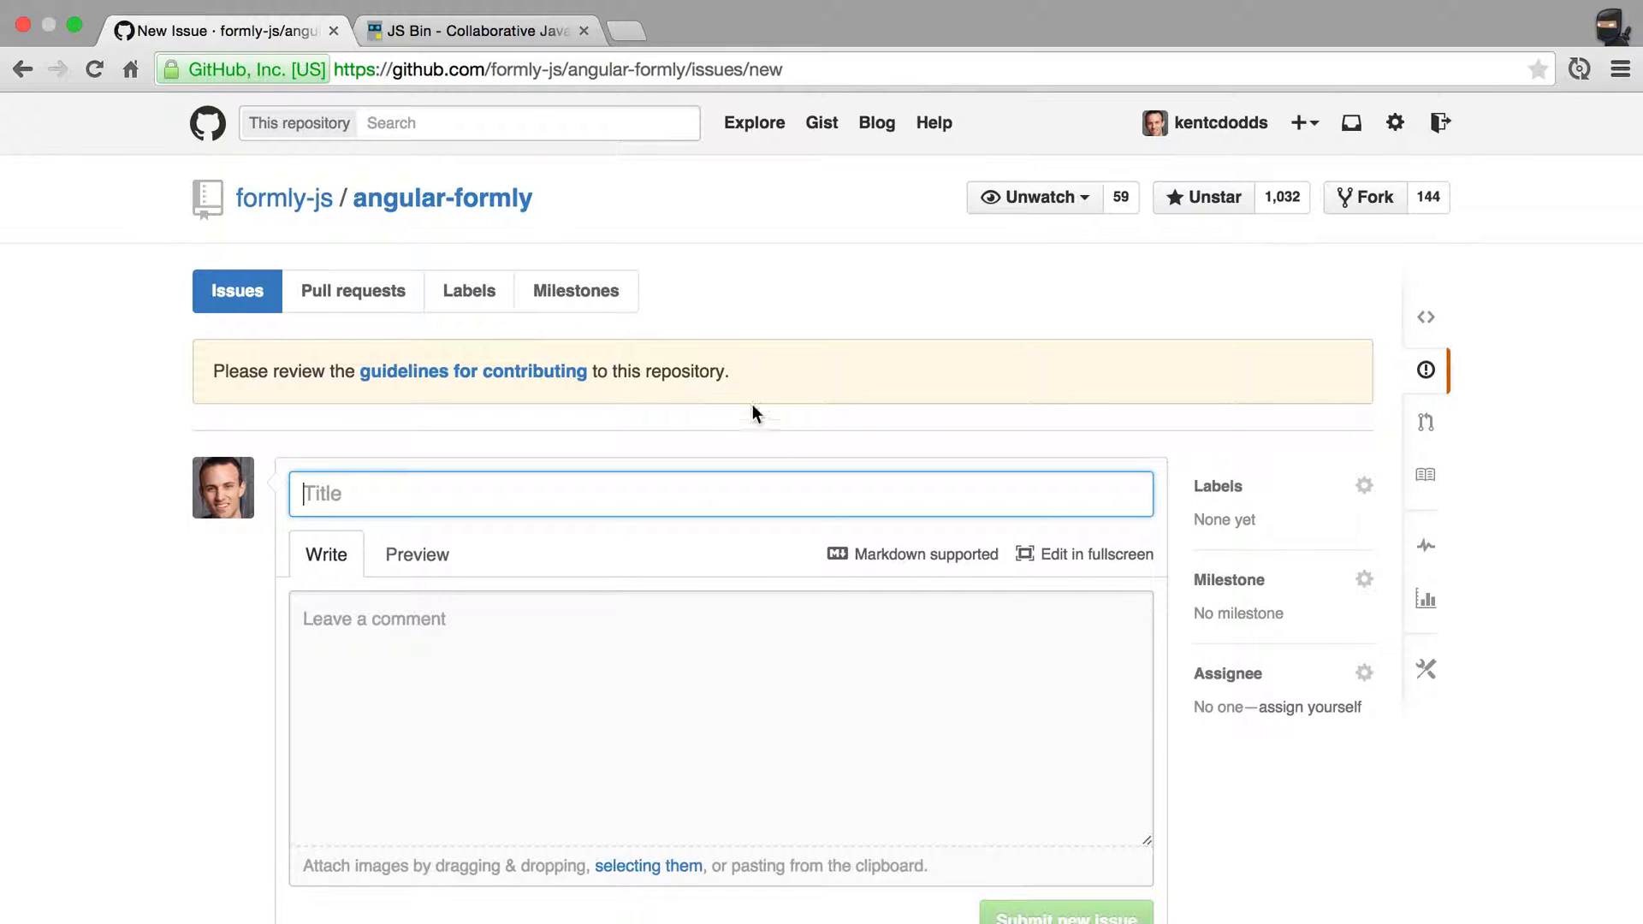
mouse_move(760, 695)
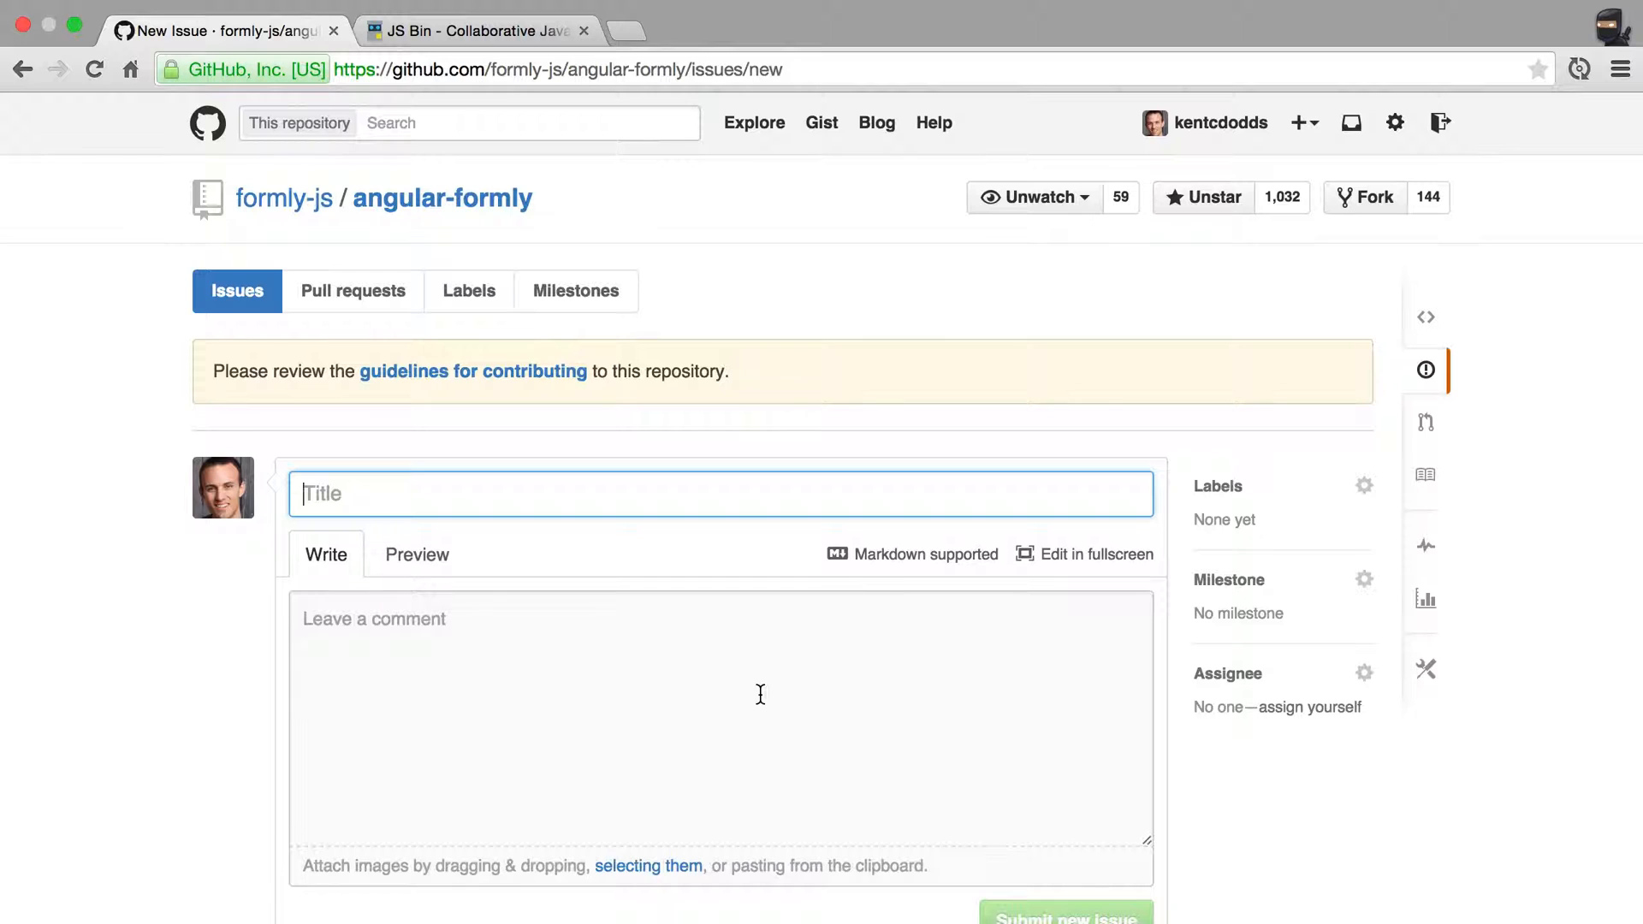